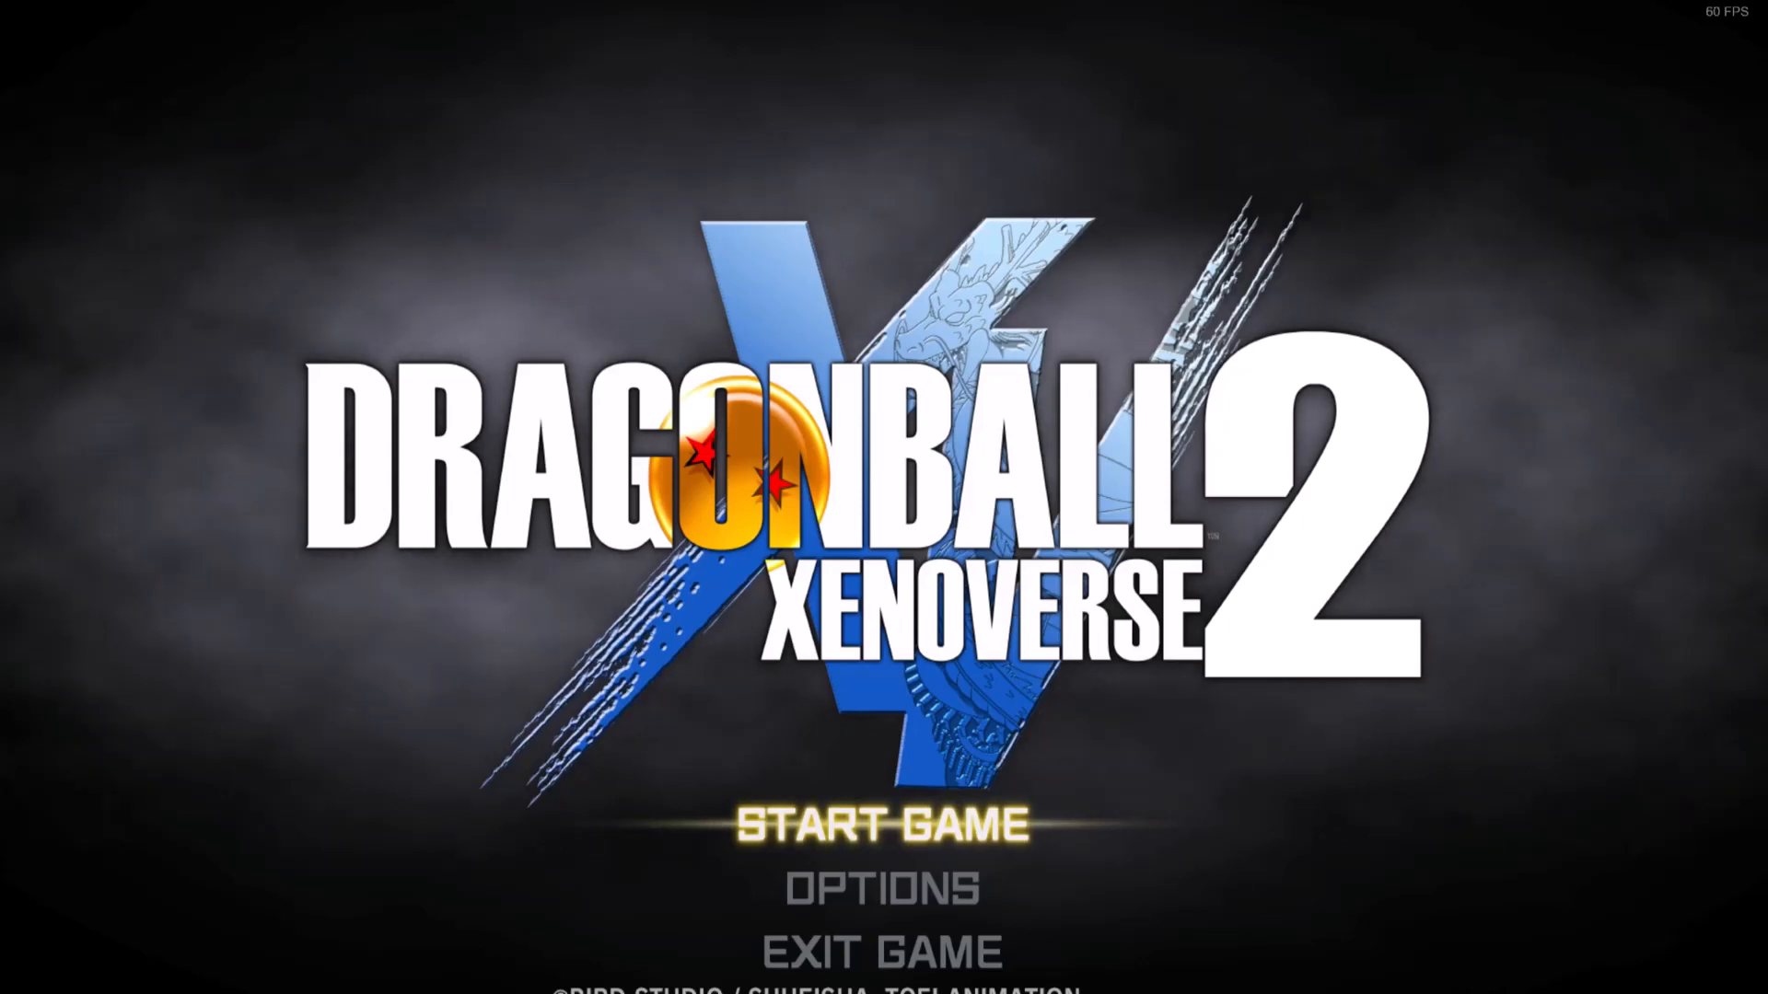
Glance over the original title menu, then follow the Cpk Browser search result to its download page.
key("down")
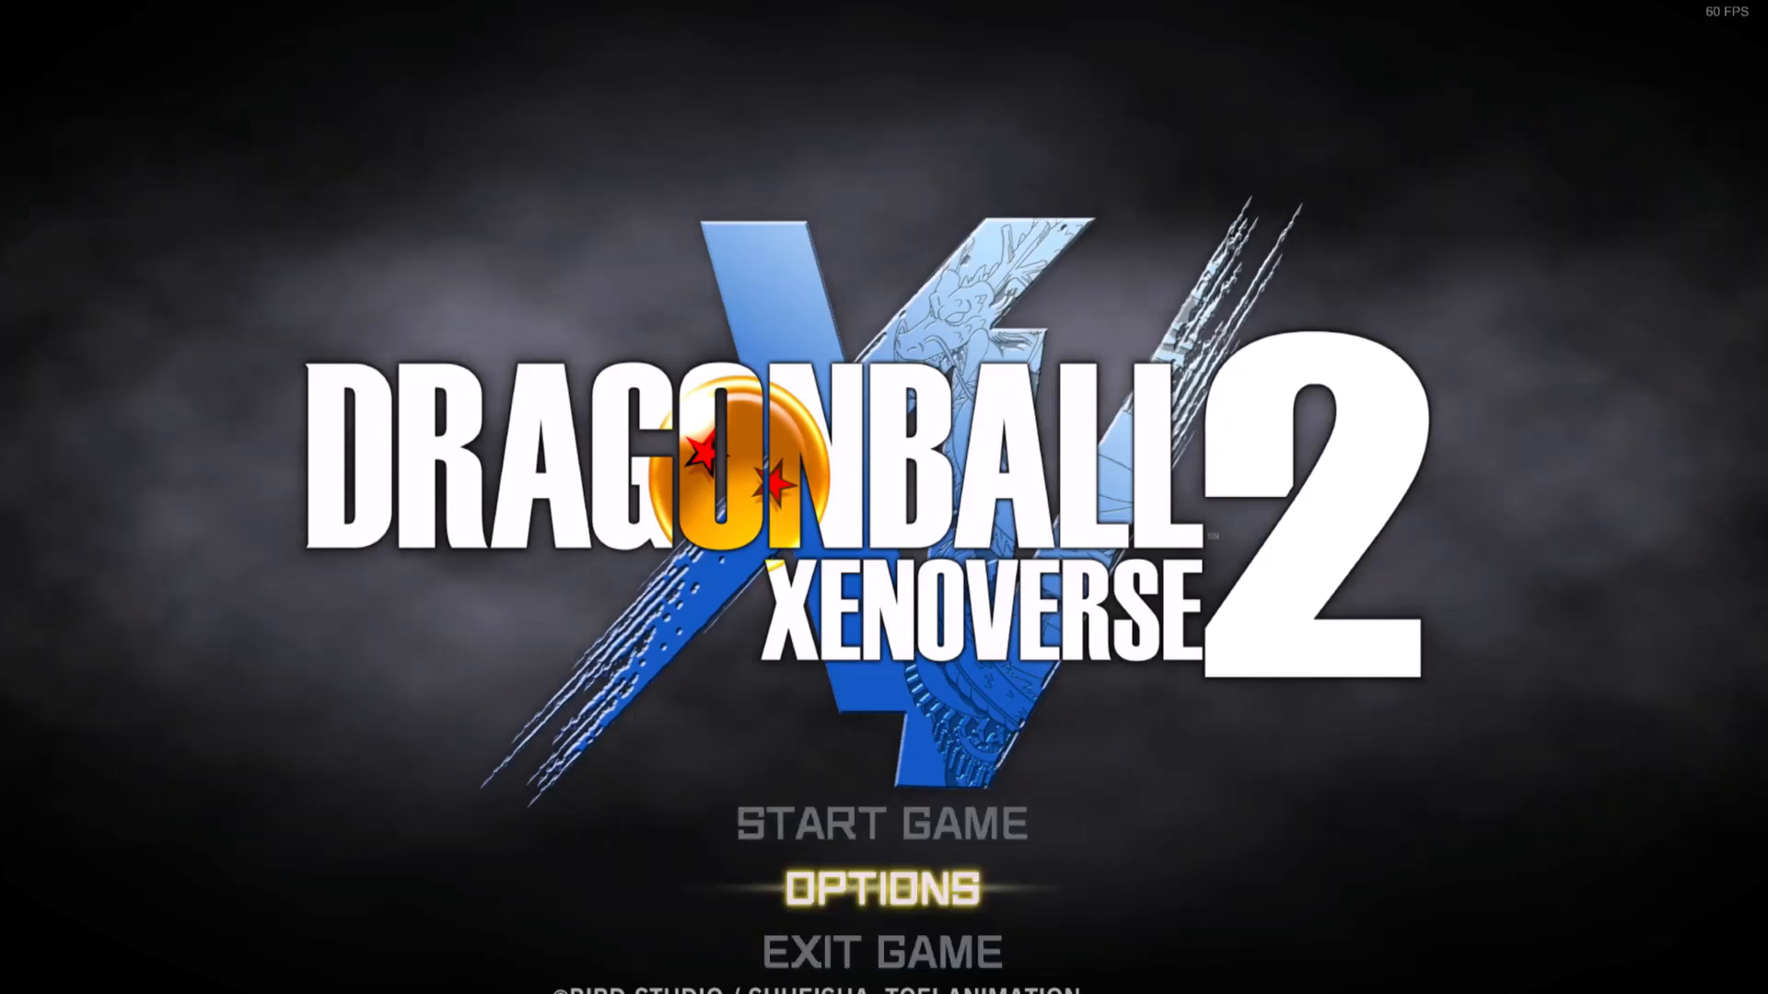
key("up")
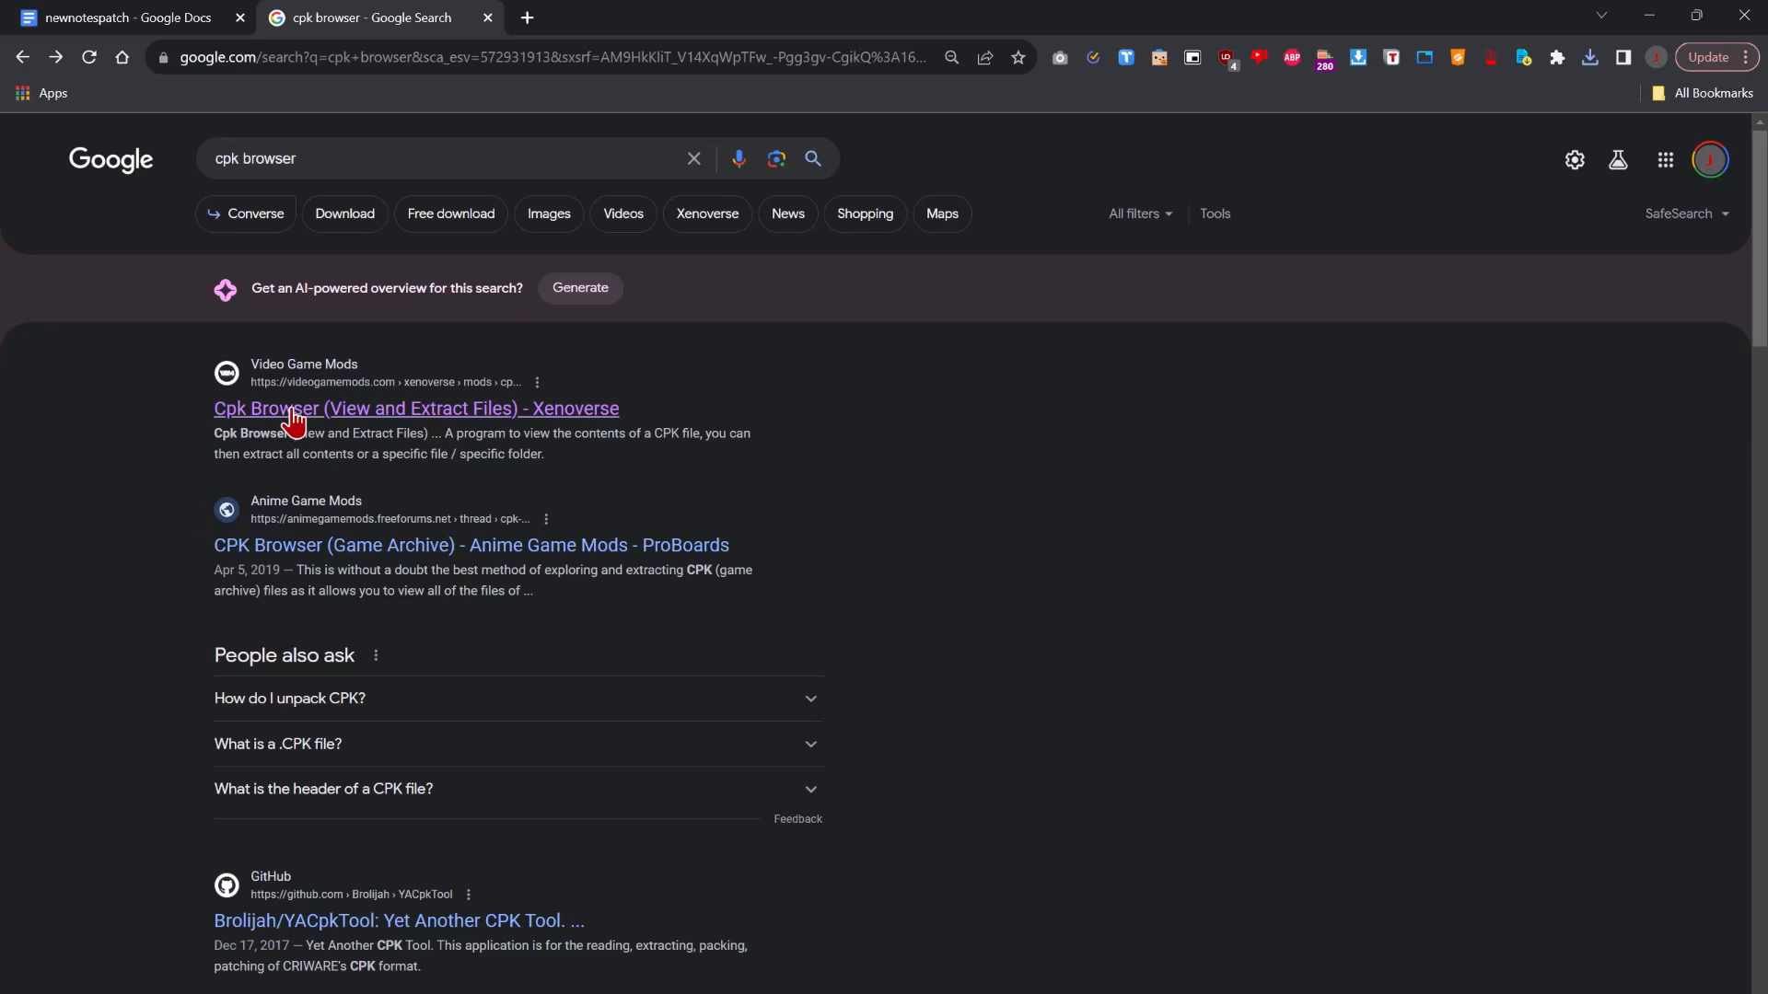
left_click(414, 409)
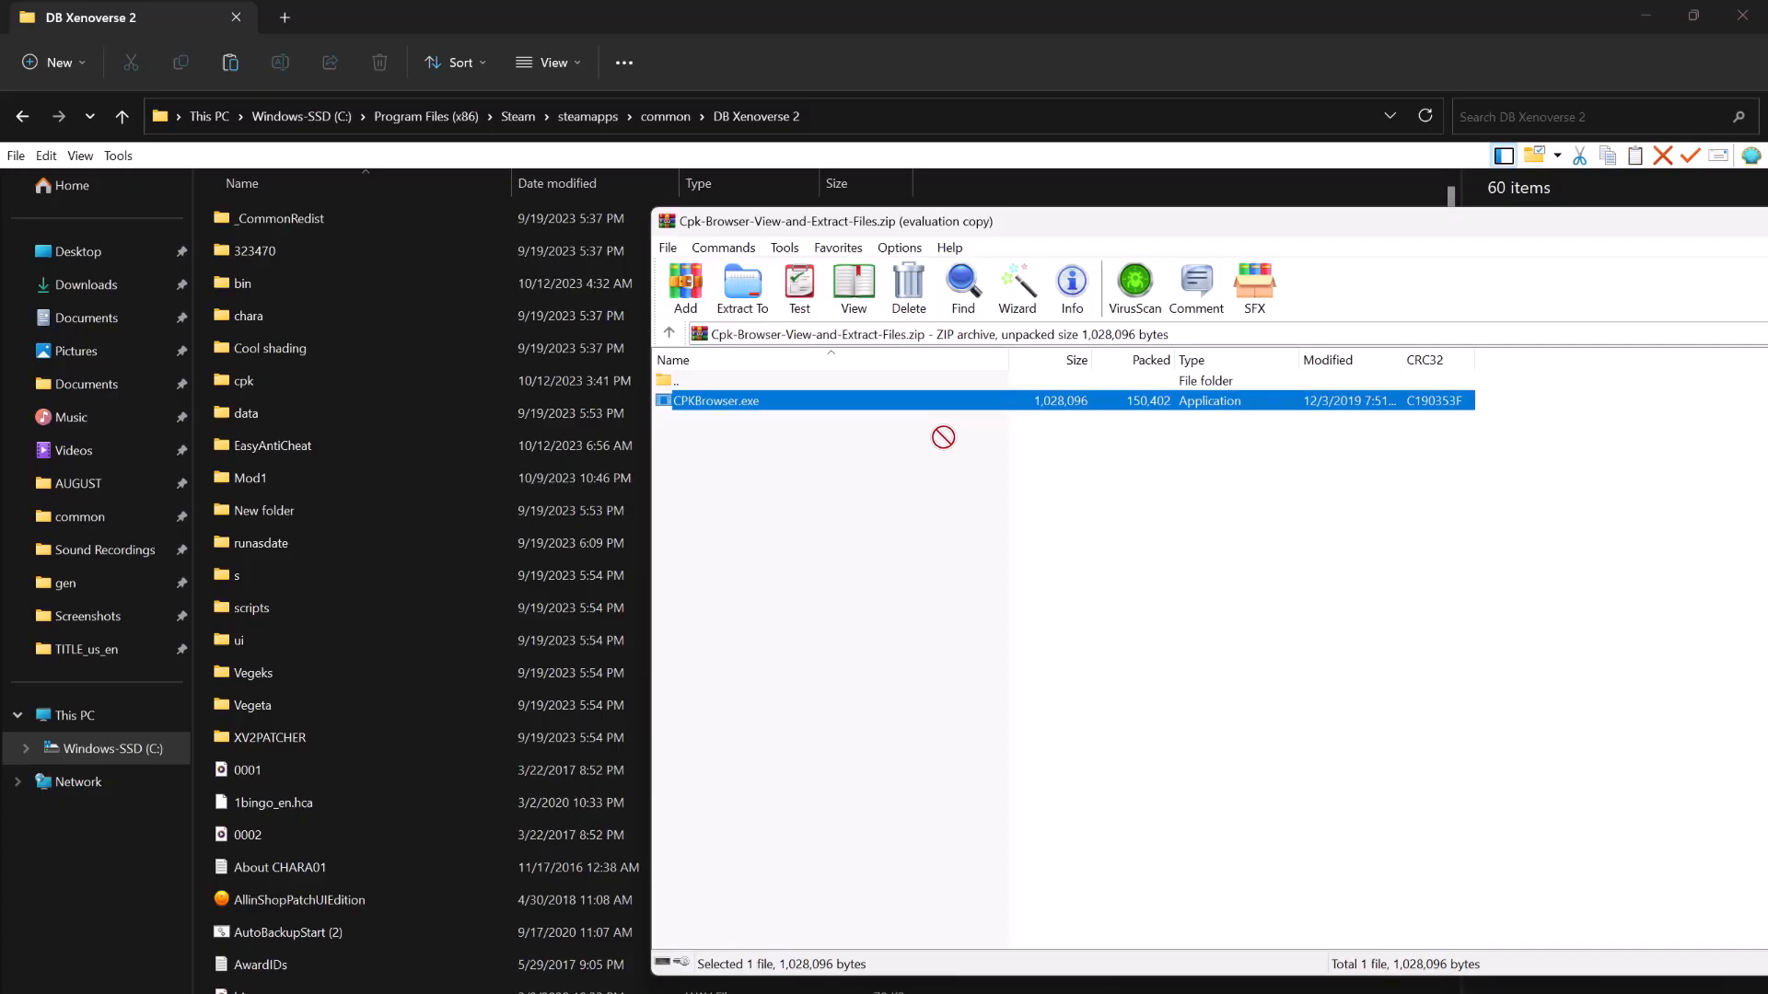
mouse_move(342, 382)
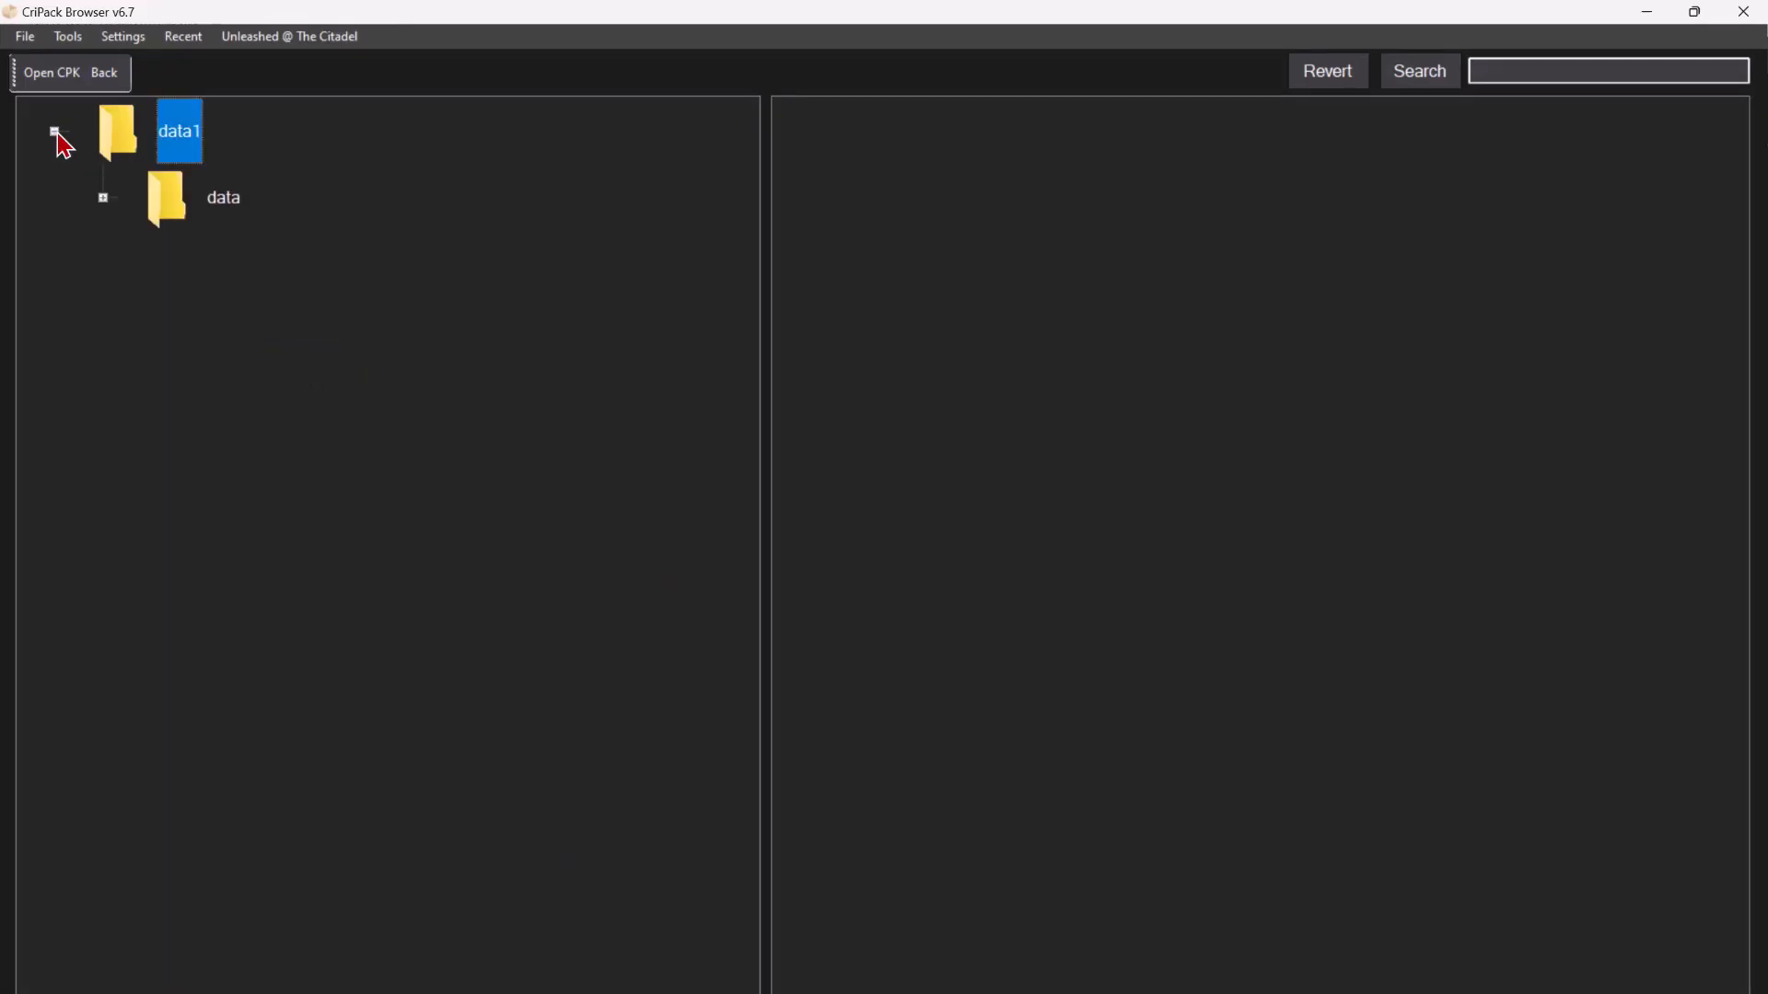
Browse data1 > data > ui > iggy and search the archive for 'title' files.
left_click(103, 198)
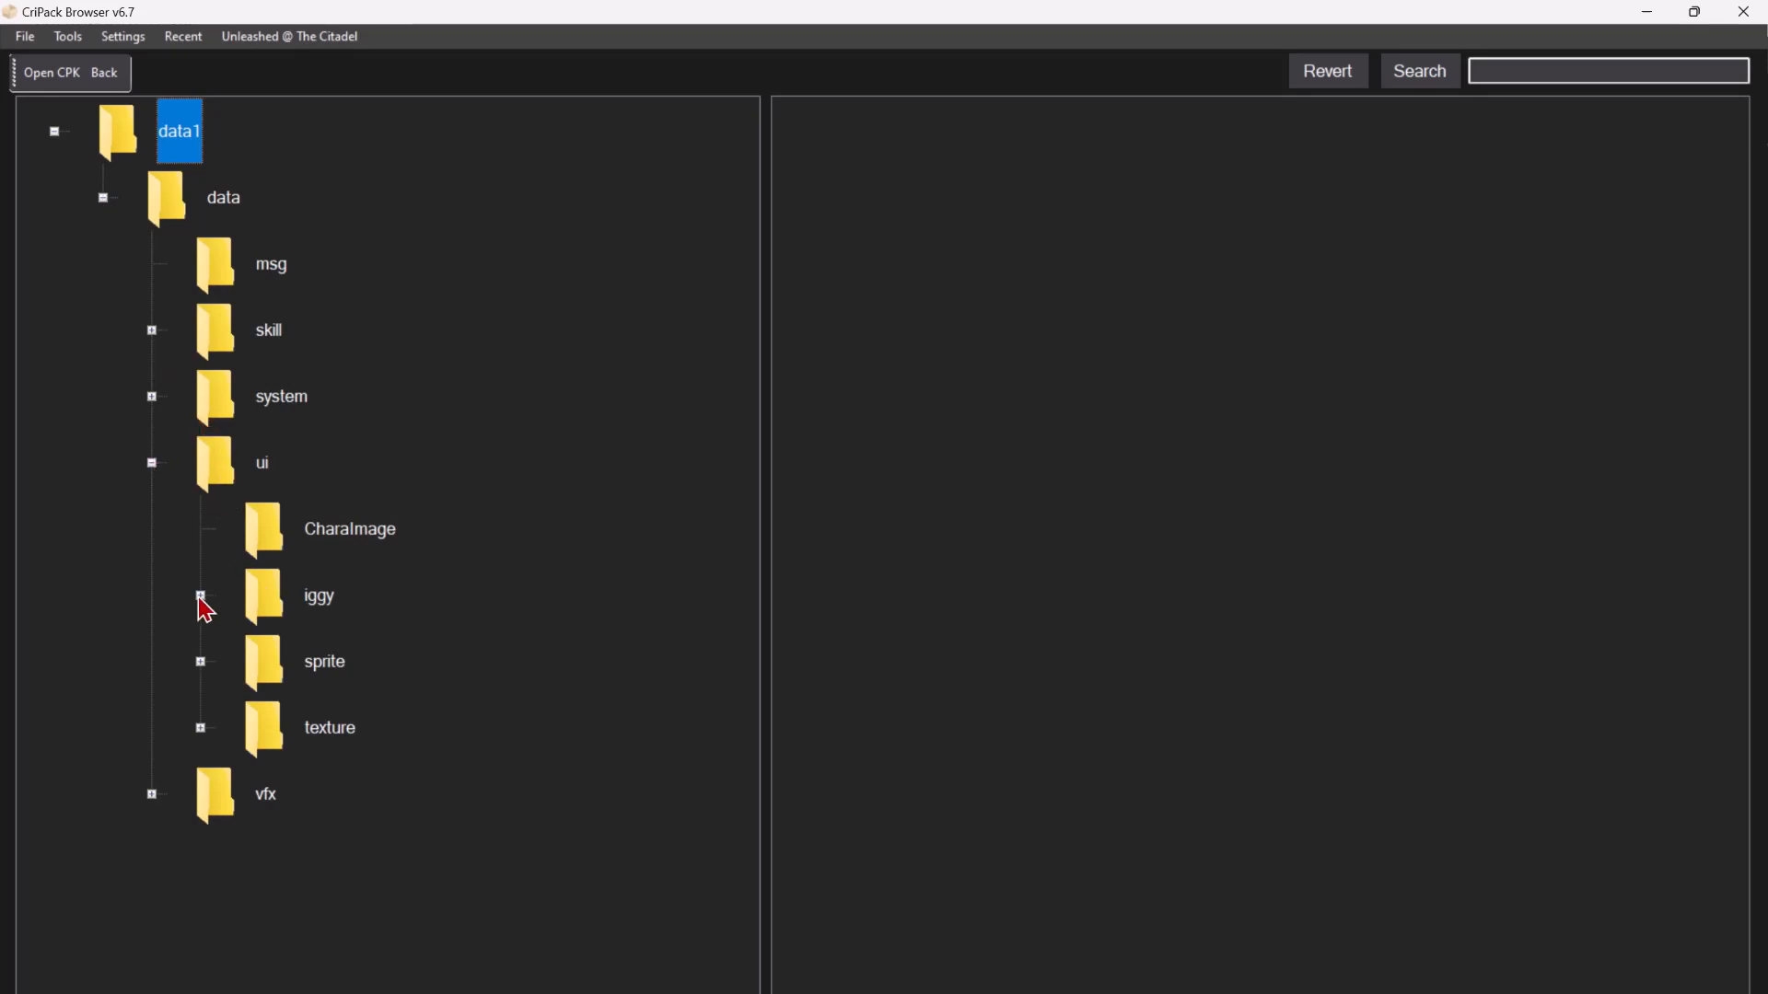
left_click(318, 594)
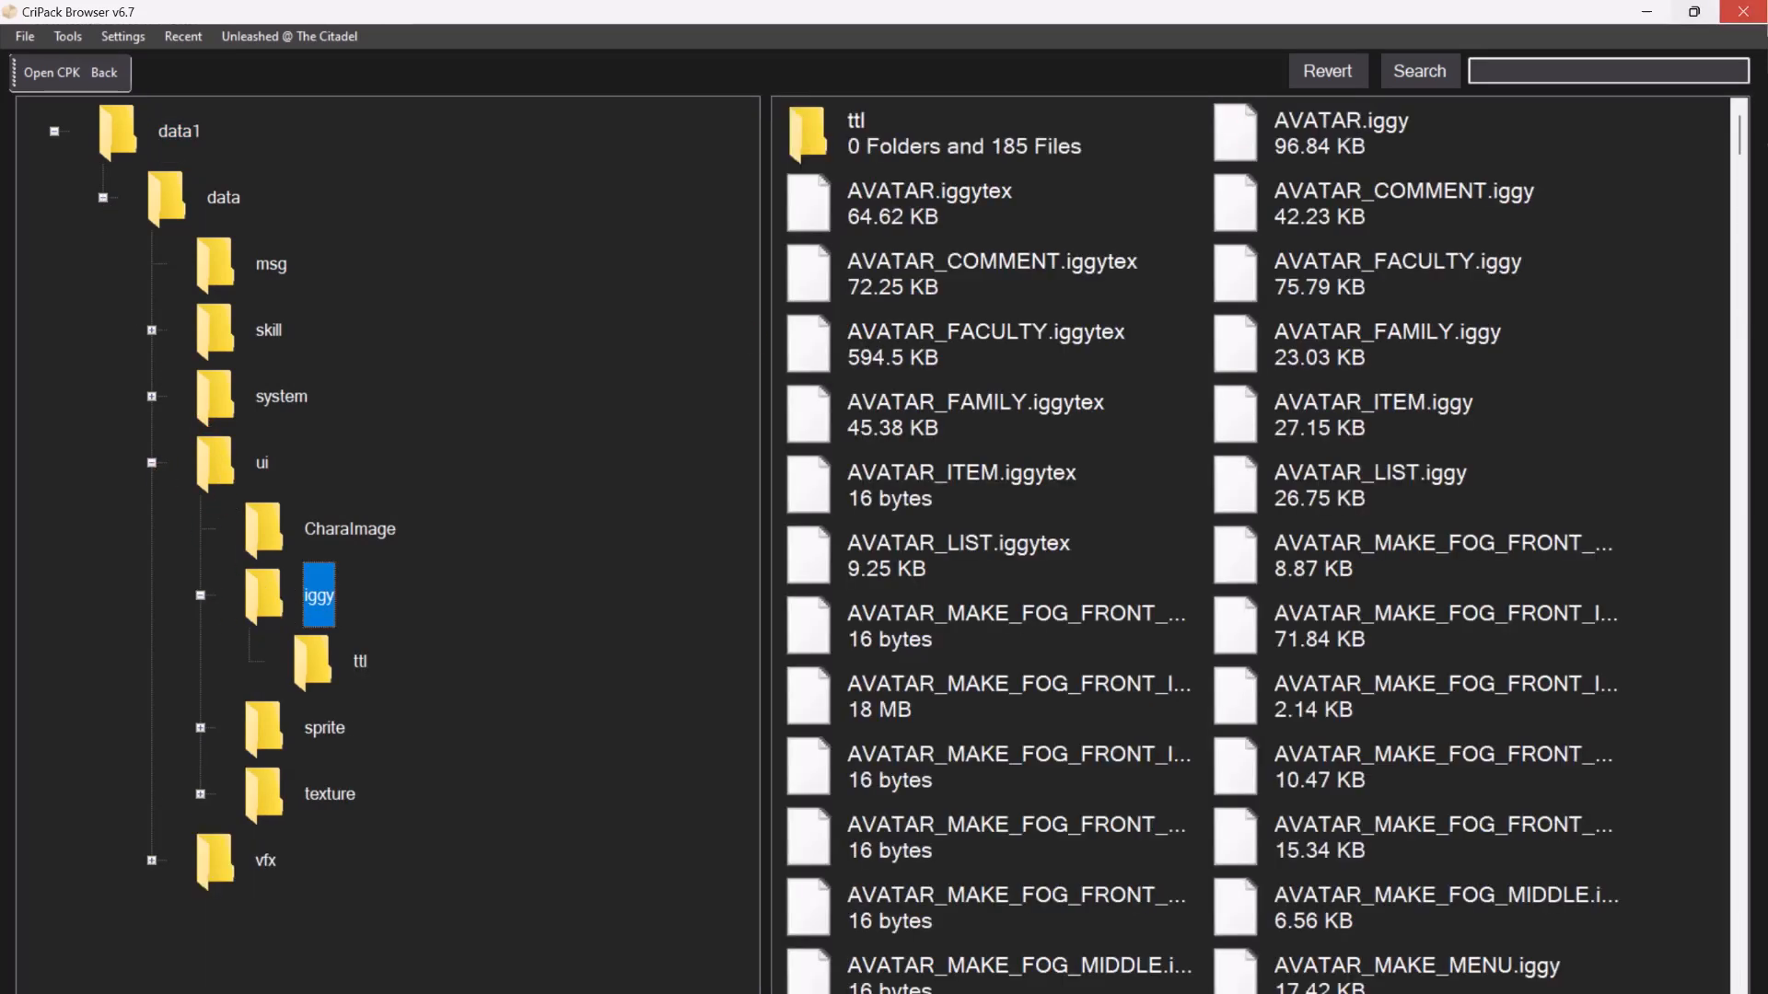
type("y")
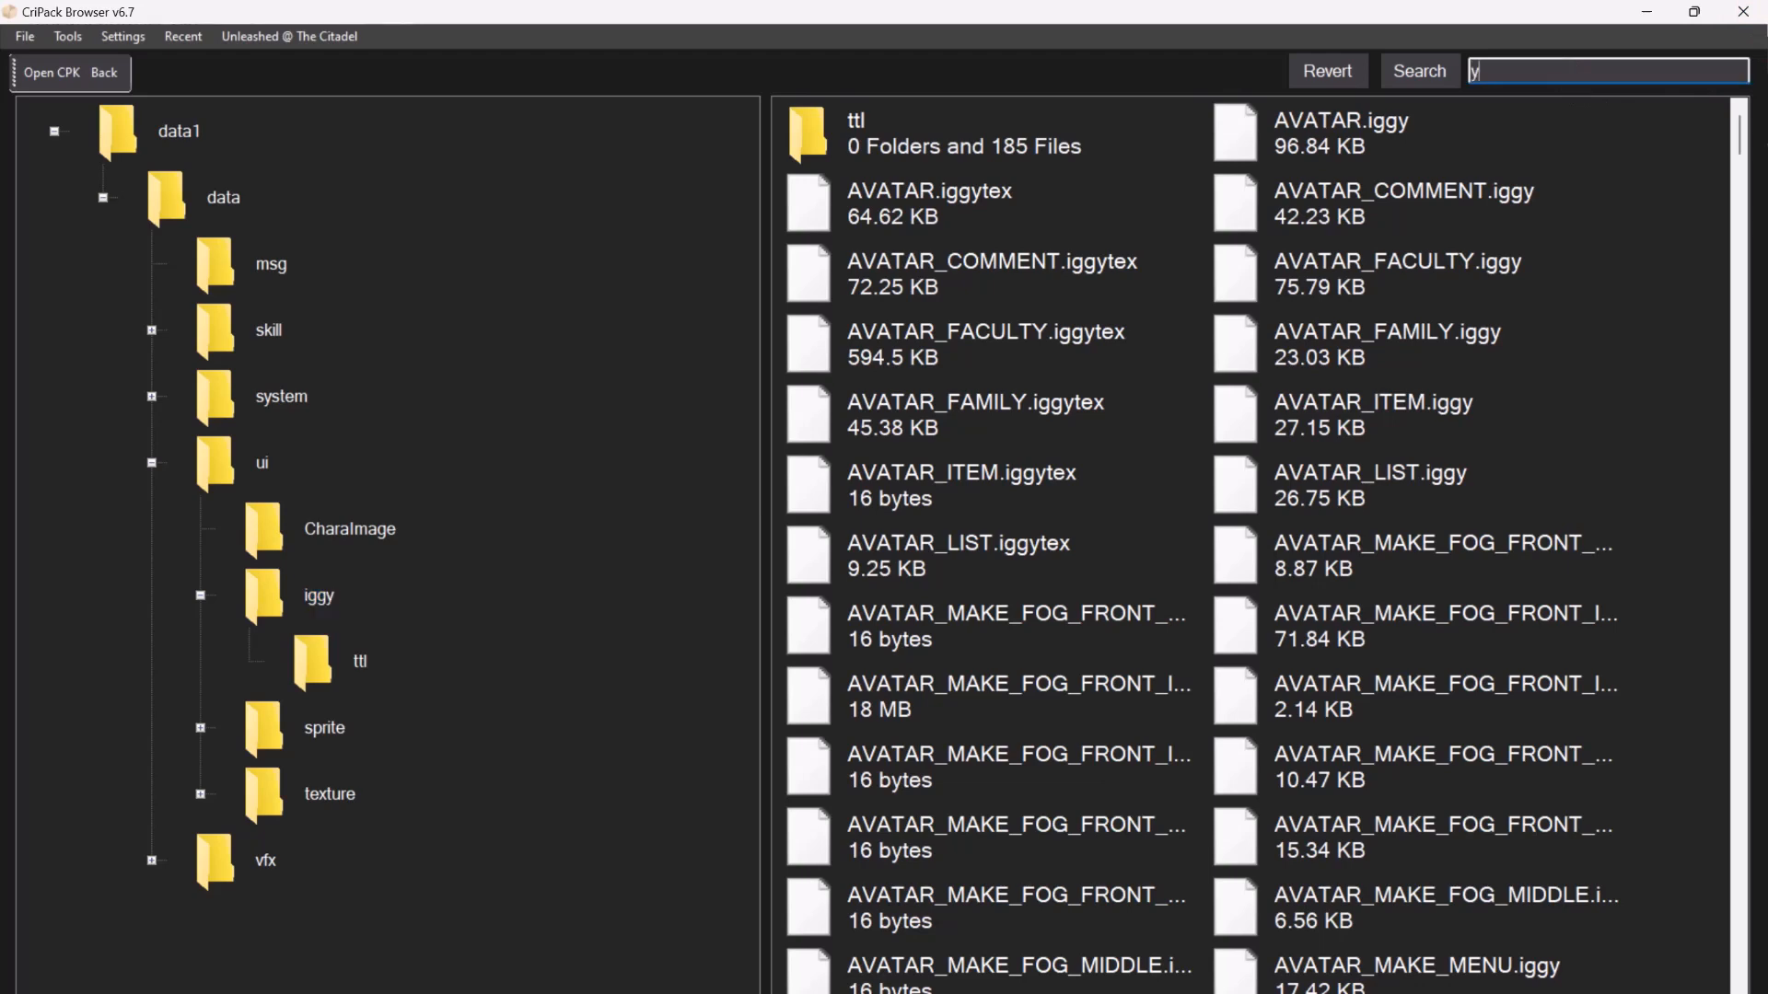
type("title")
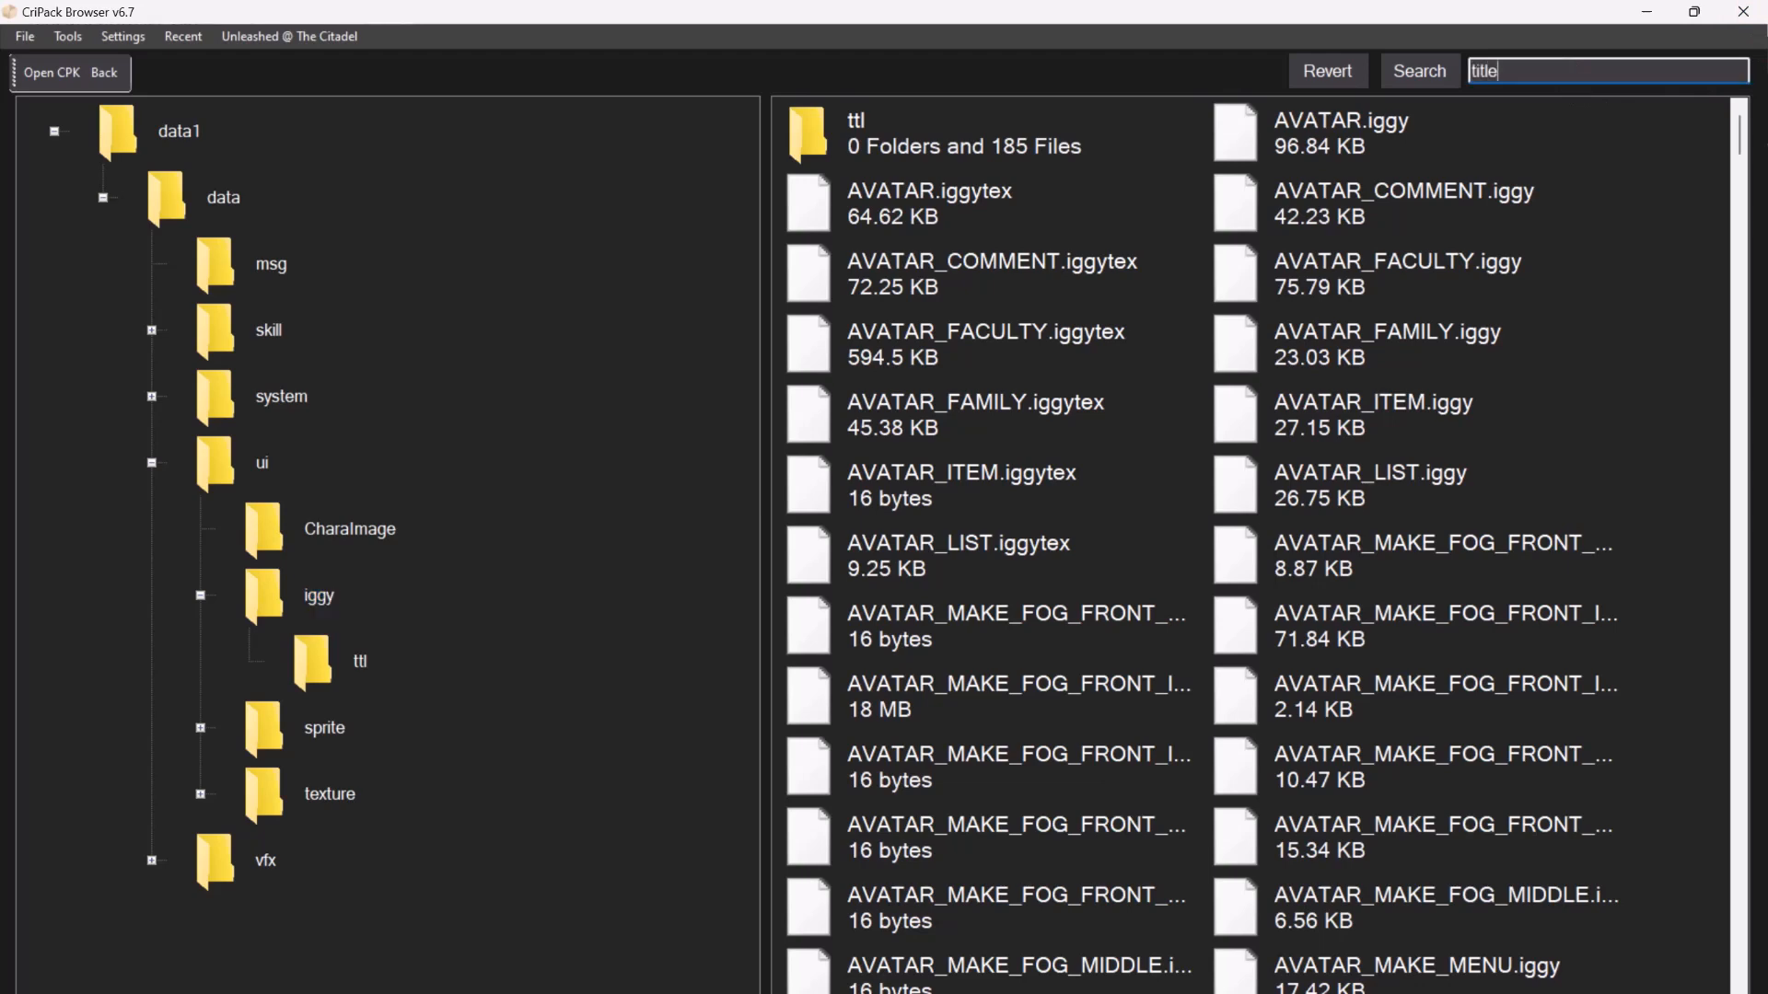
left_click(1418, 70)
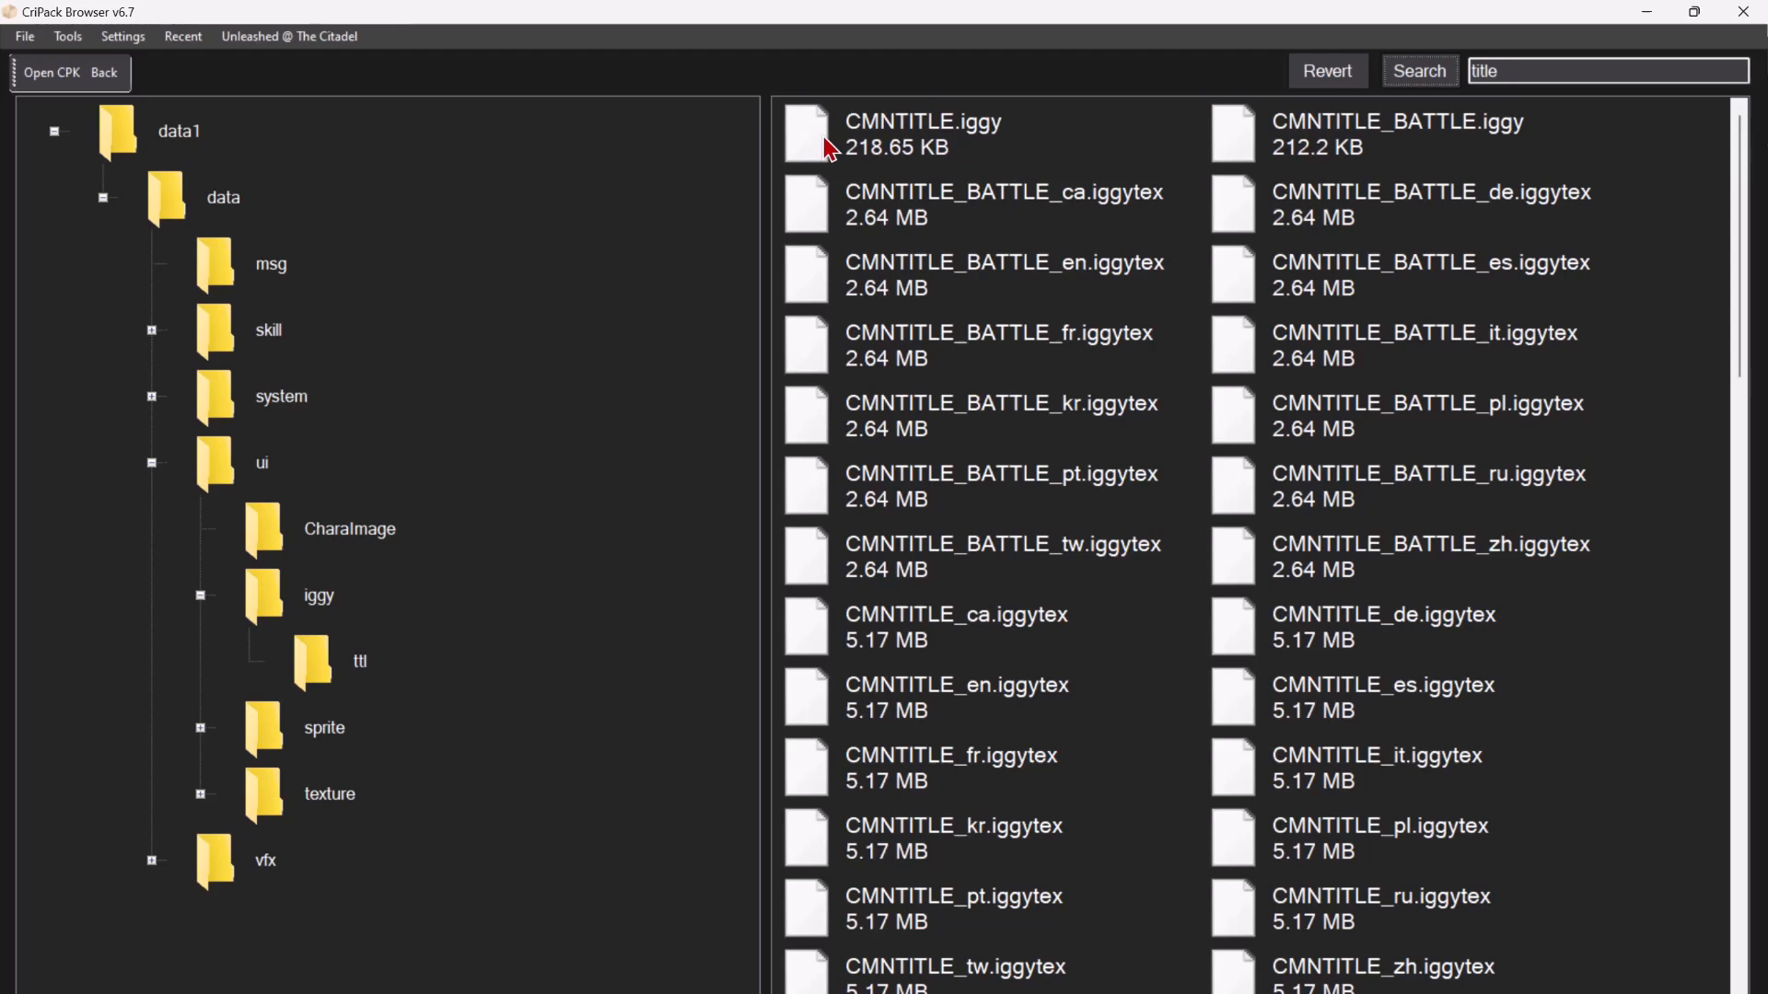
Select CMNTITLE.iggy and bring up the extraction menu for the title files.
left_click(924, 132)
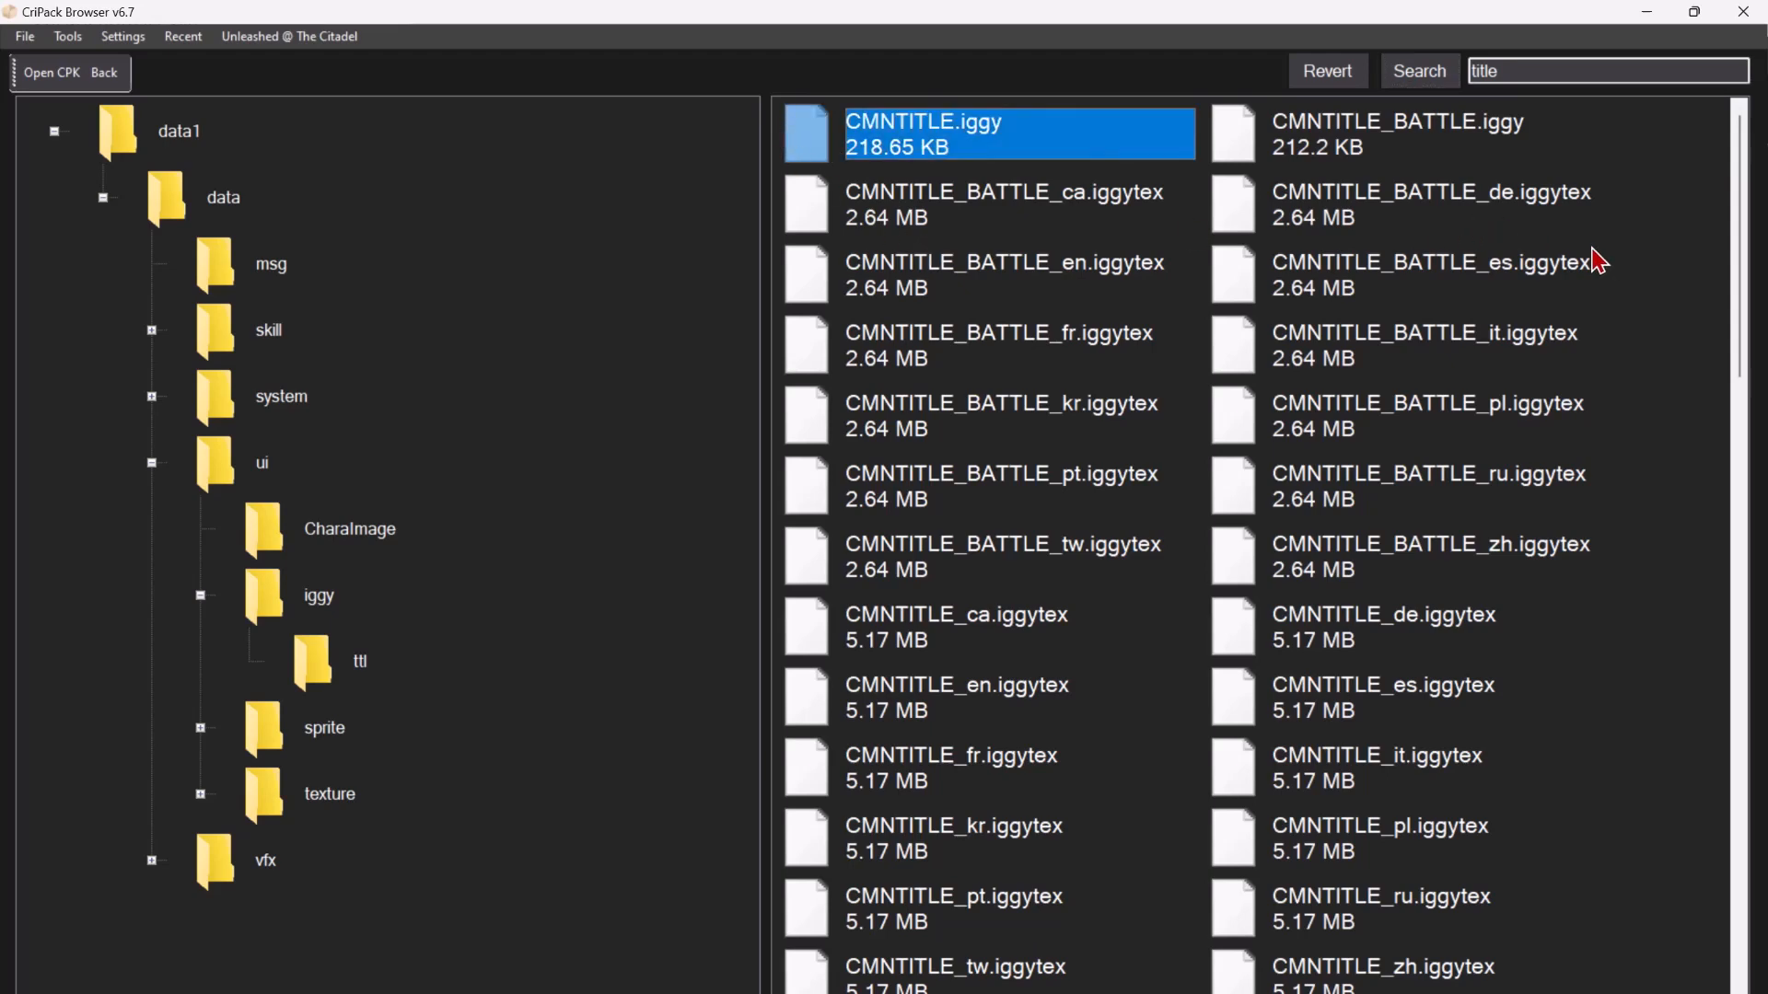
right_click(1433, 272)
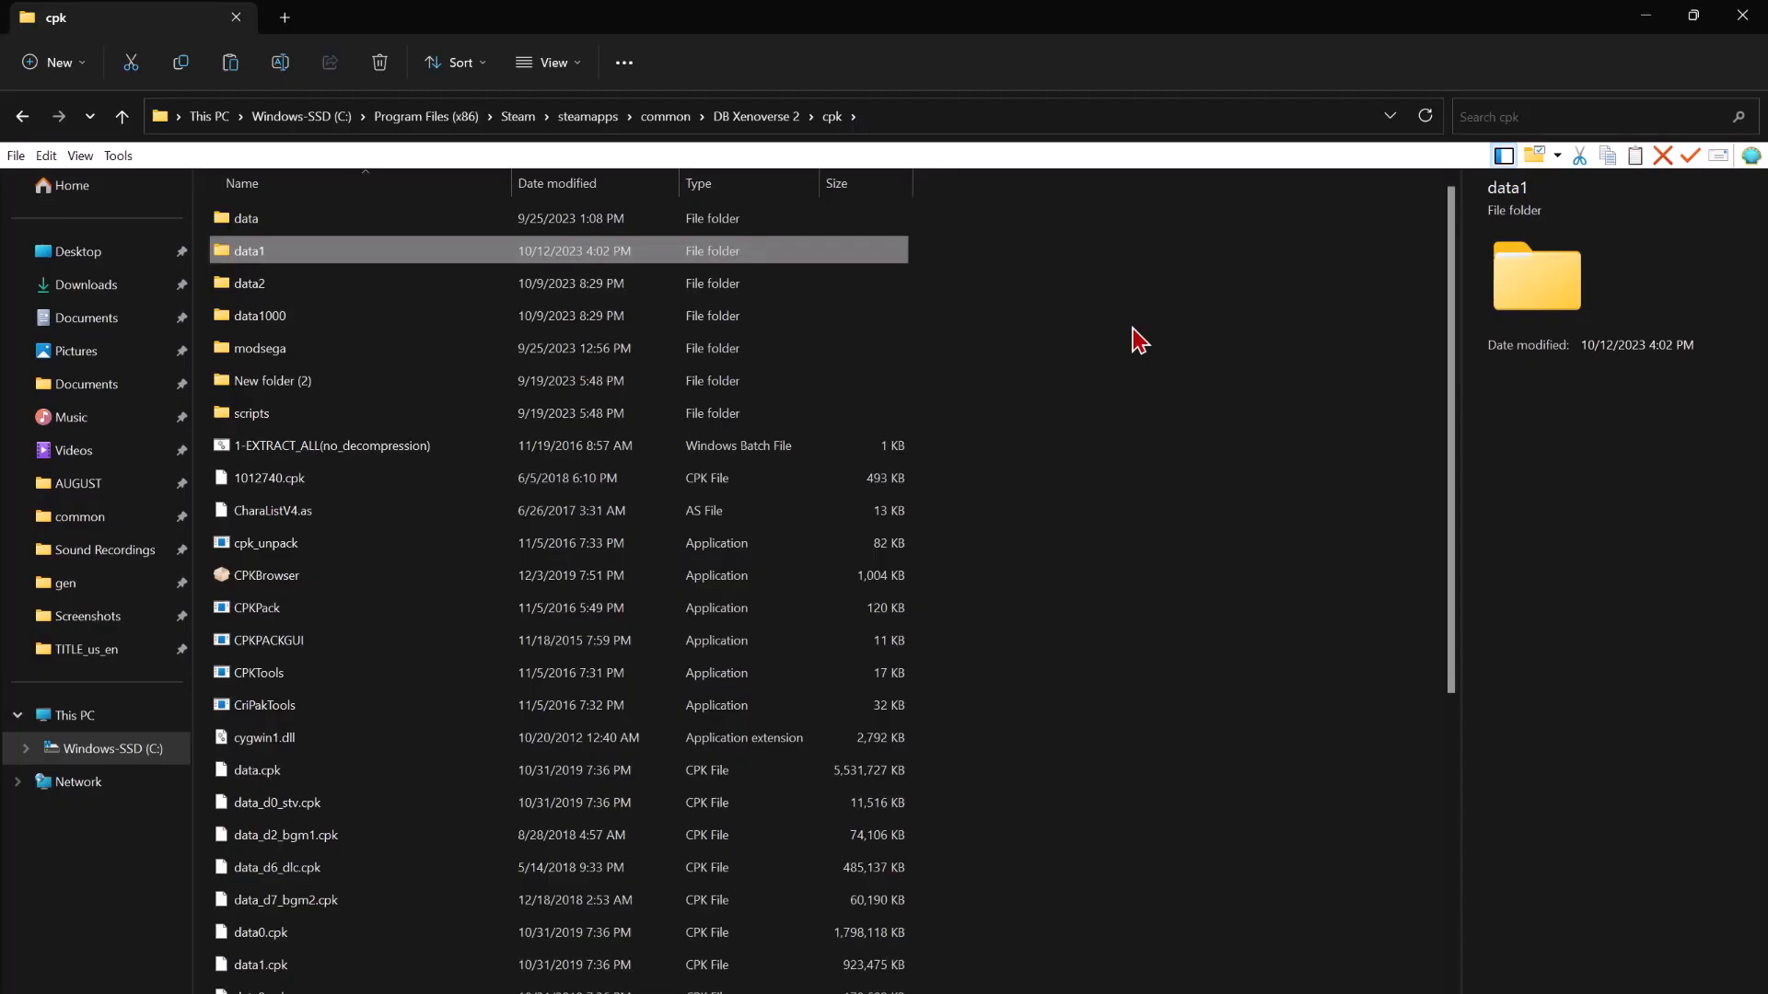
mouse_move(957, 308)
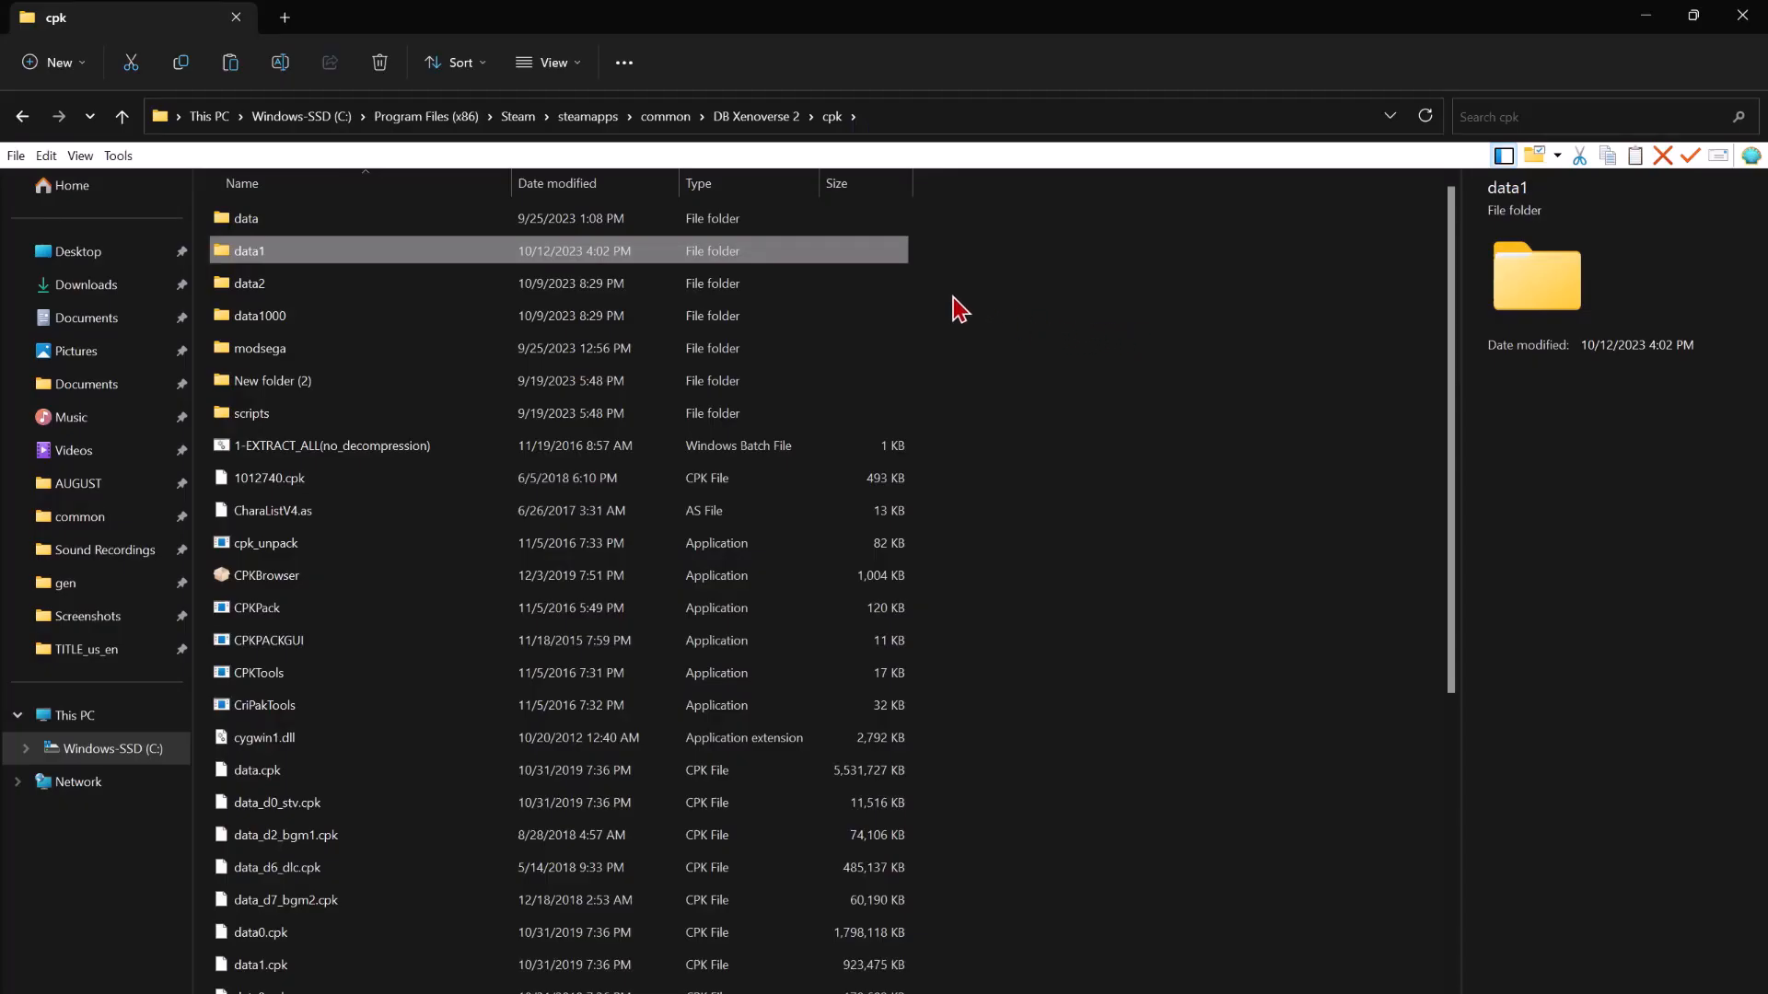
Go through the extracted data1\data\ui\iggy folder and remove the files before TITLE.iggy, leaving 53 items.
double_click(249, 251)
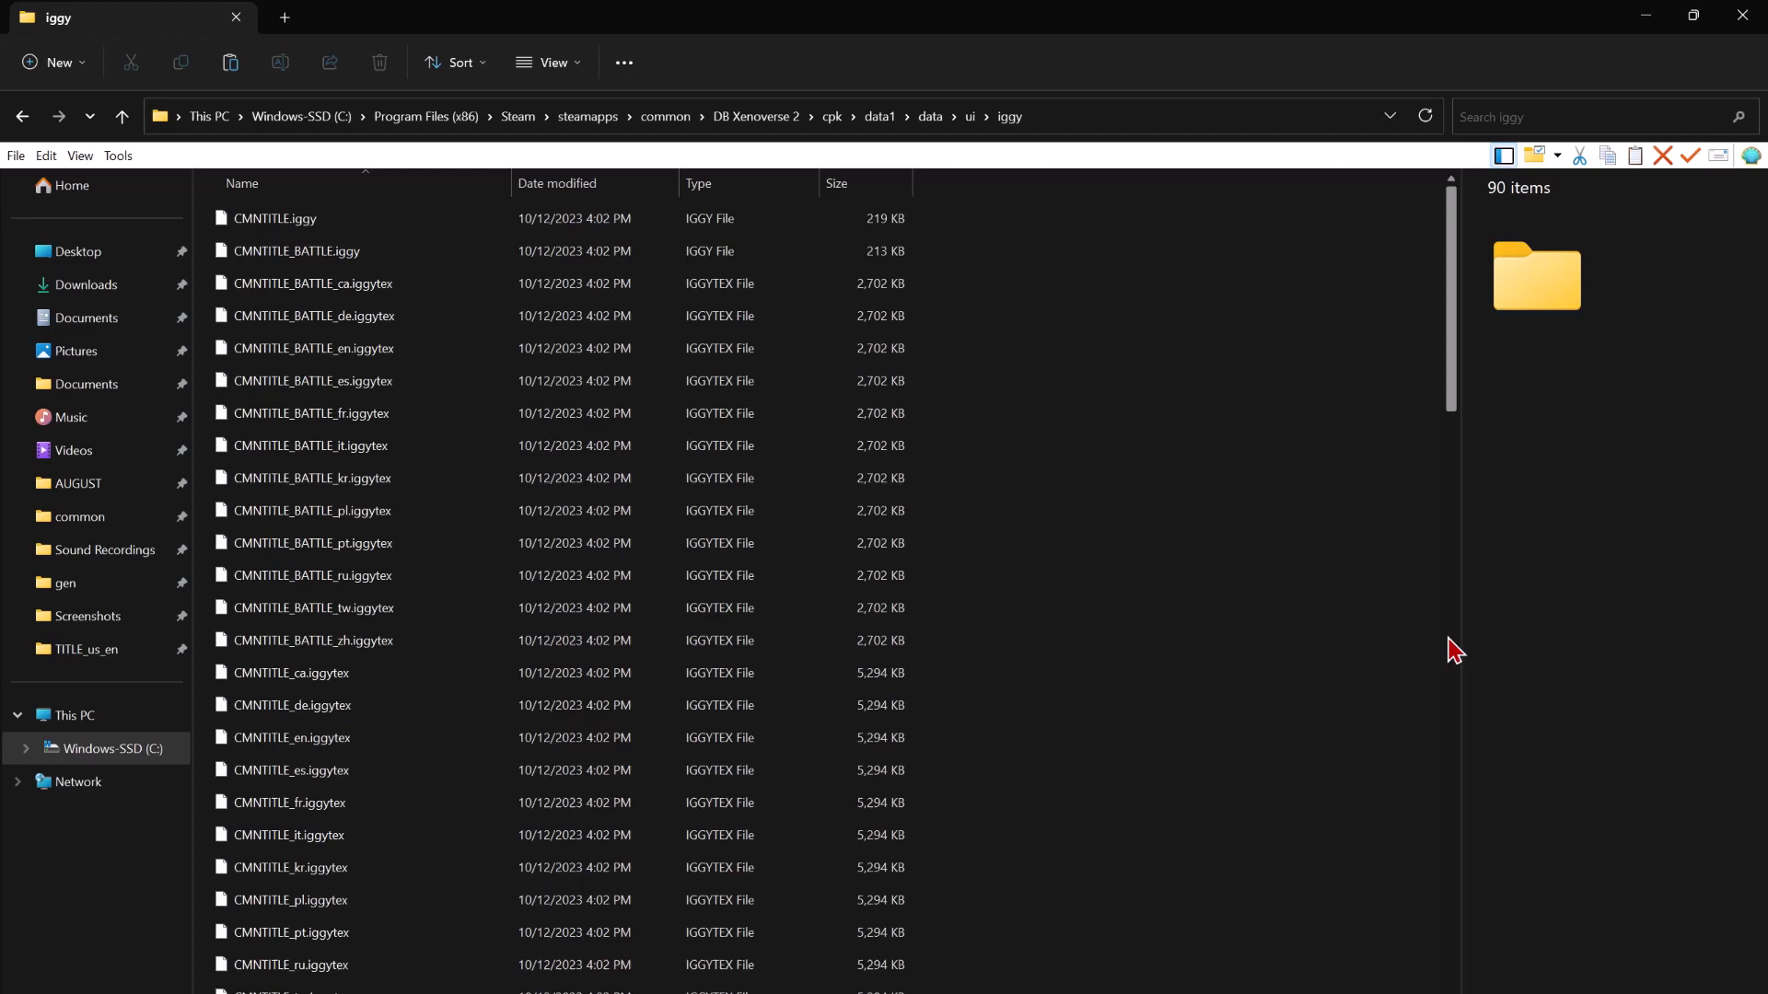
scroll("down", 3)
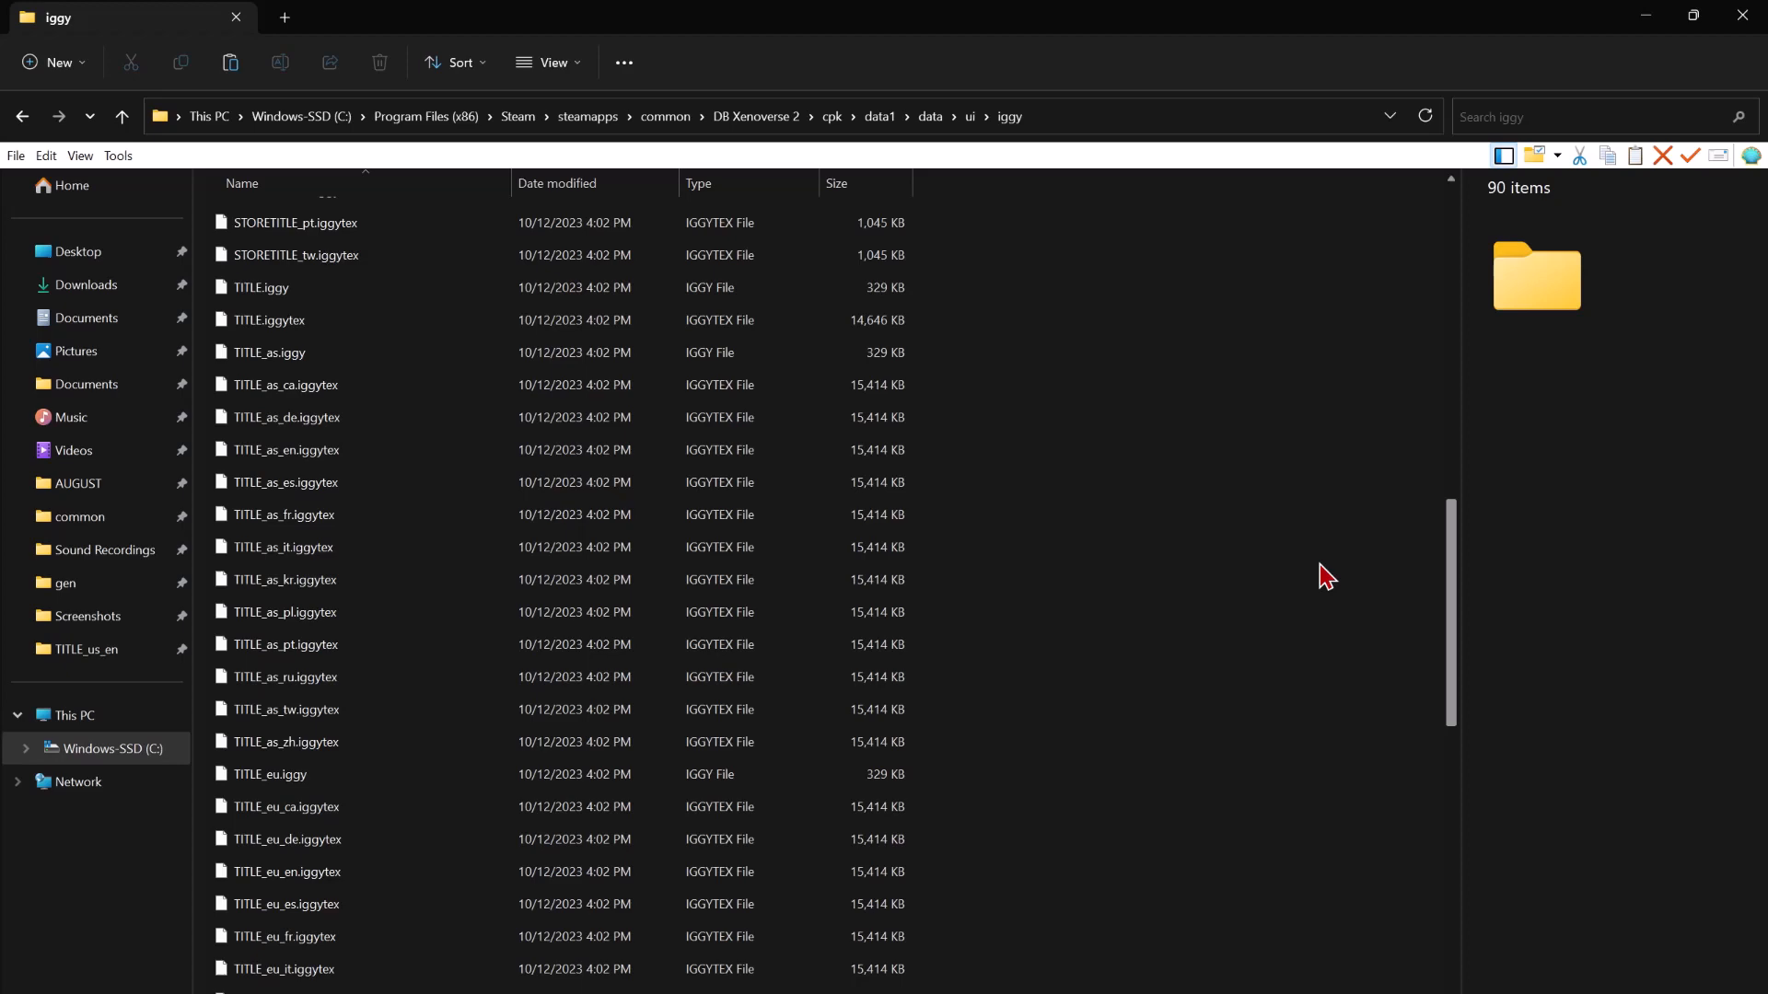
mouse_move(1459, 652)
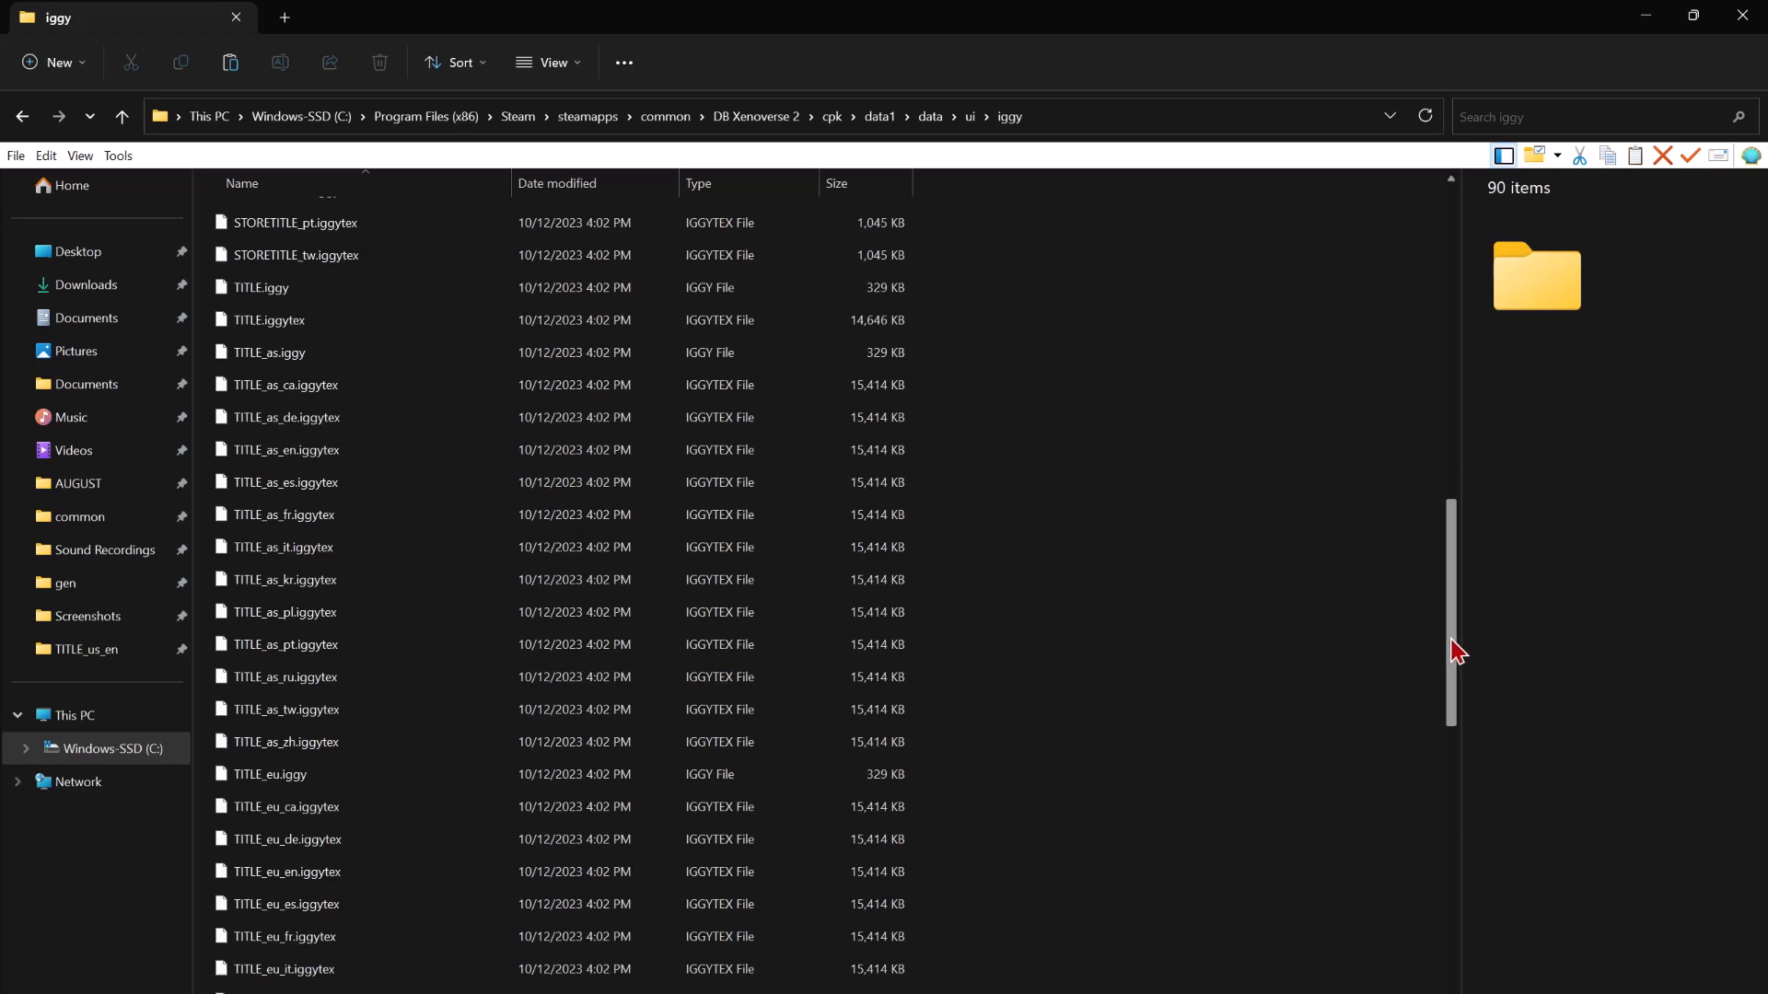
scroll("down", 3)
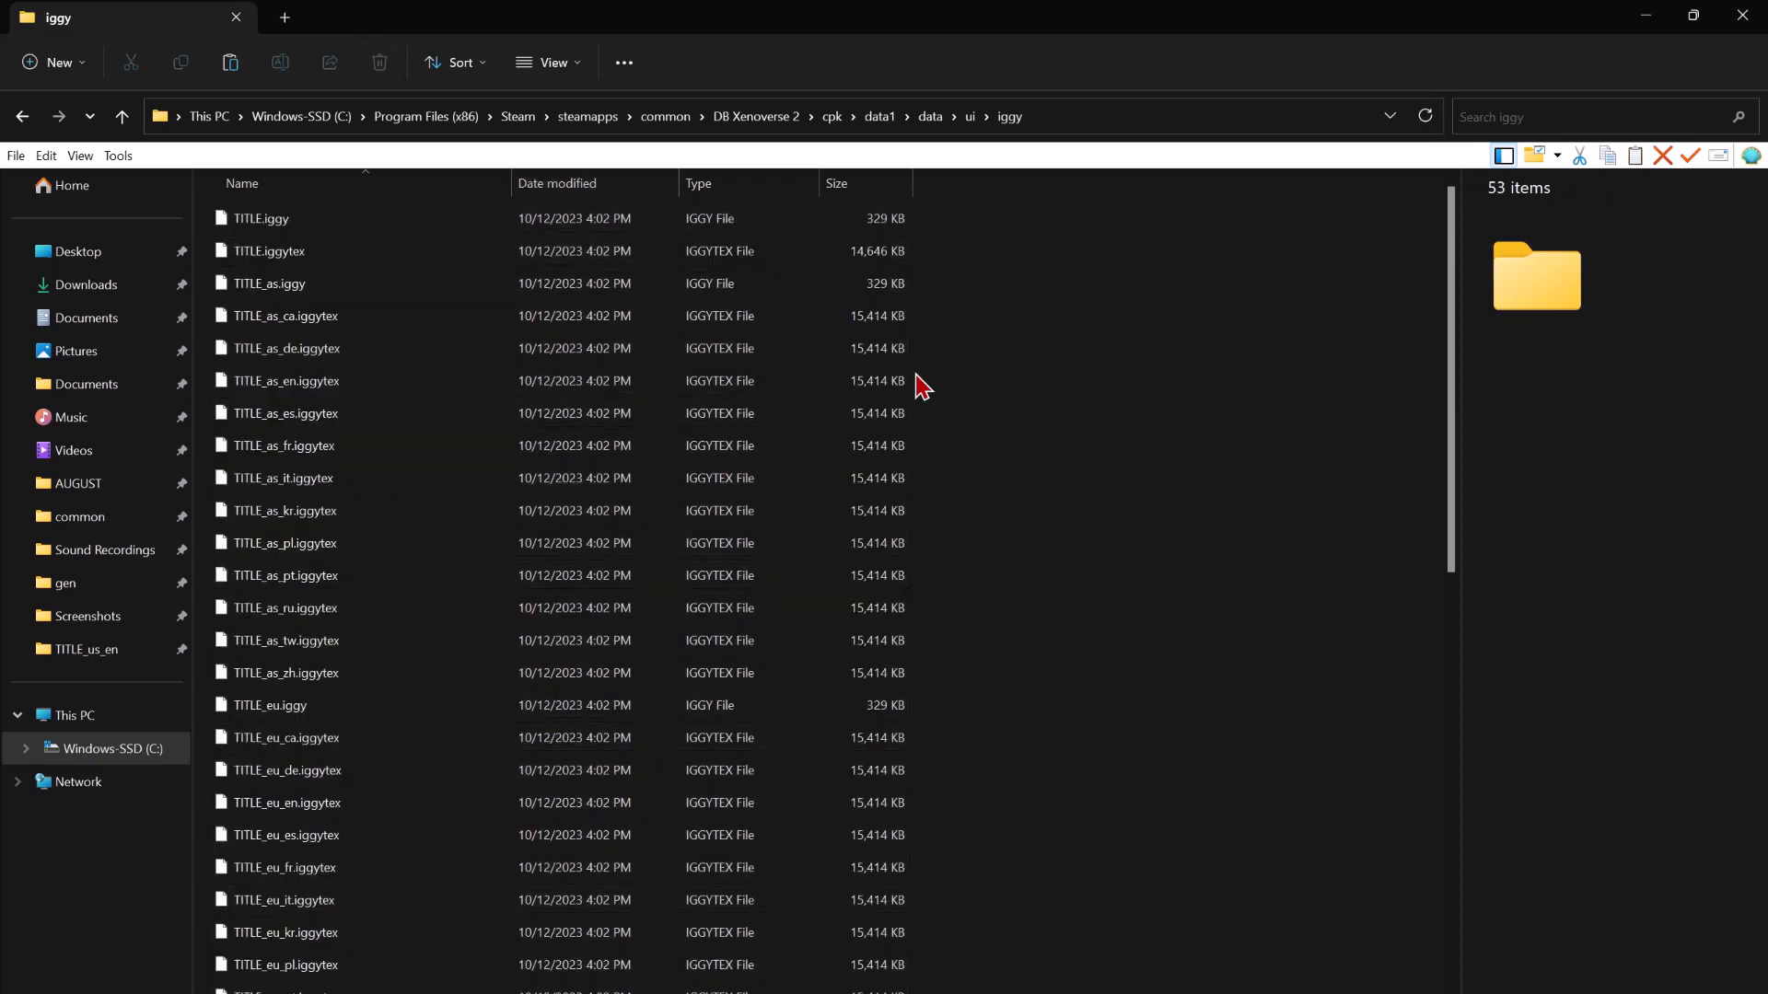
scroll("down", 3)
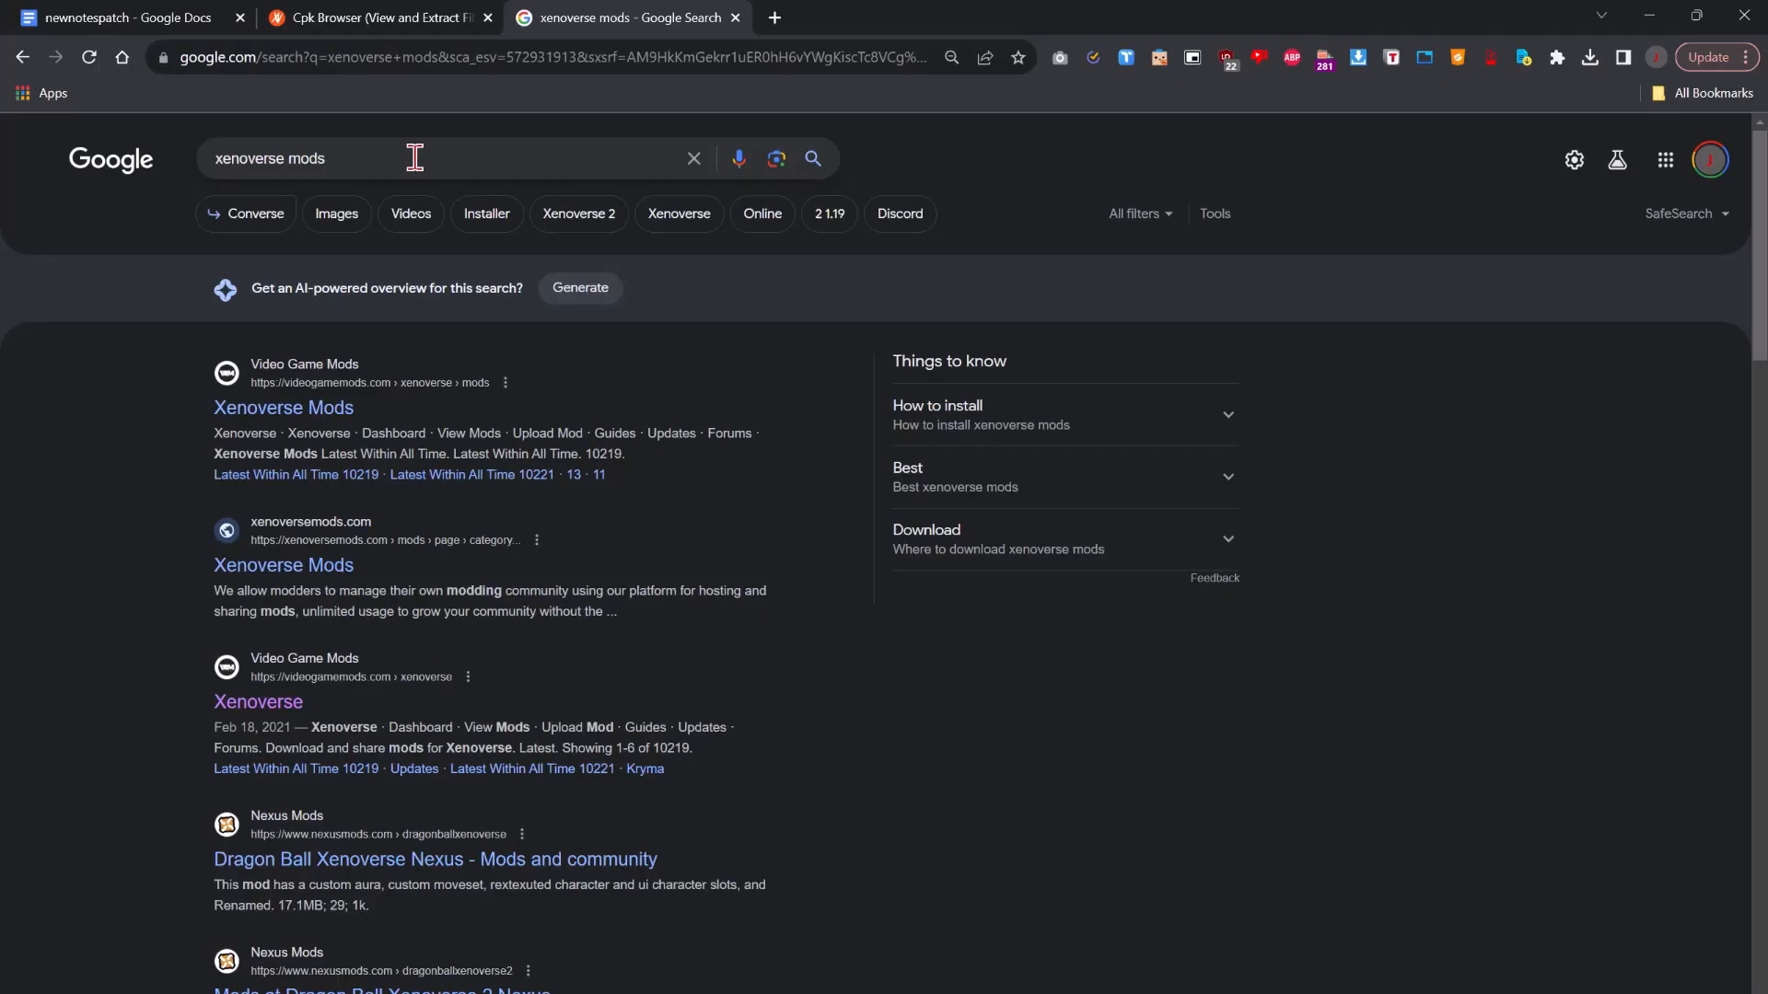
Search Google for 'iggytex' and land on the LibXenoverse: iggytexPack mod page.
type("iggy")
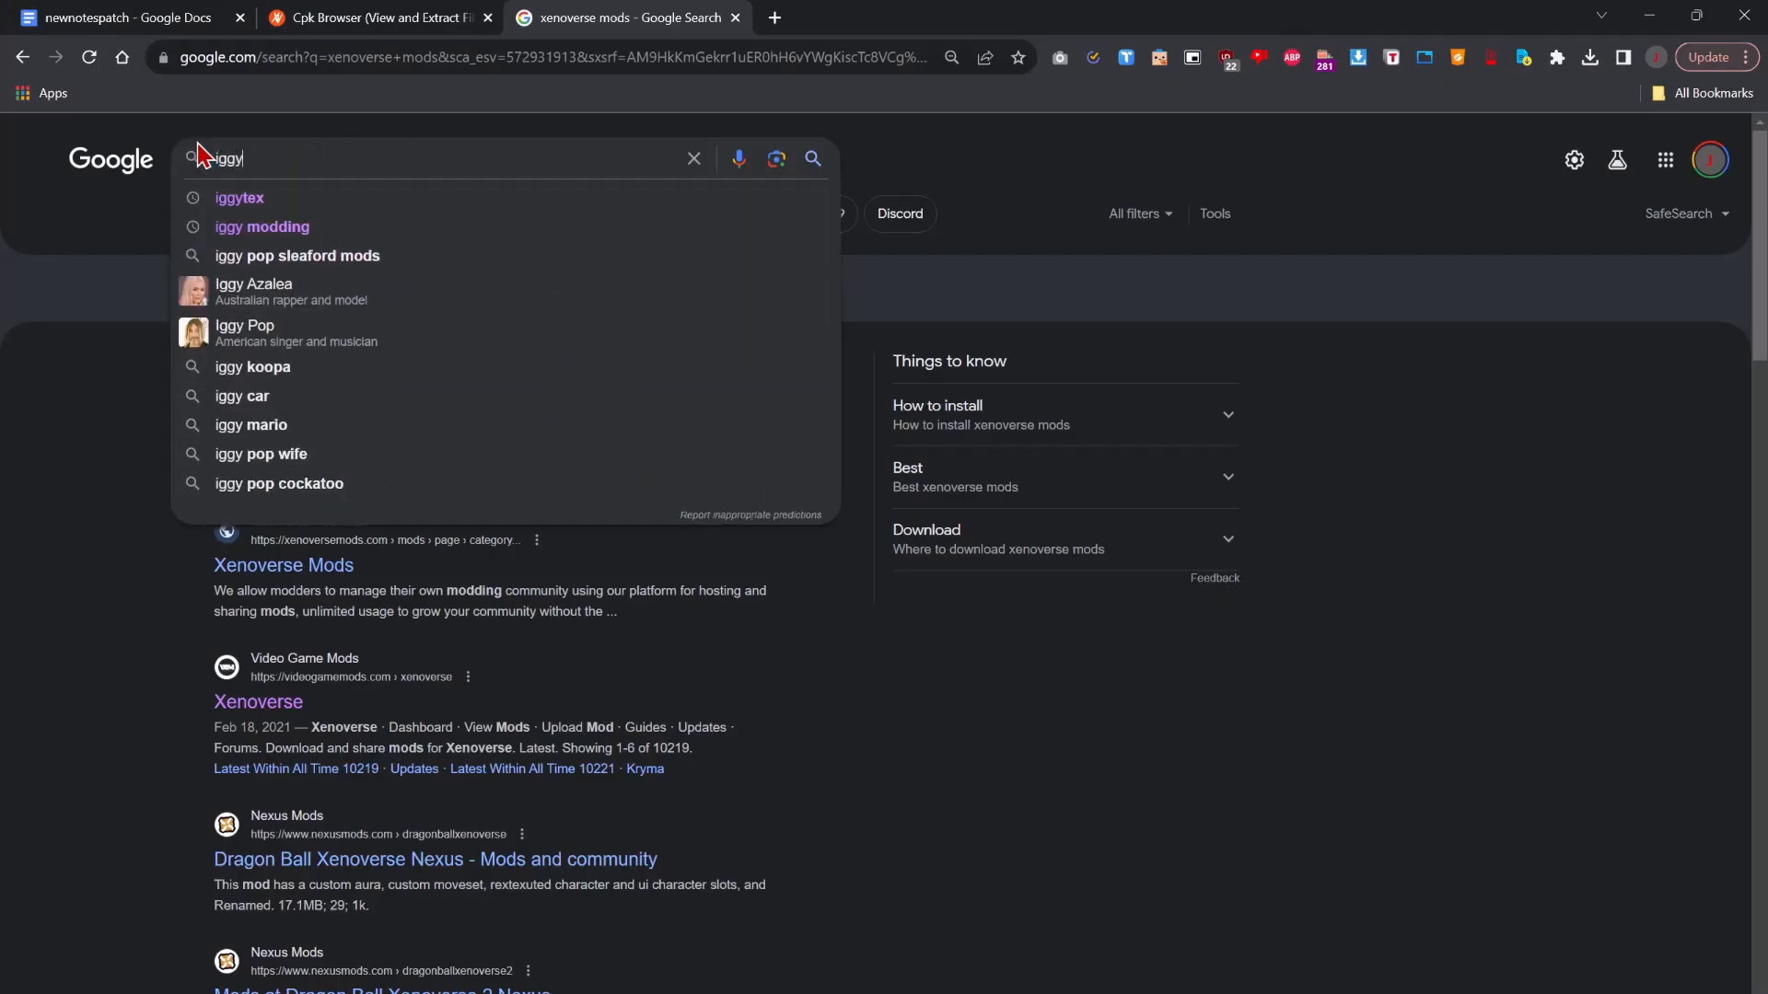
left_click(239, 197)
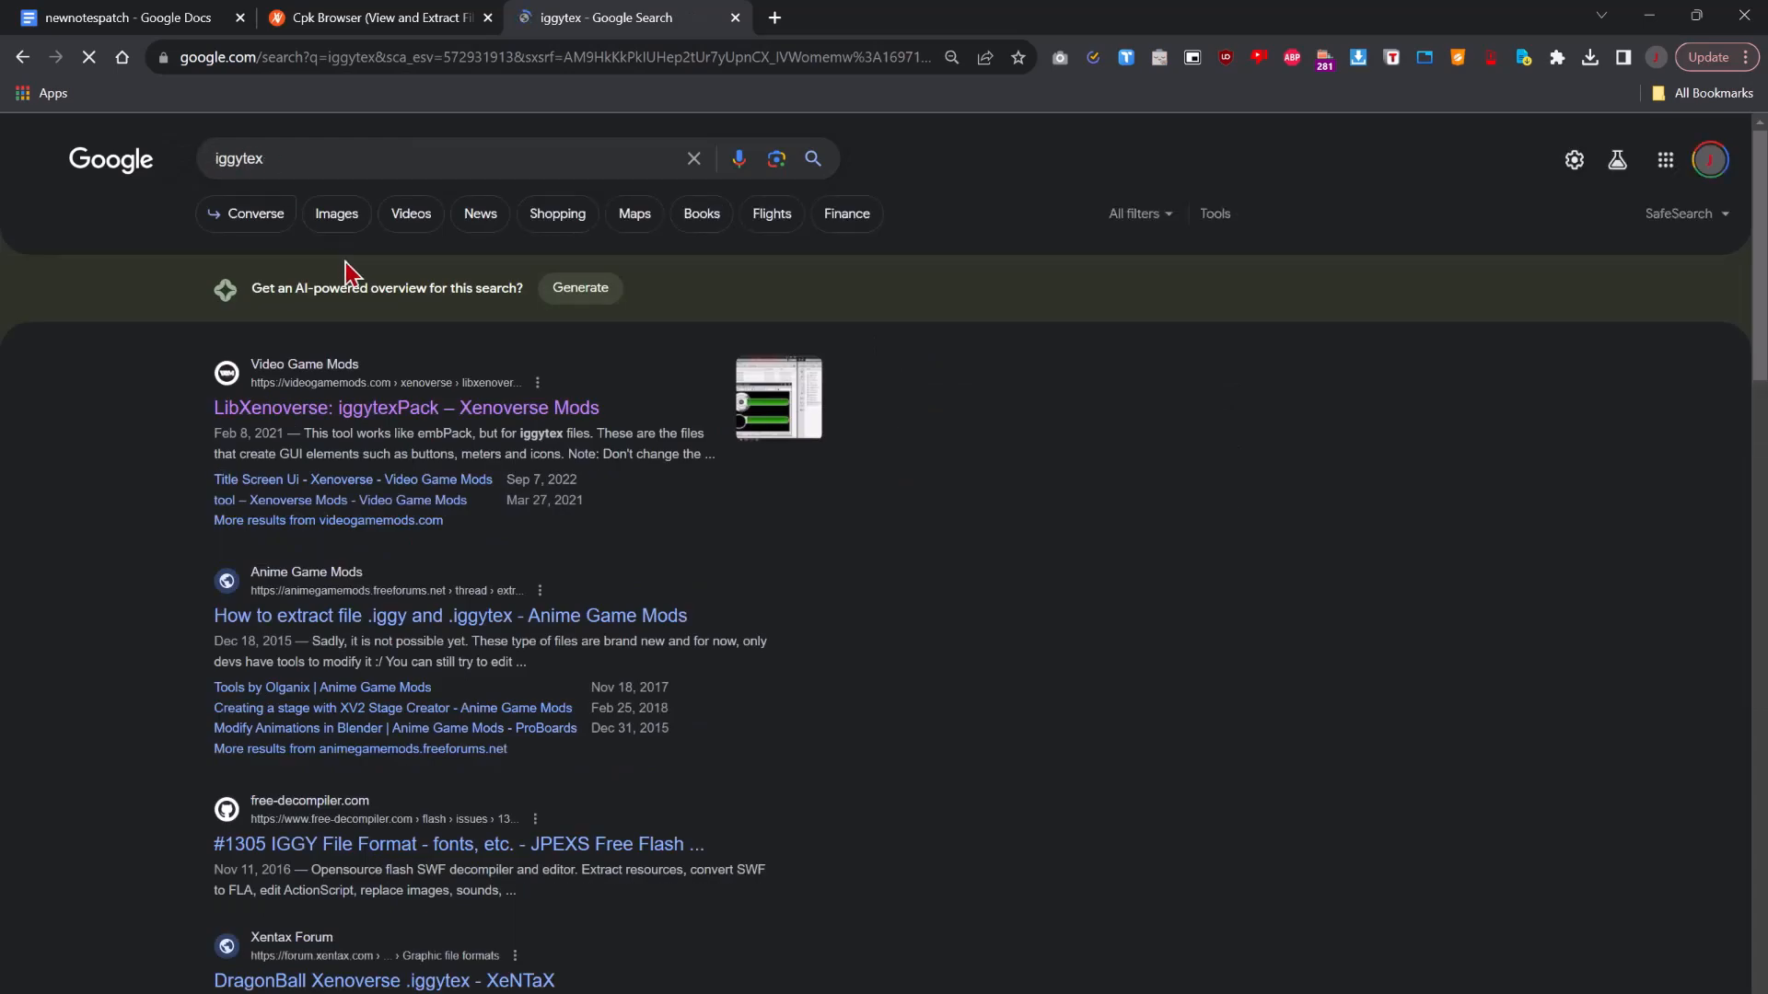
left_click(405, 407)
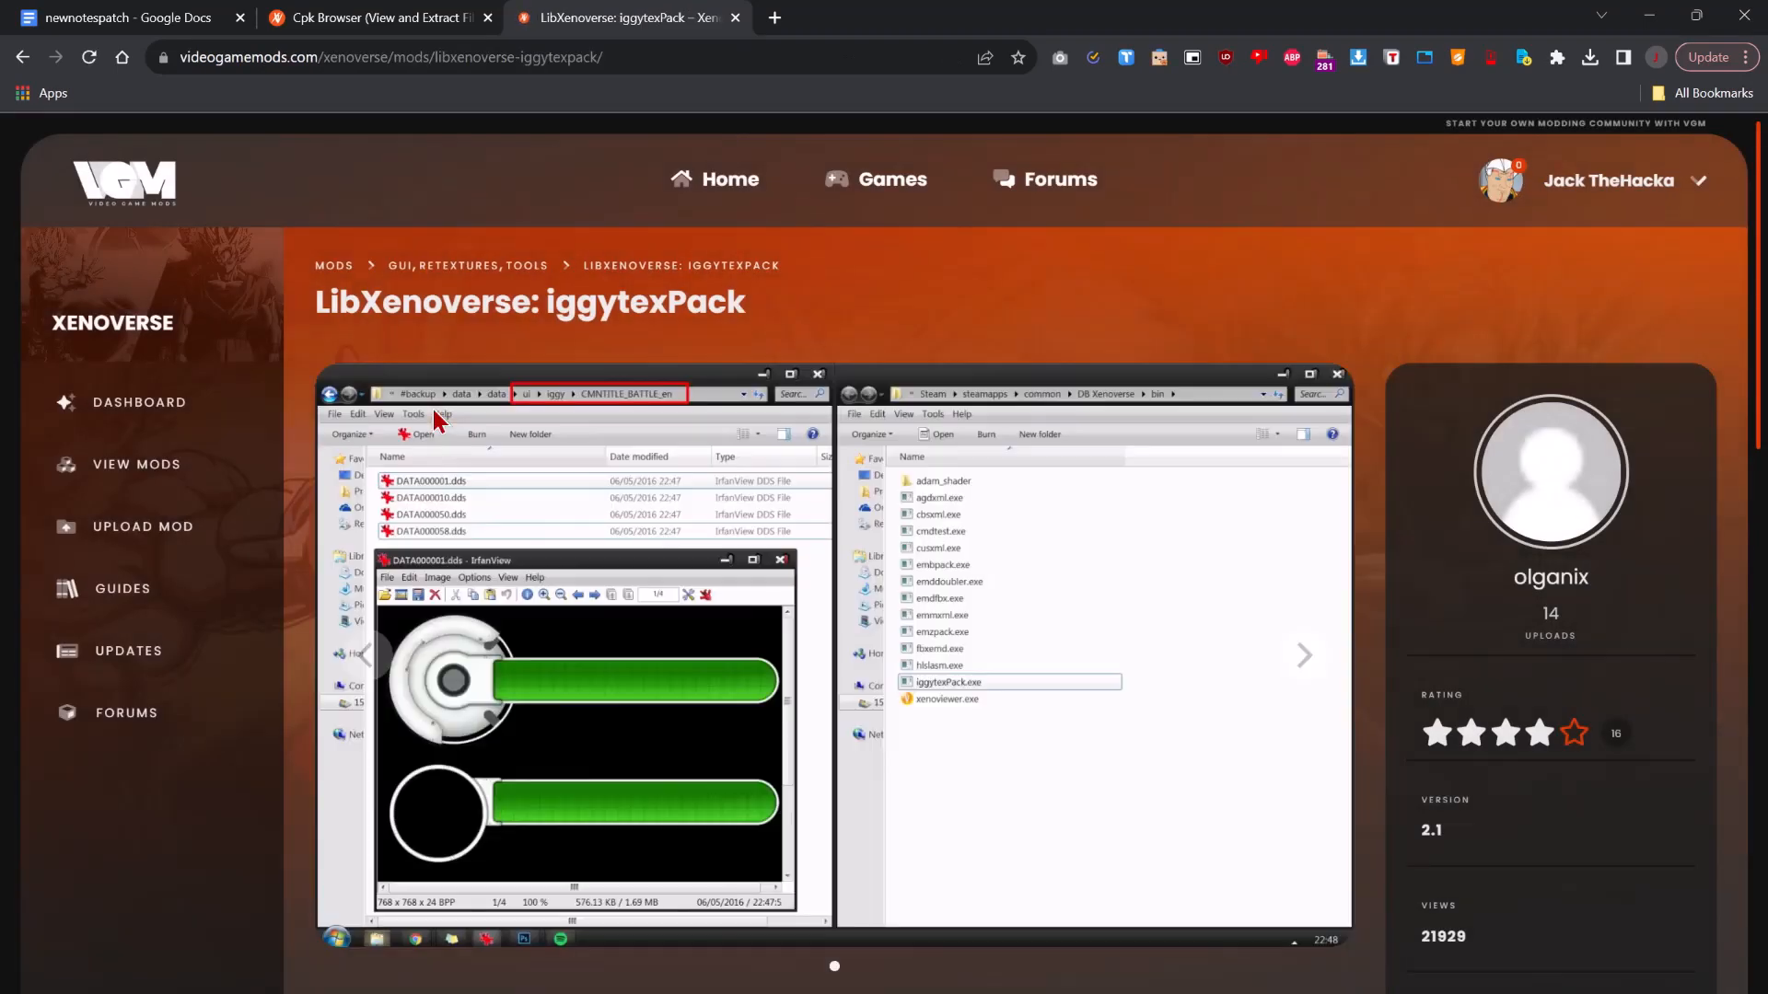
scroll("down", 3)
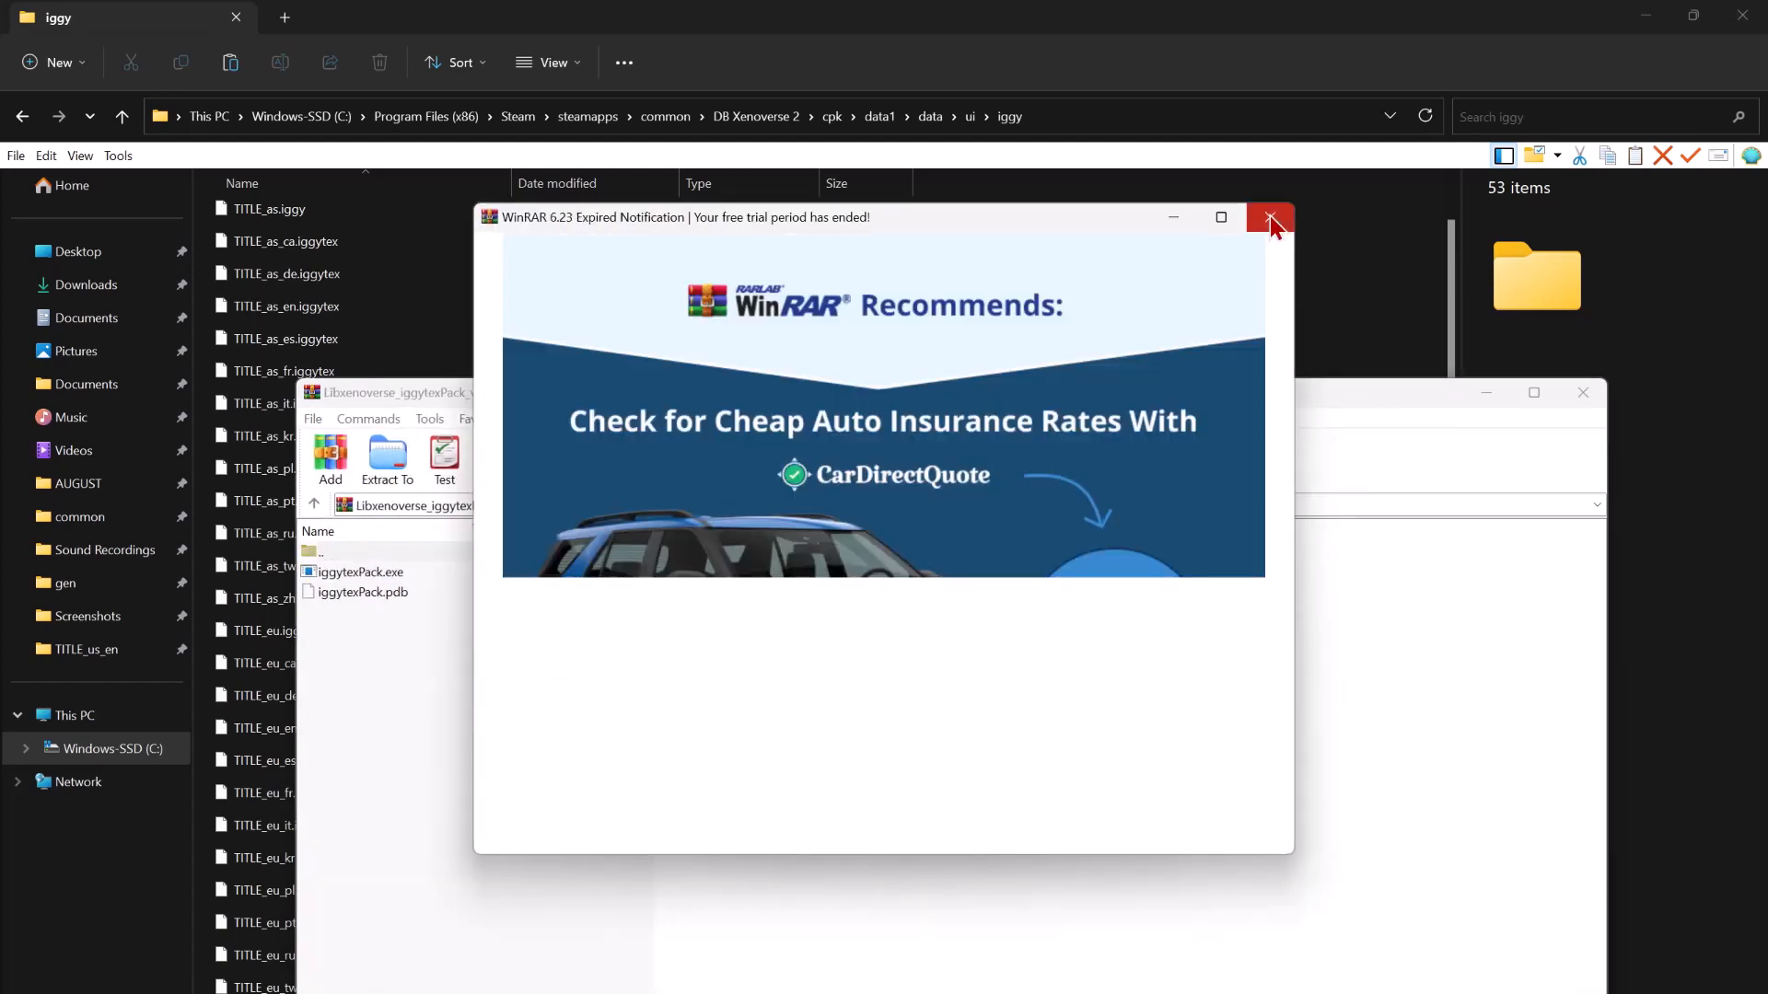
Delete the other TITLE .iggytex files, keeping iggytexPack, its pdb and TITLE_us_es.iggytex, and select TITLE_us_es.iggytex.
left_click(1268, 217)
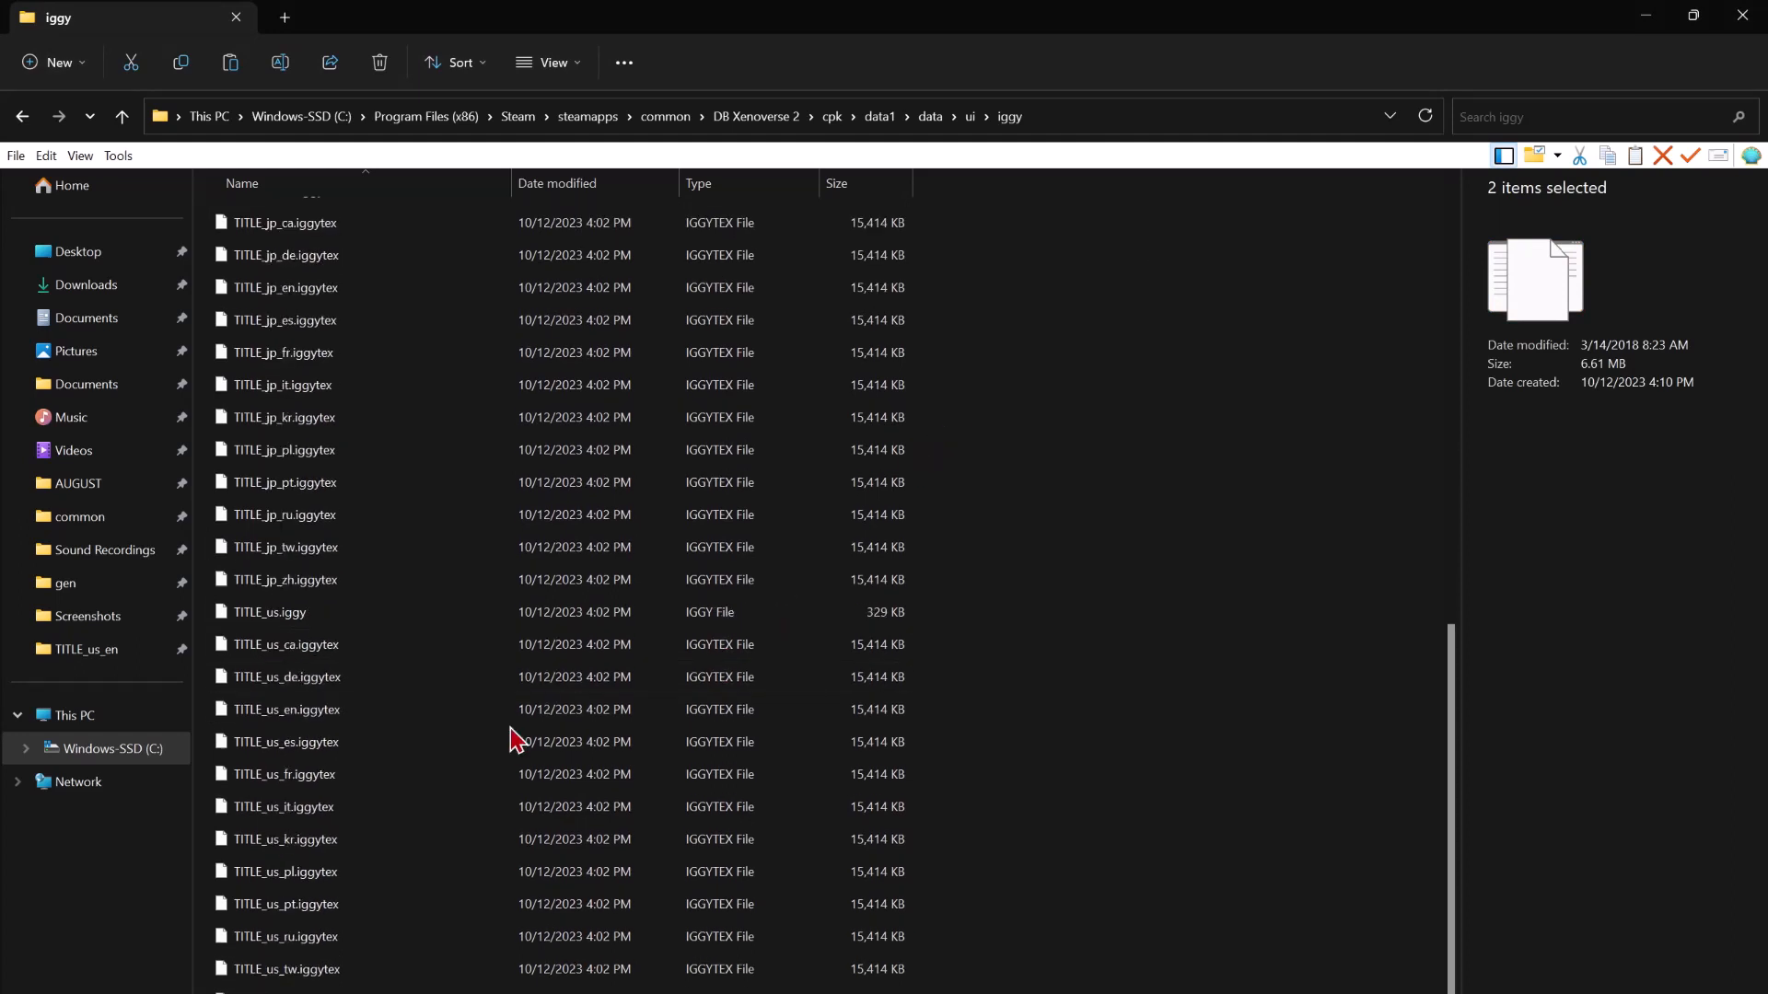
left_click(284, 743)
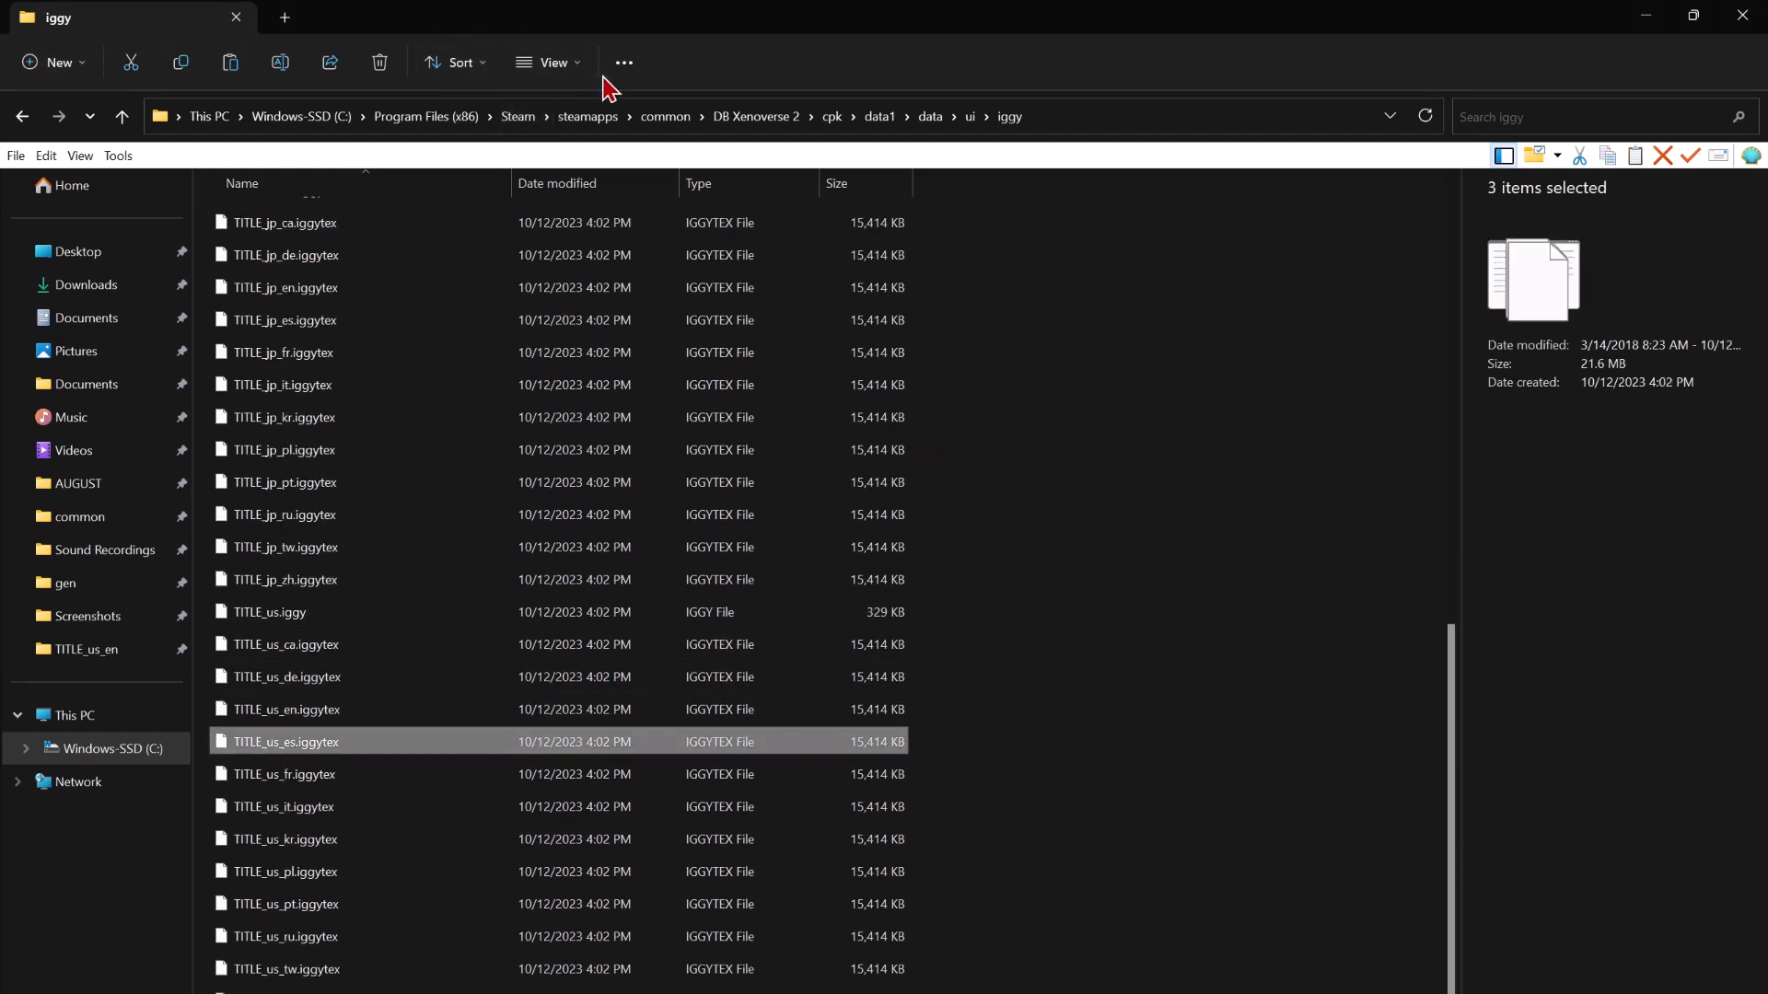
left_click(625, 62)
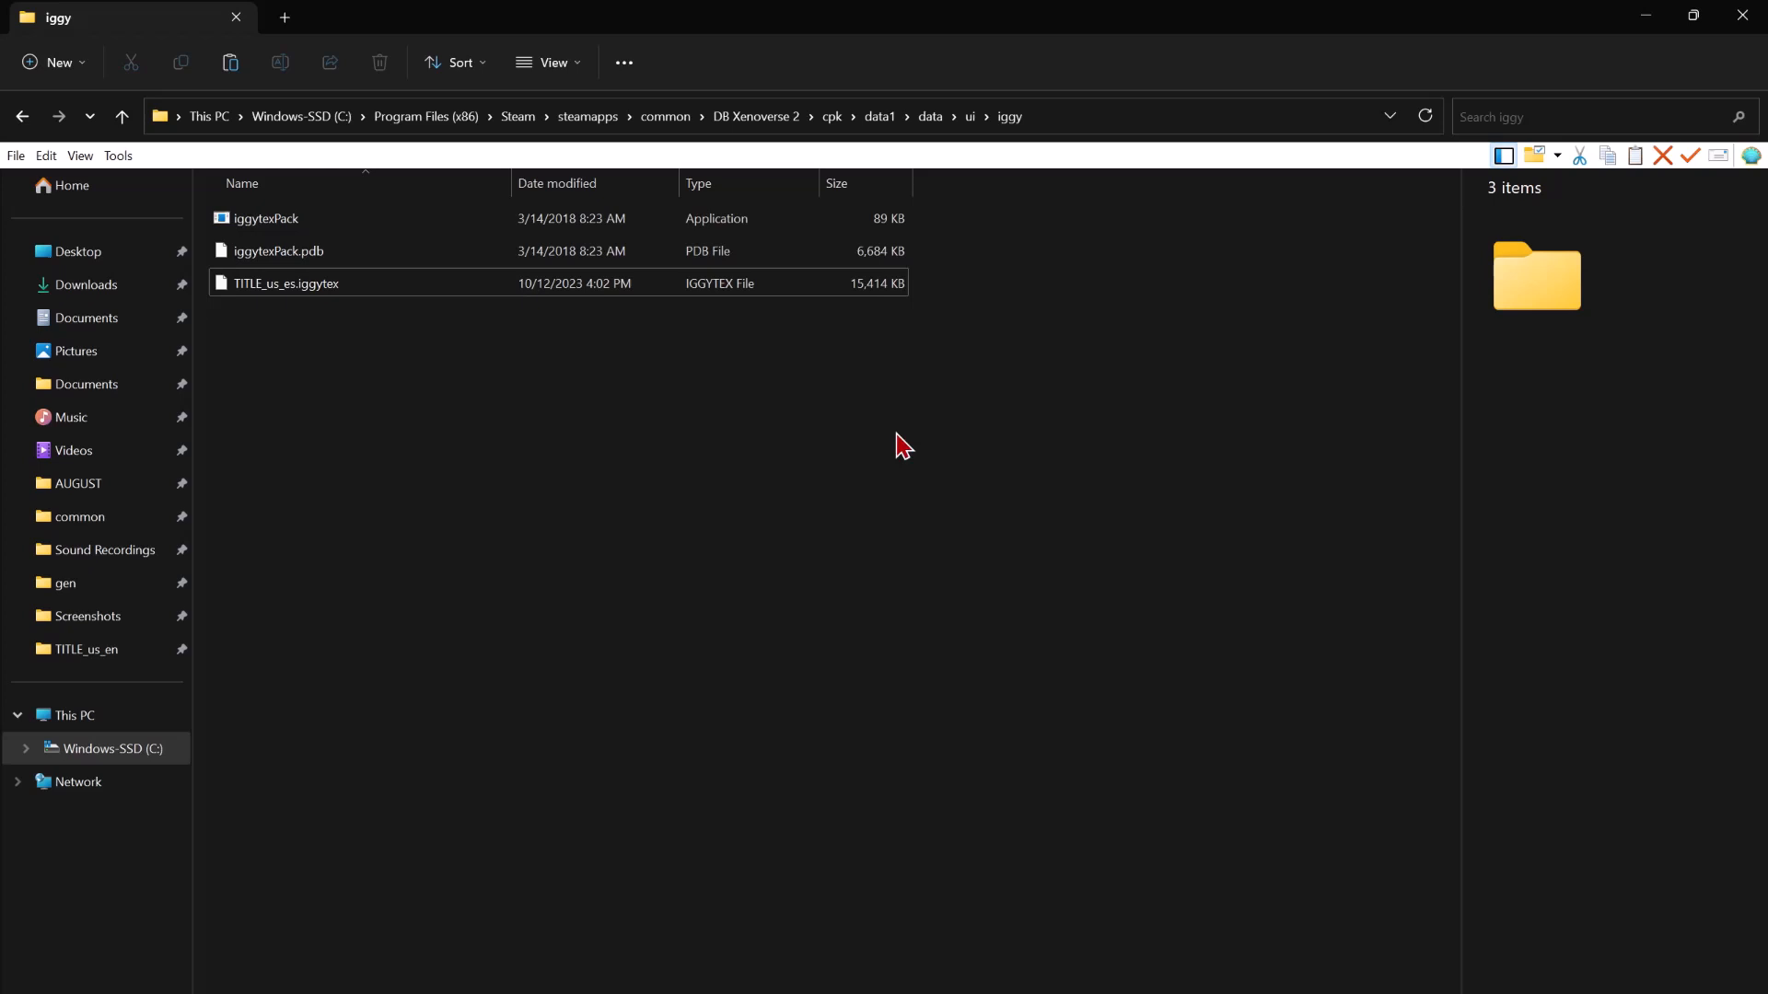
left_click(285, 284)
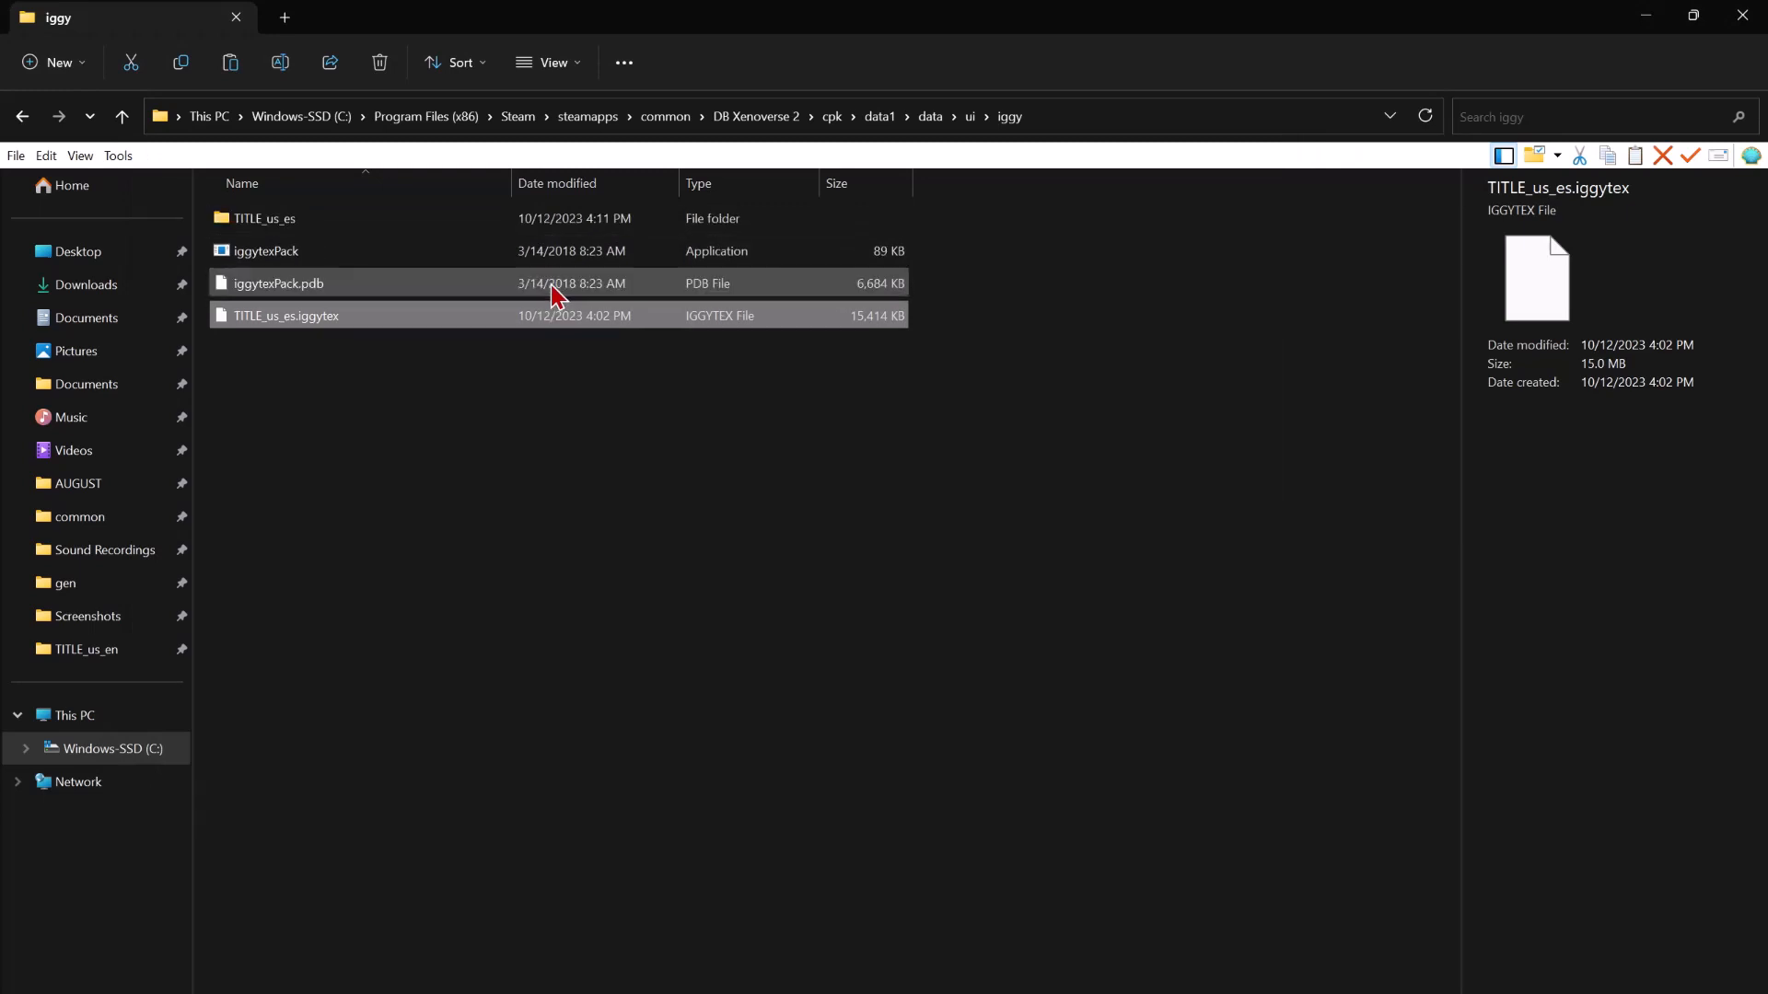
Inspect the unpacked TITLE_us_es folder, previewing the DATA000001 and DATA000003 DDS textures.
double_click(260, 218)
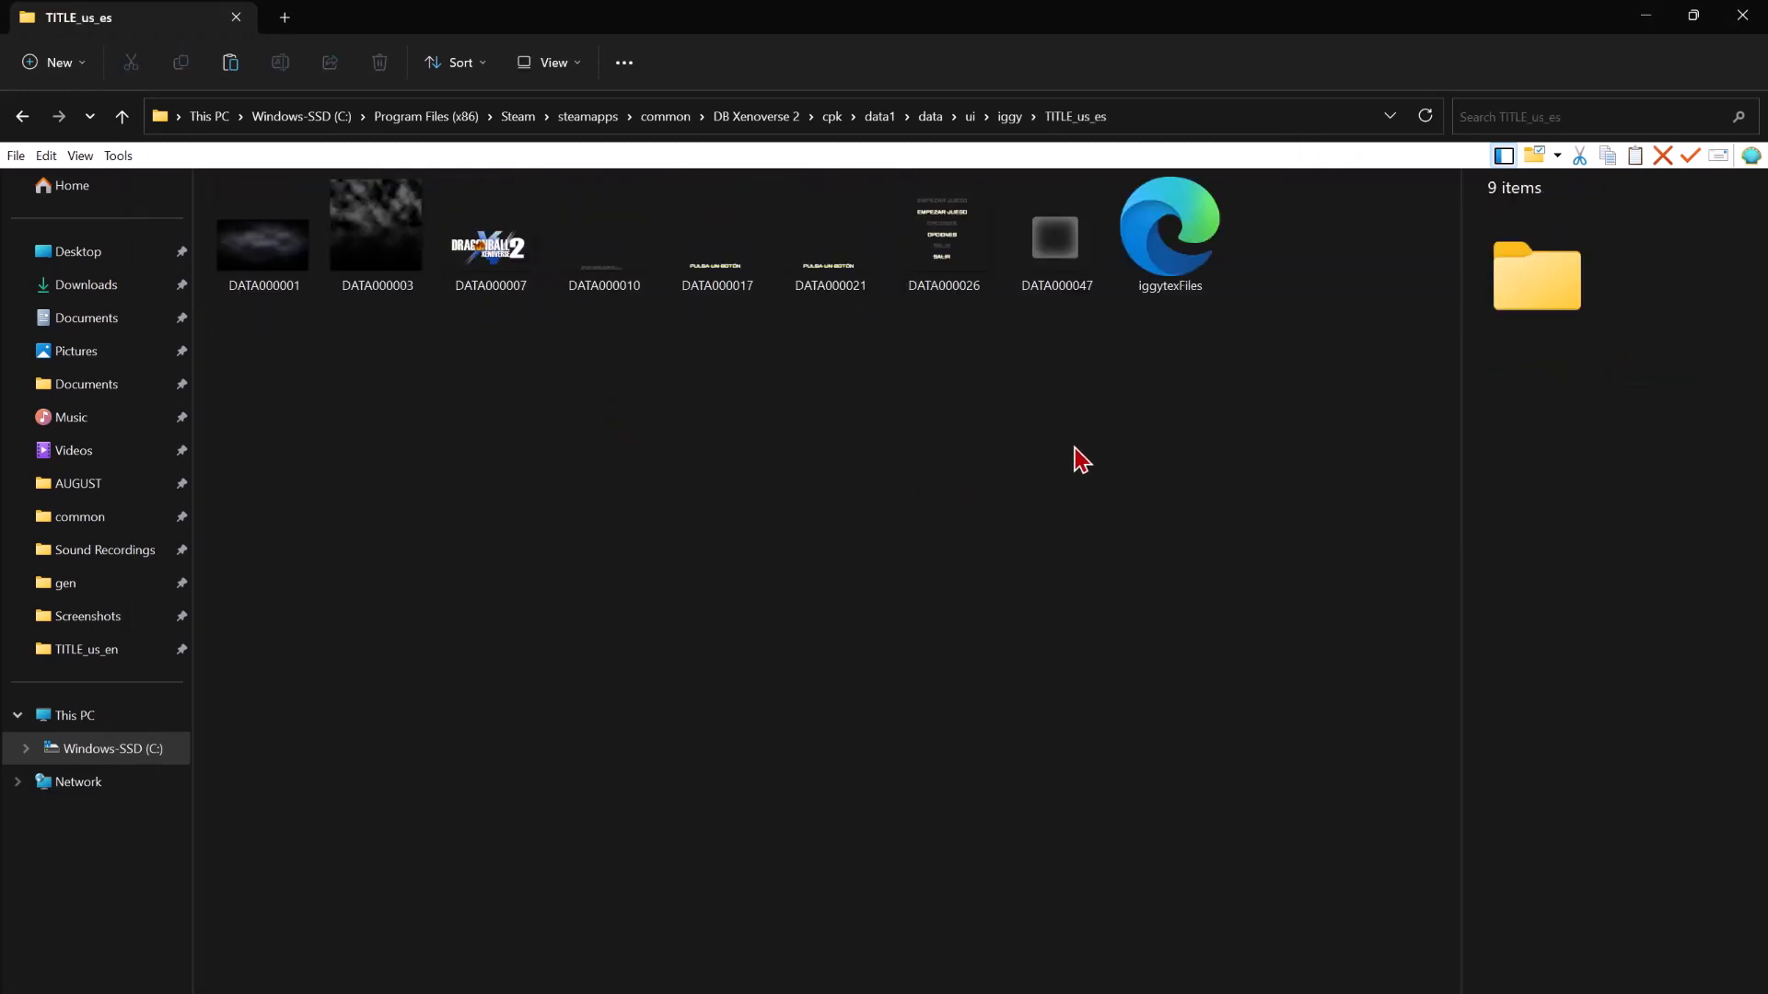
mouse_move(595, 440)
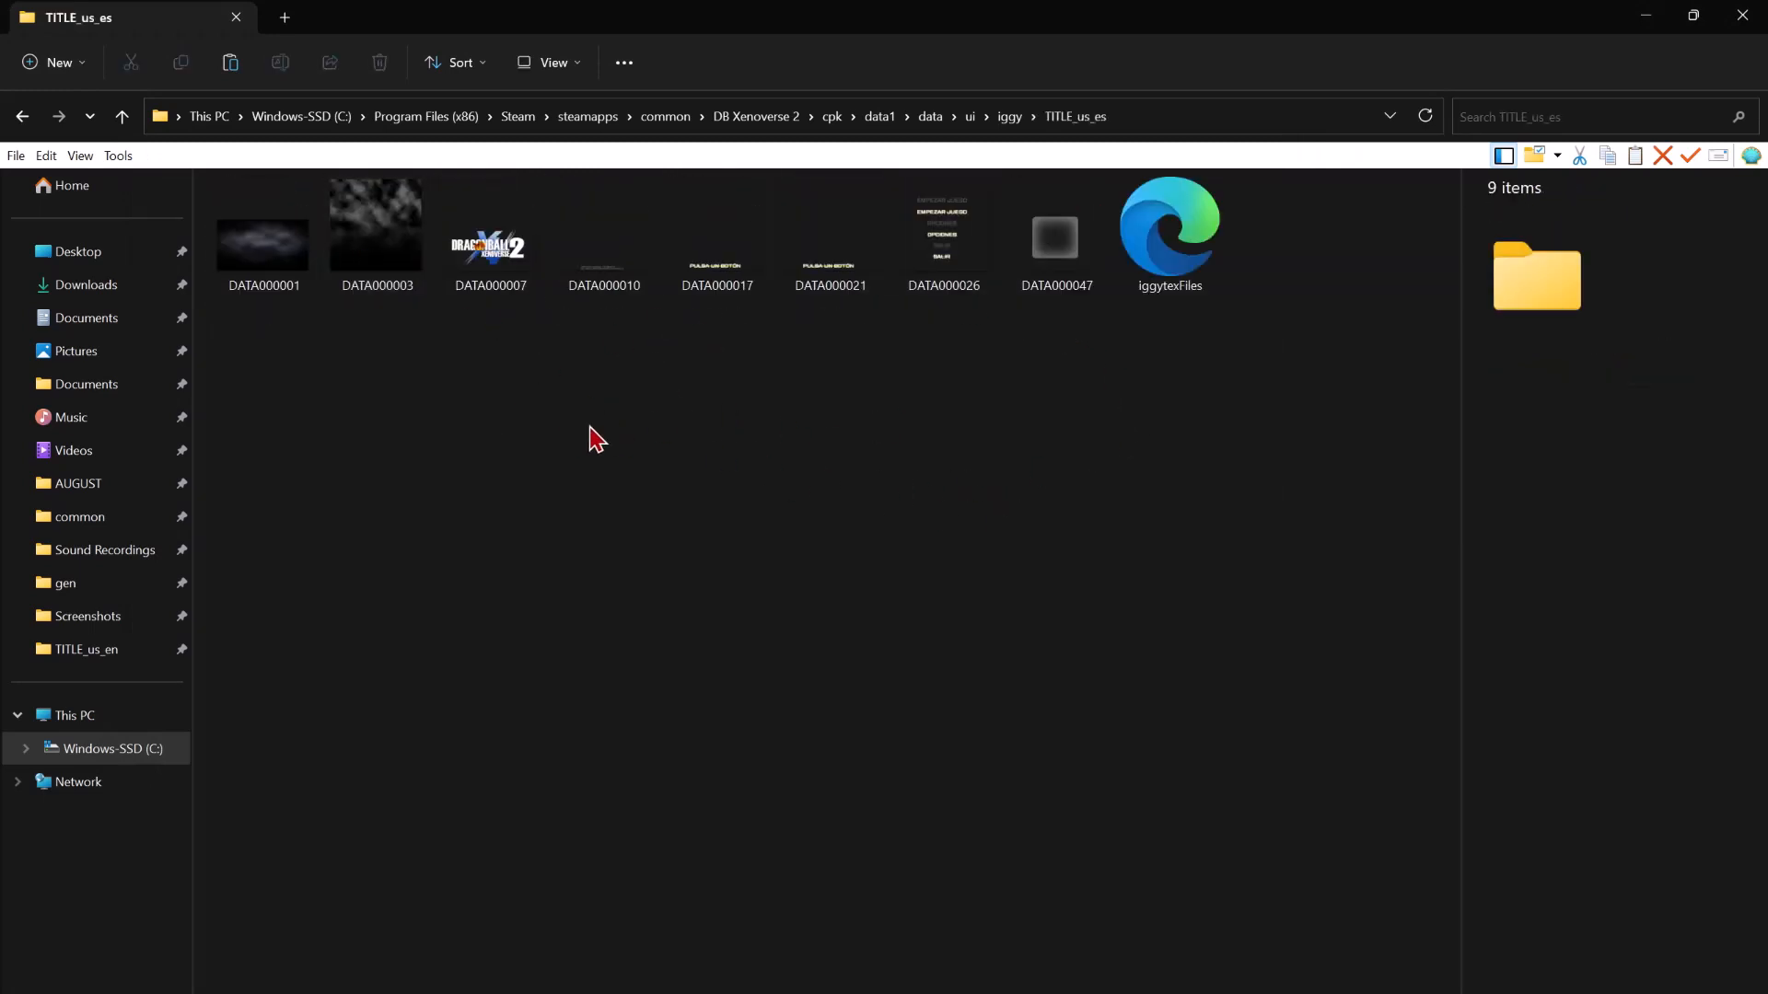
mouse_move(592, 490)
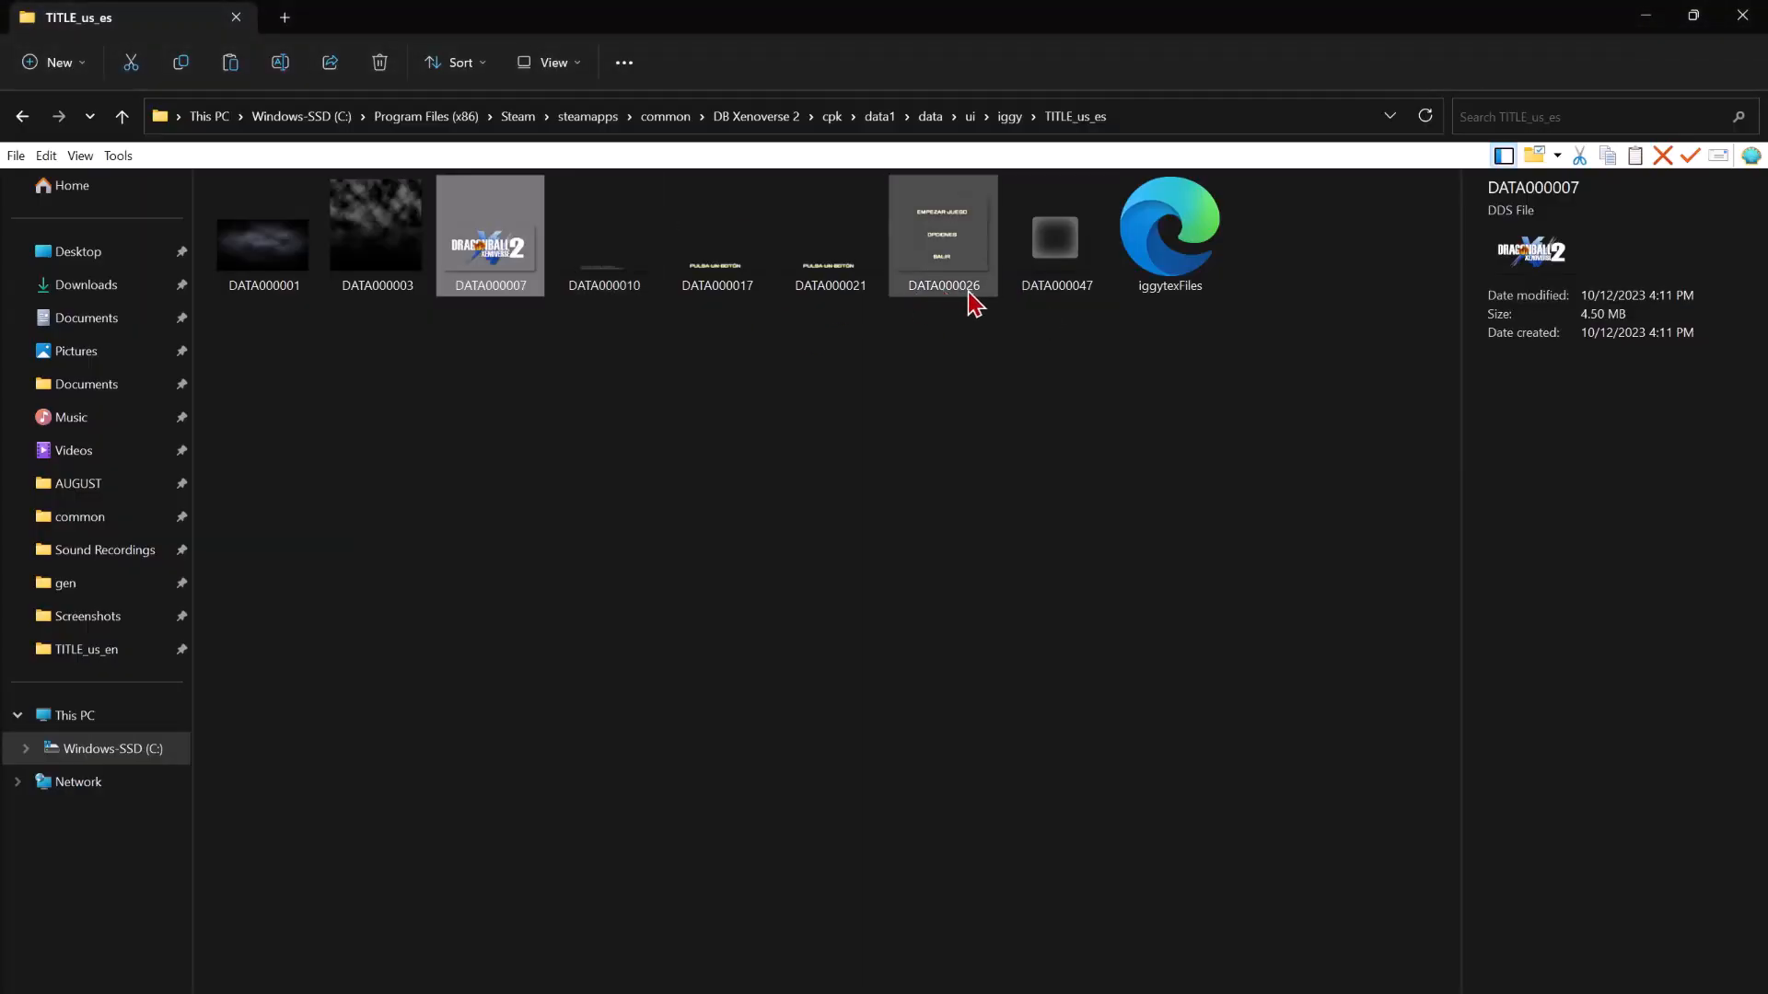
left_click(263, 237)
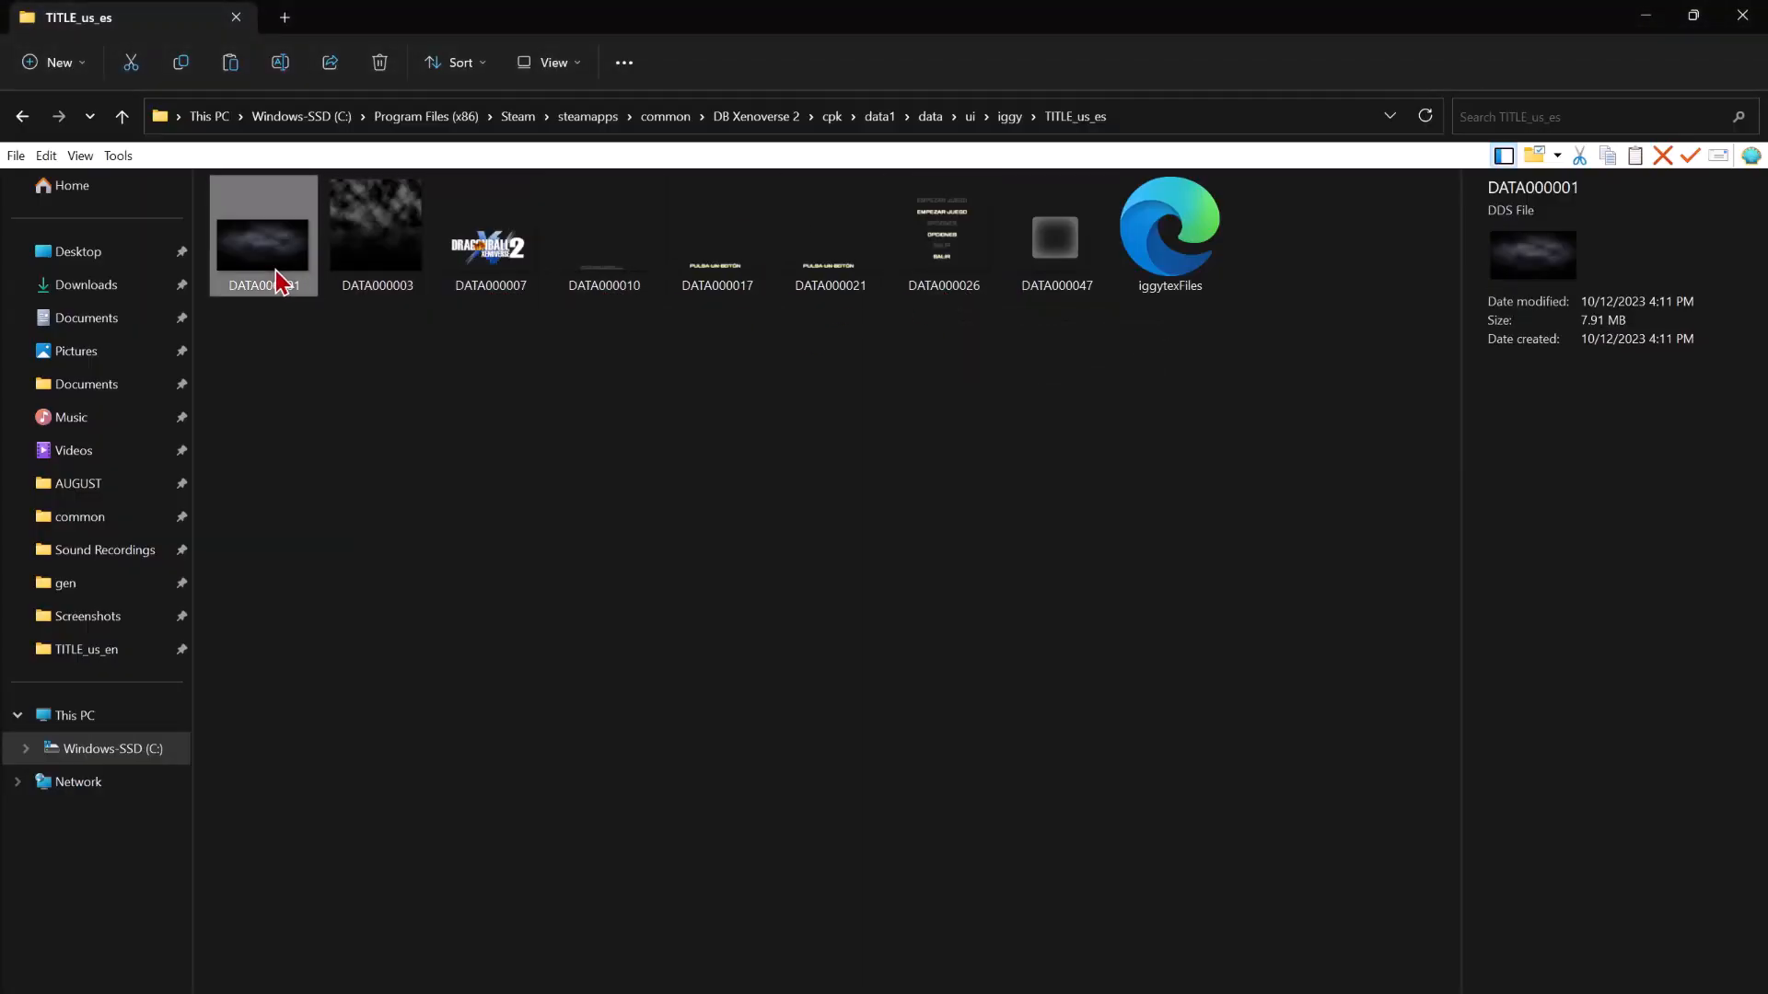
left_click(376, 233)
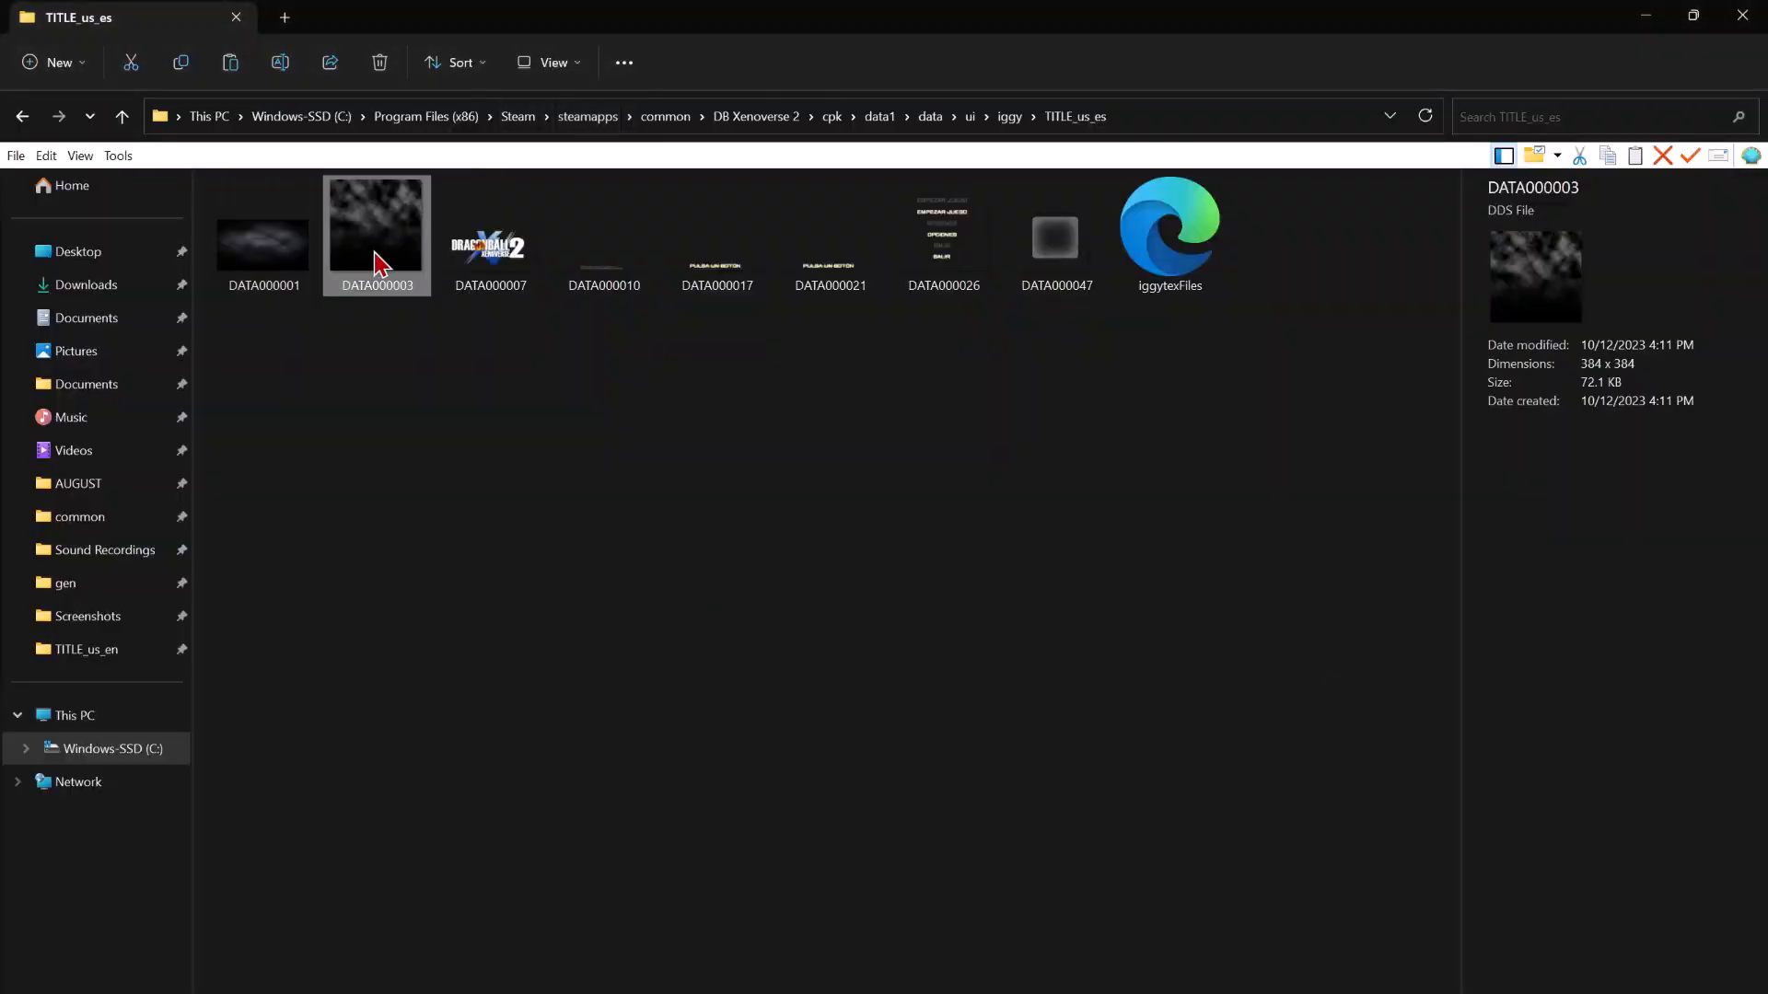
double_click(376, 225)
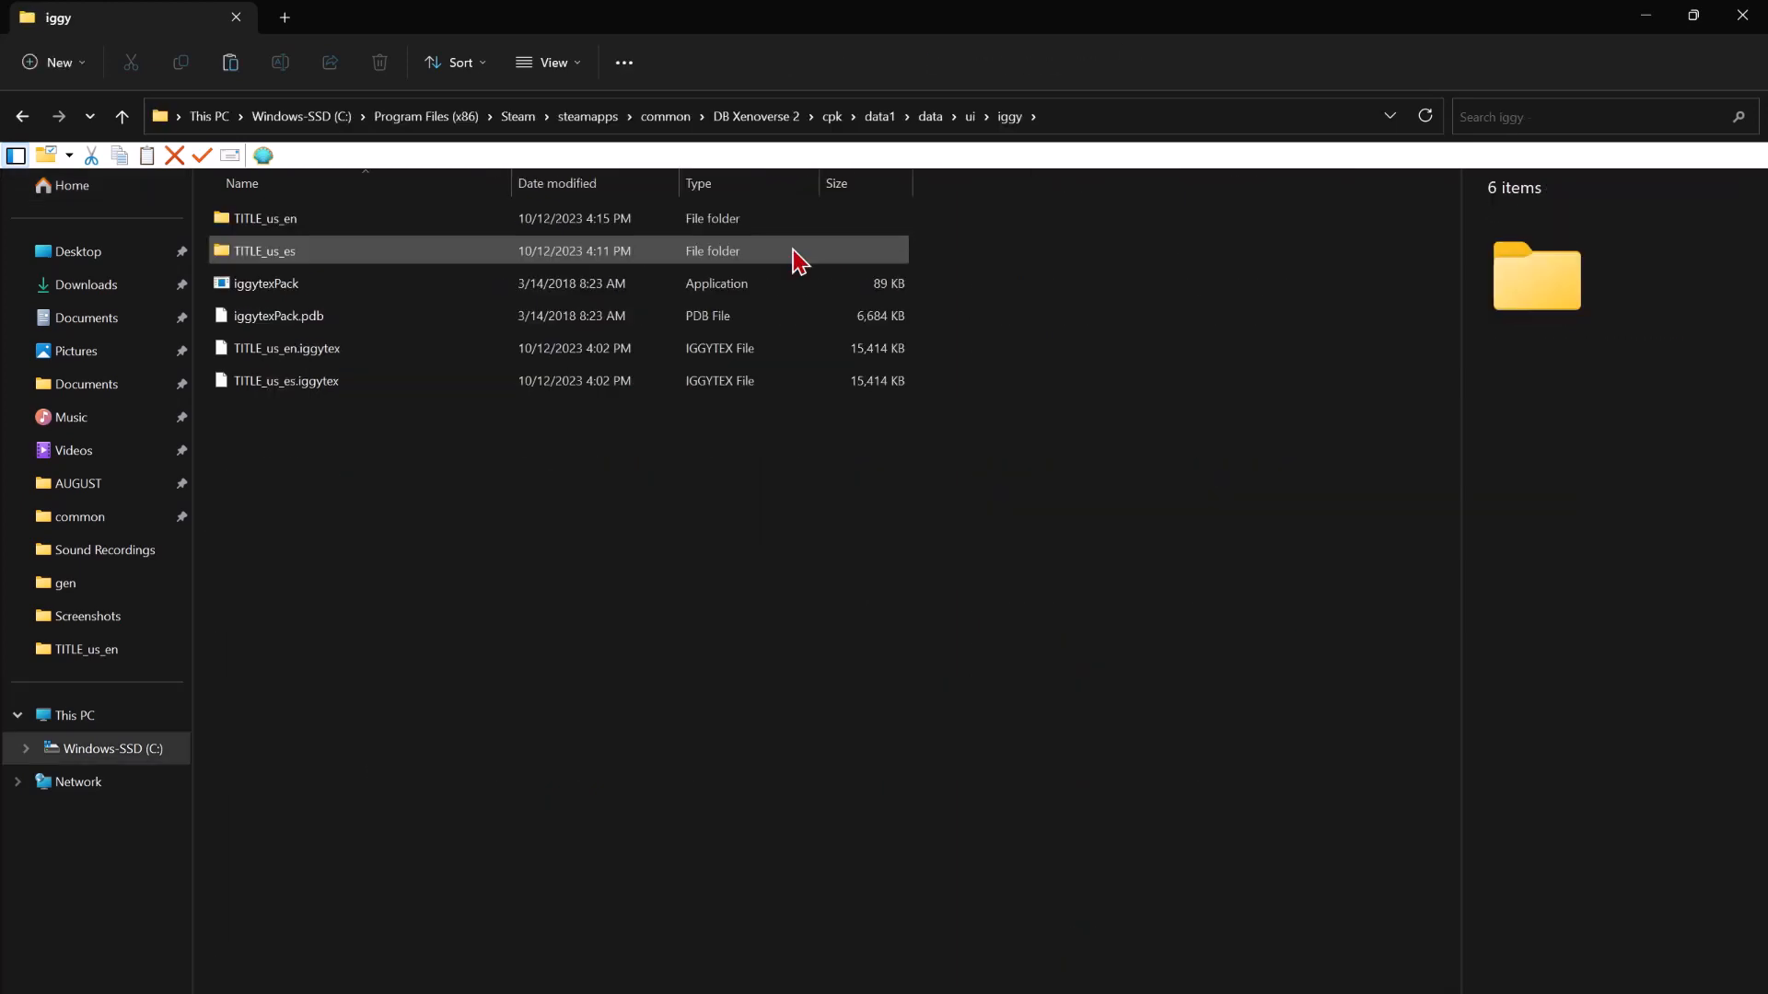
Return to the iggy folder and select the TITLE_us_en folder for unpacking.
double_click(263, 251)
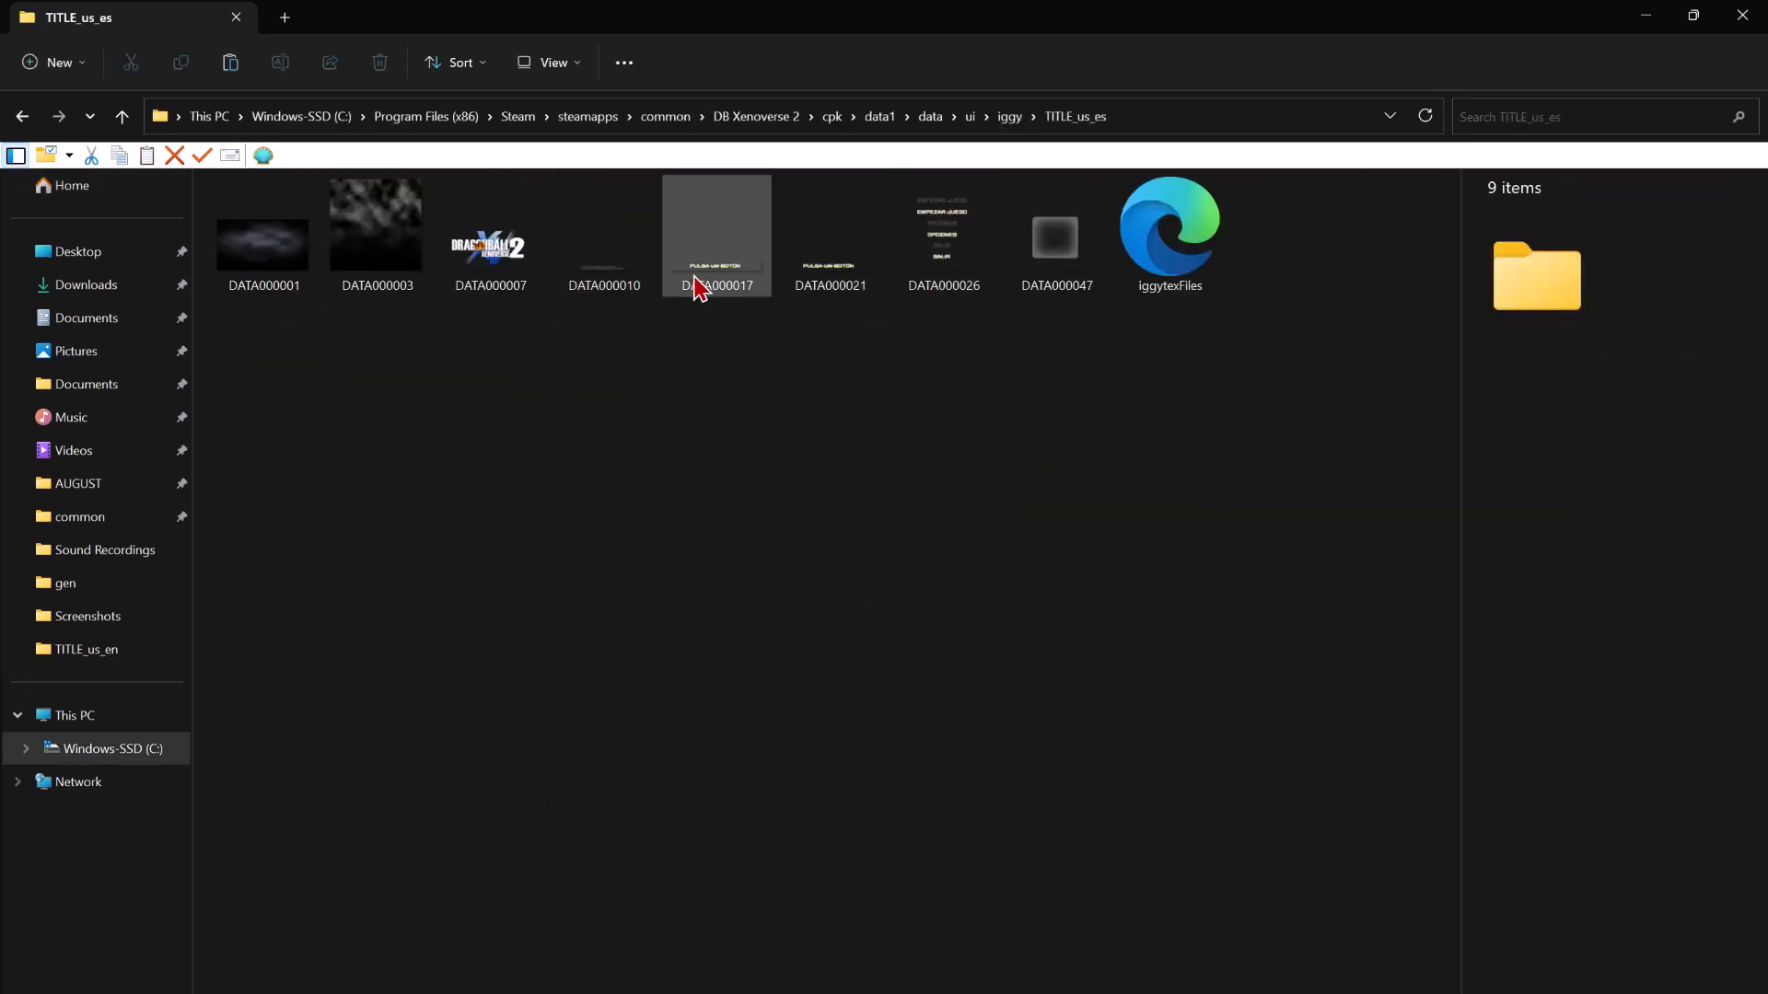
left_click(1007, 116)
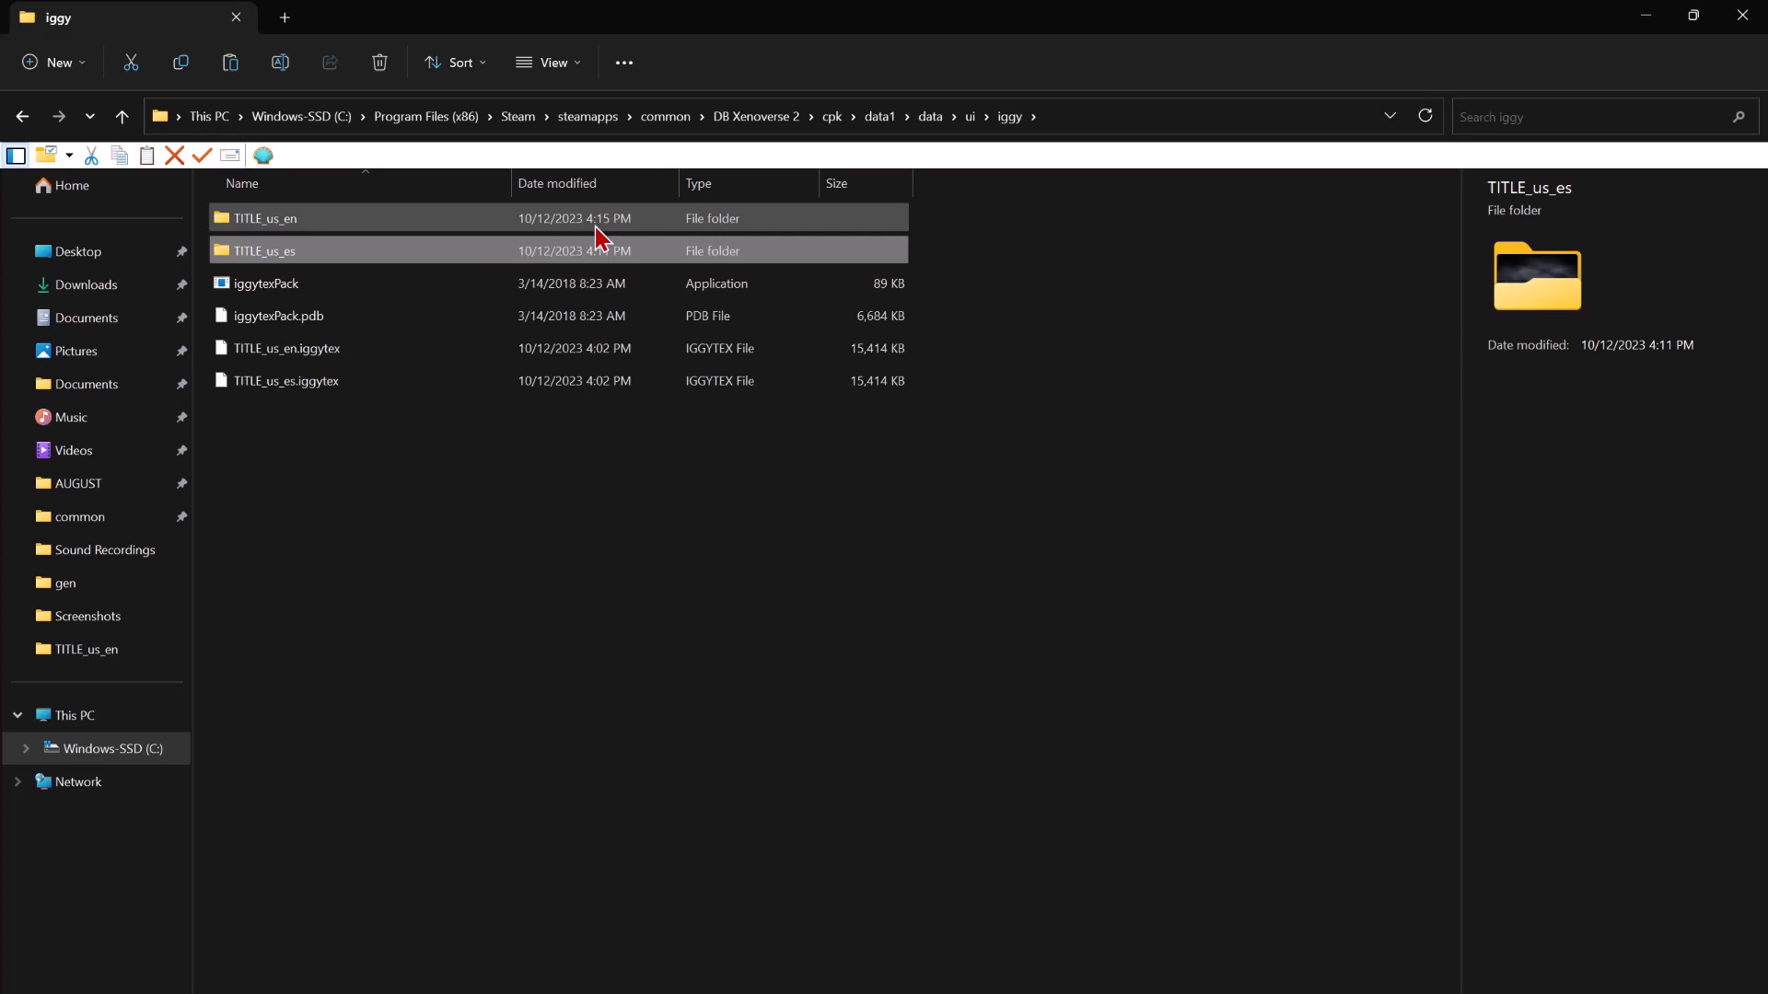
left_click(263, 217)
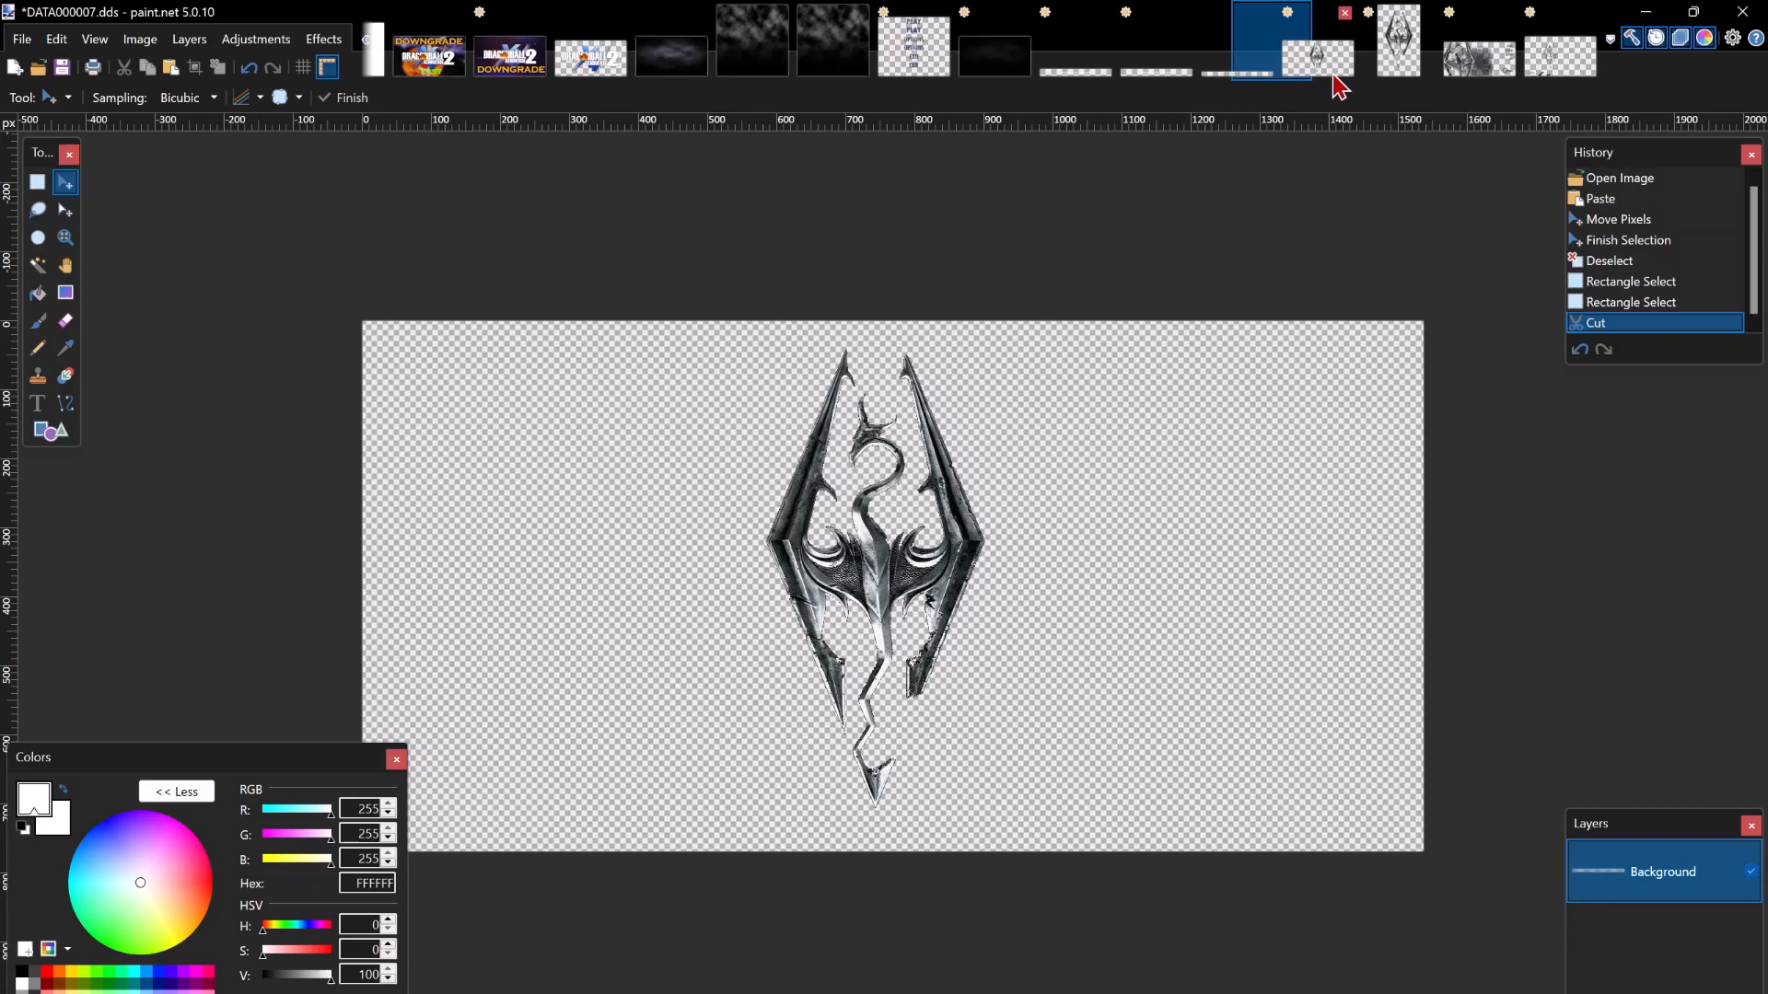
Save DATA000007.dds with the Skyrim emblem using BC3 (Linear, DXT5) compression.
left_click(1396, 42)
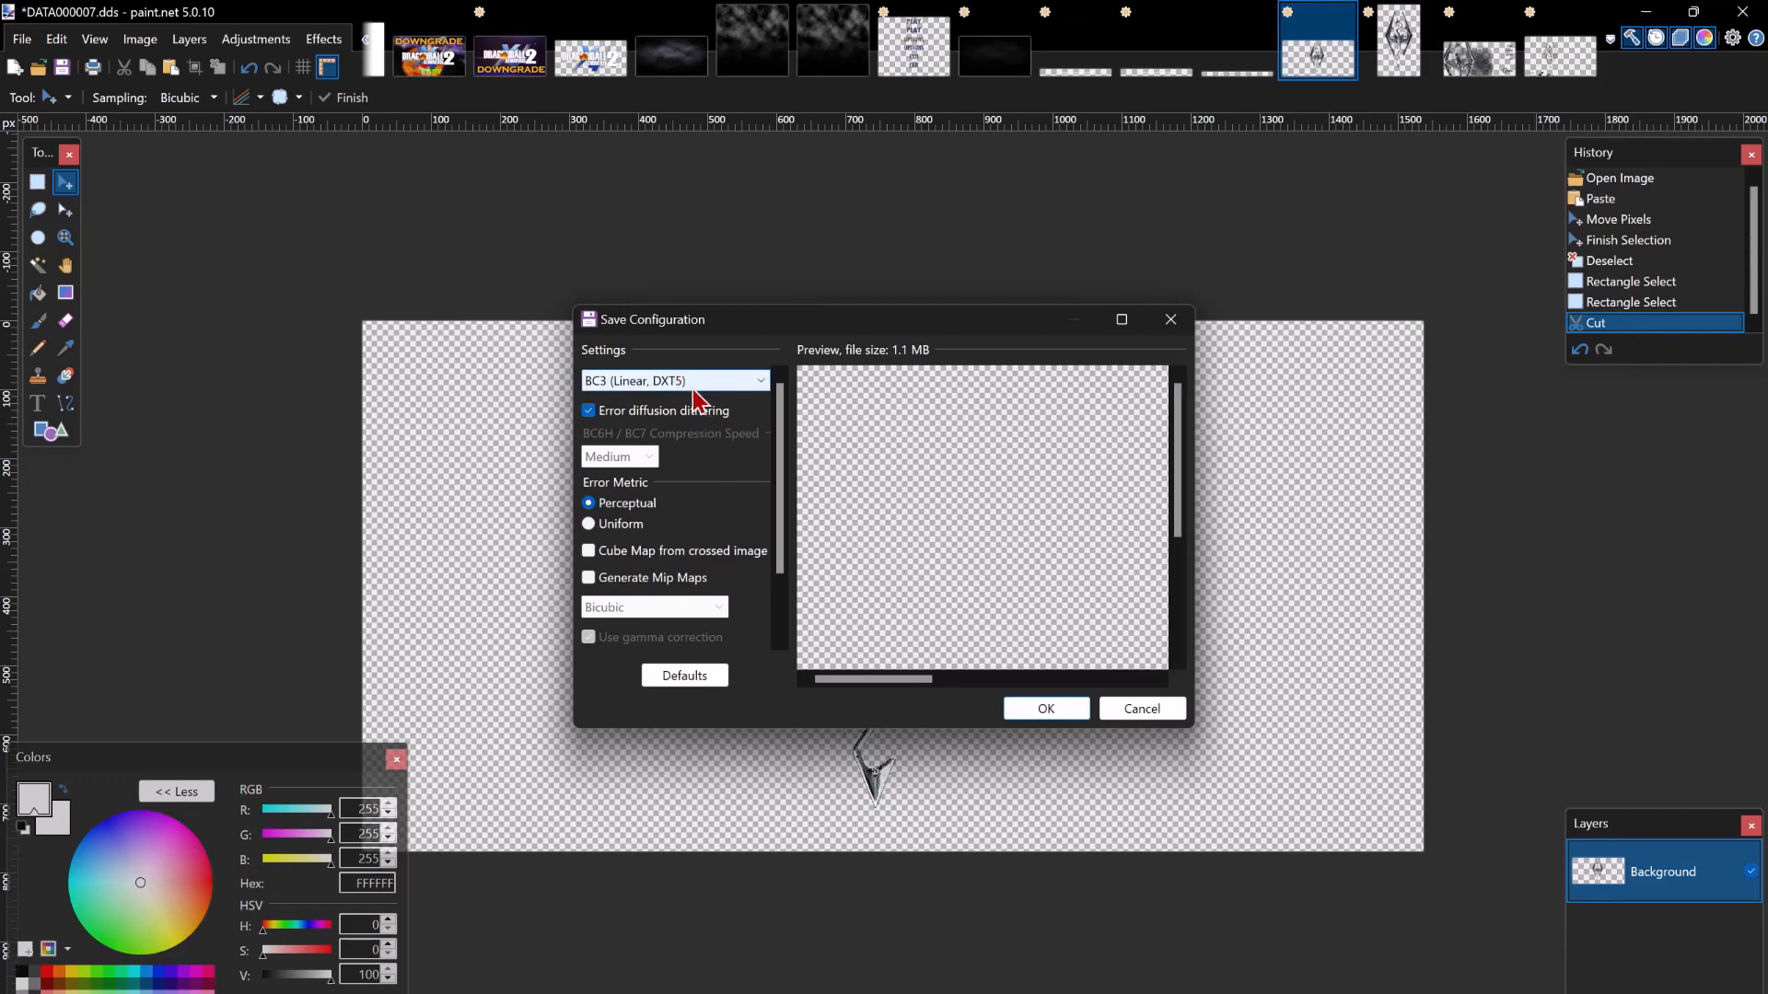
left_click(1044, 707)
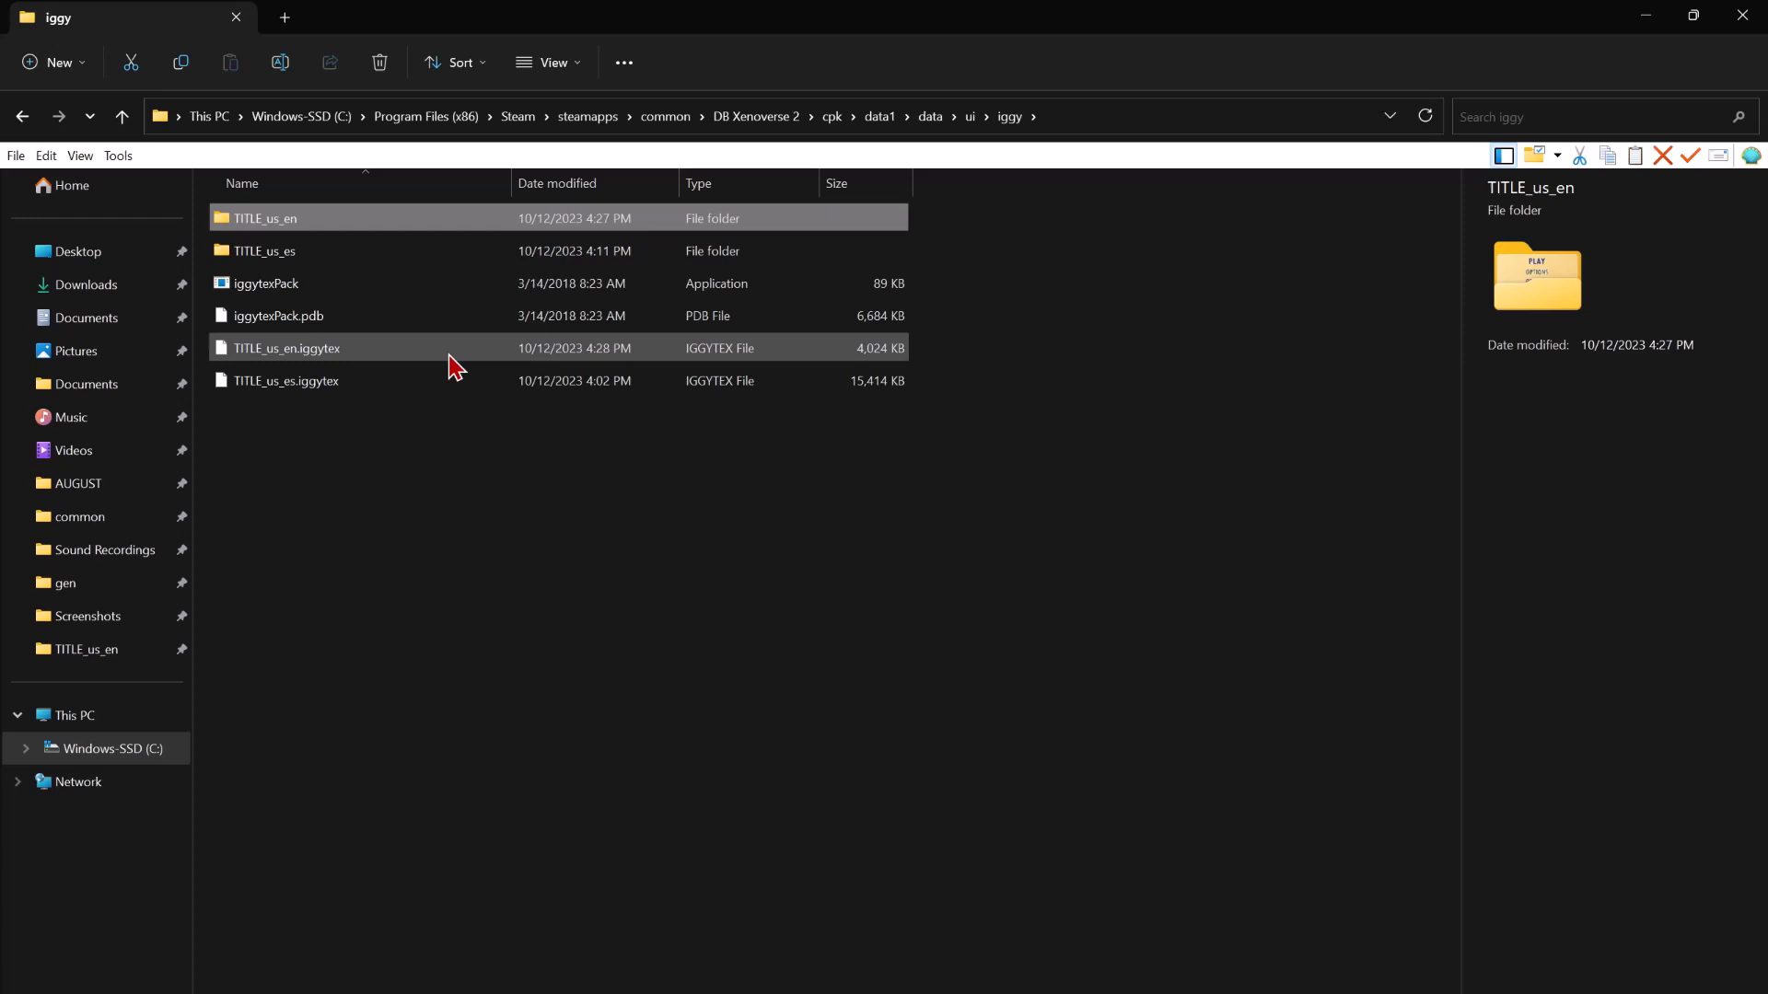
Check the repacked TITLE_us_en.iggytex, then return to the DB Xenoverse 2 folder and select its data folder.
left_click(285, 348)
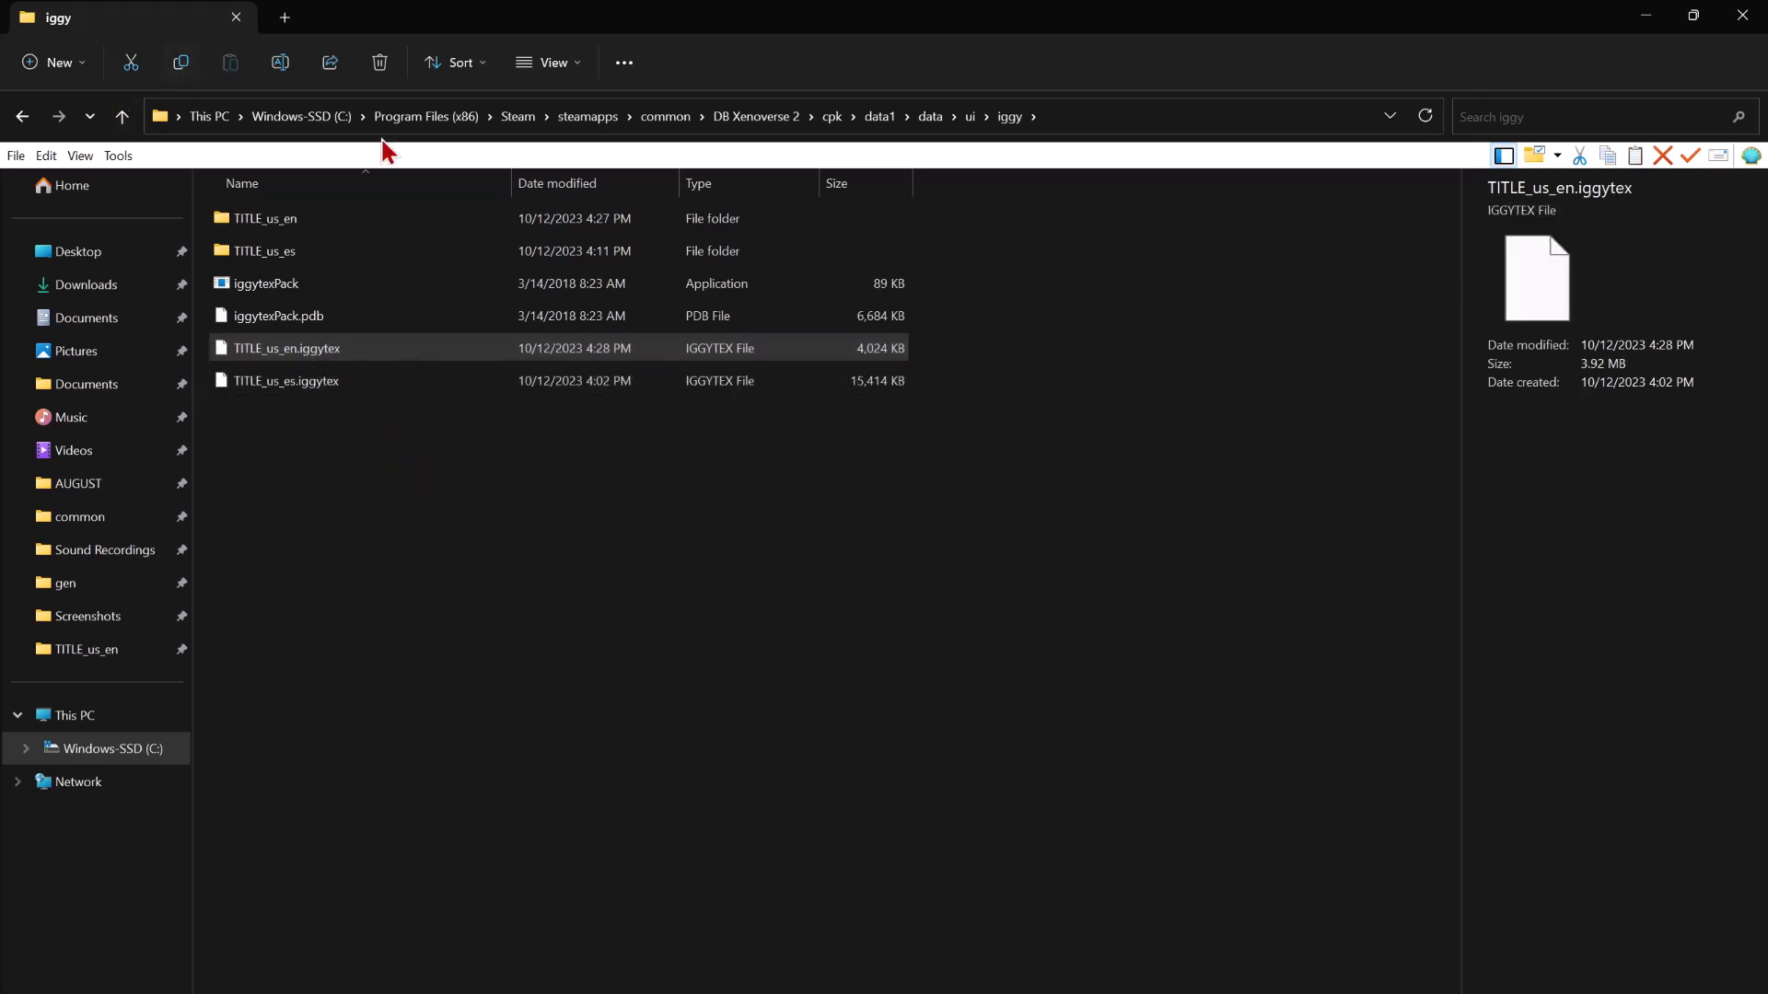
left_click(755, 116)
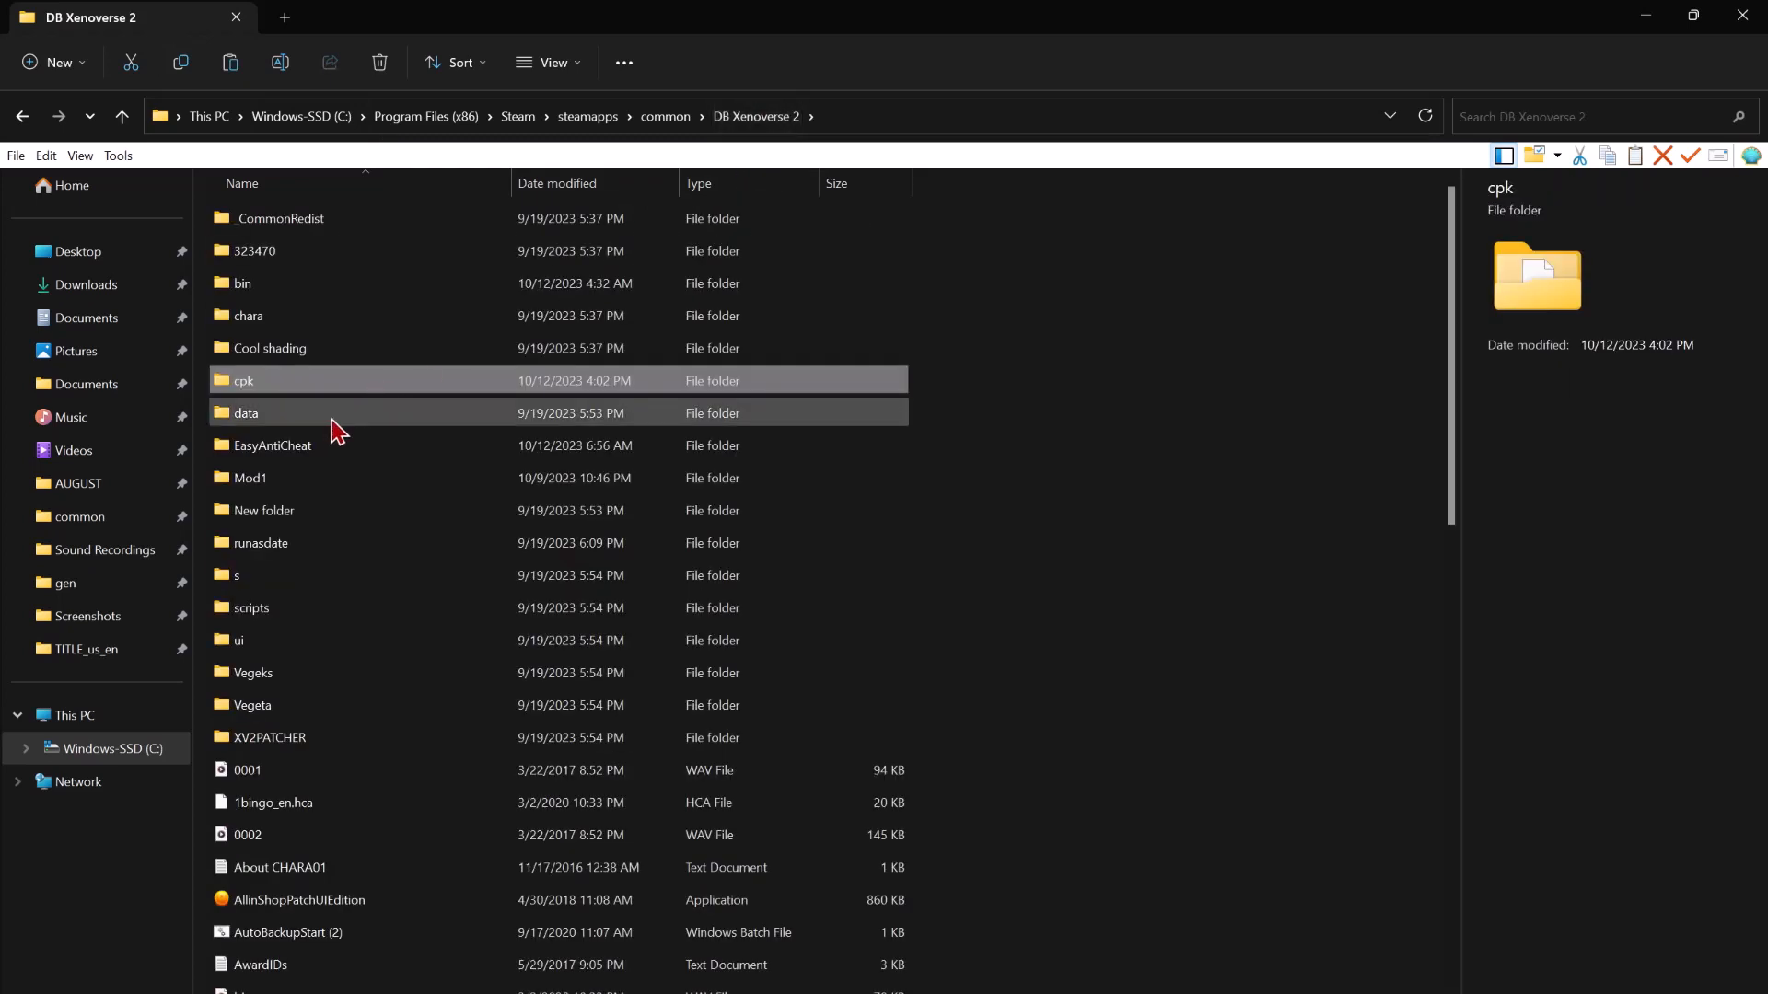
left_click(245, 413)
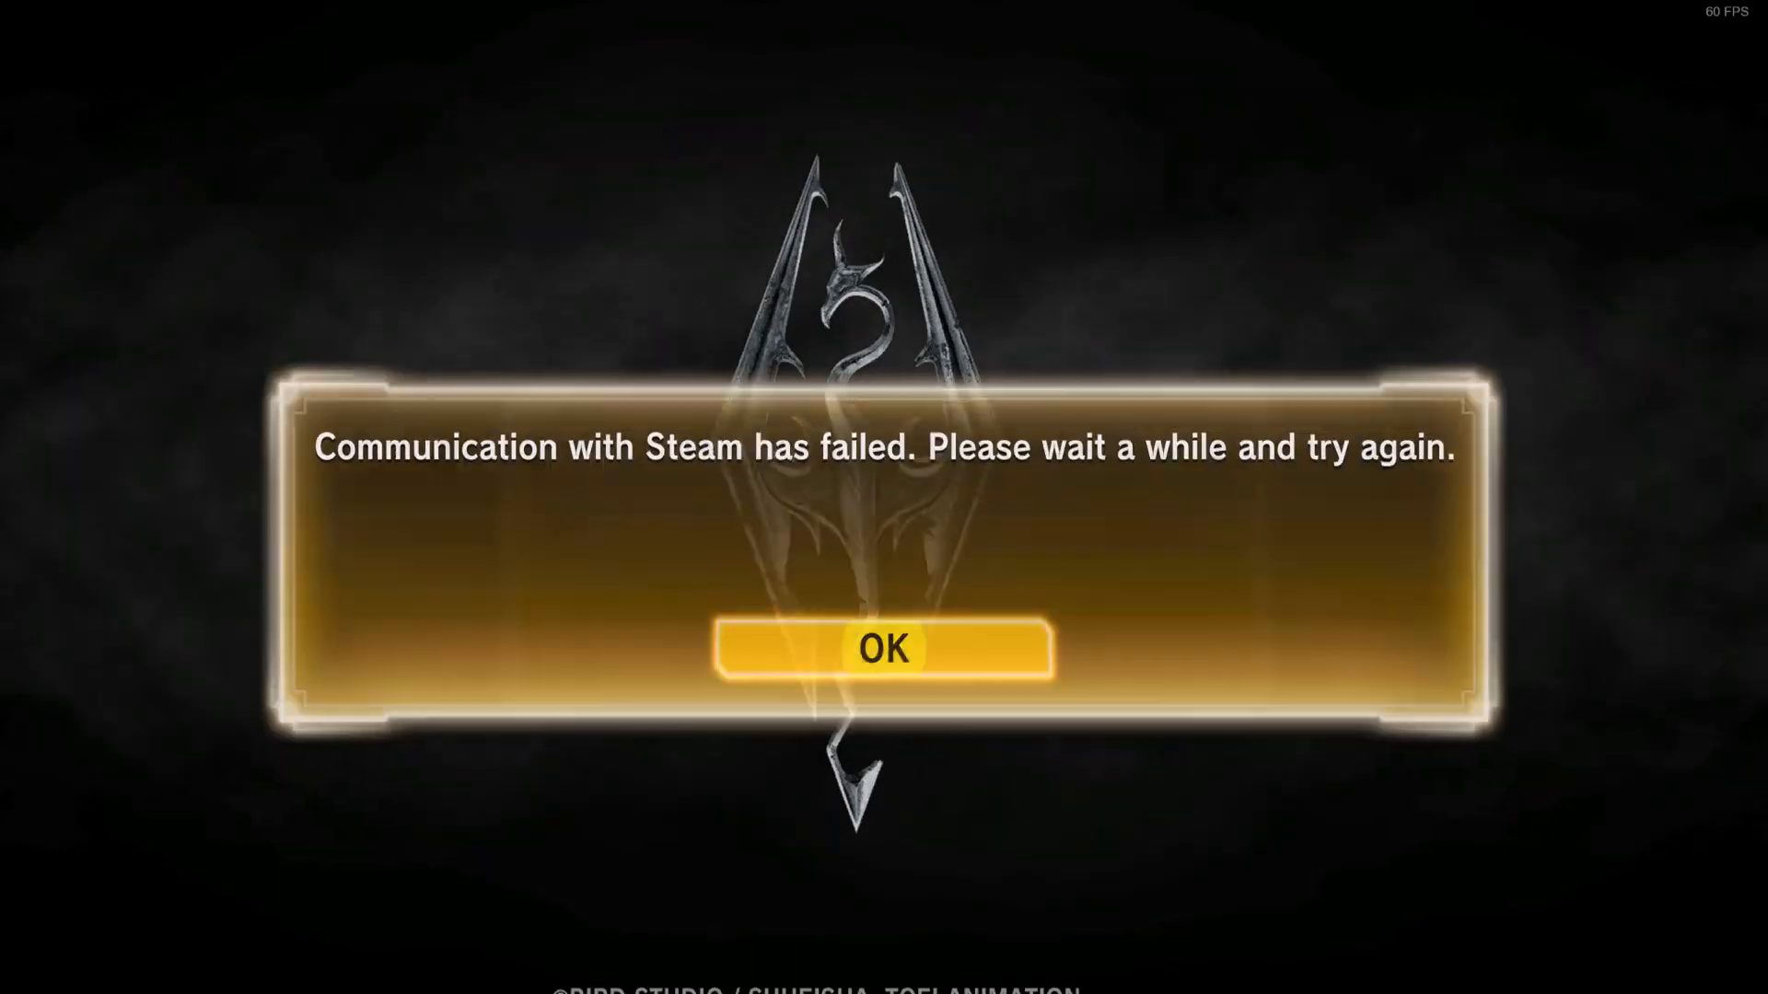
Dismiss the Steam communication and server unavailable errors and advance past the Skyrim-emblem title screen.
left_click(884, 650)
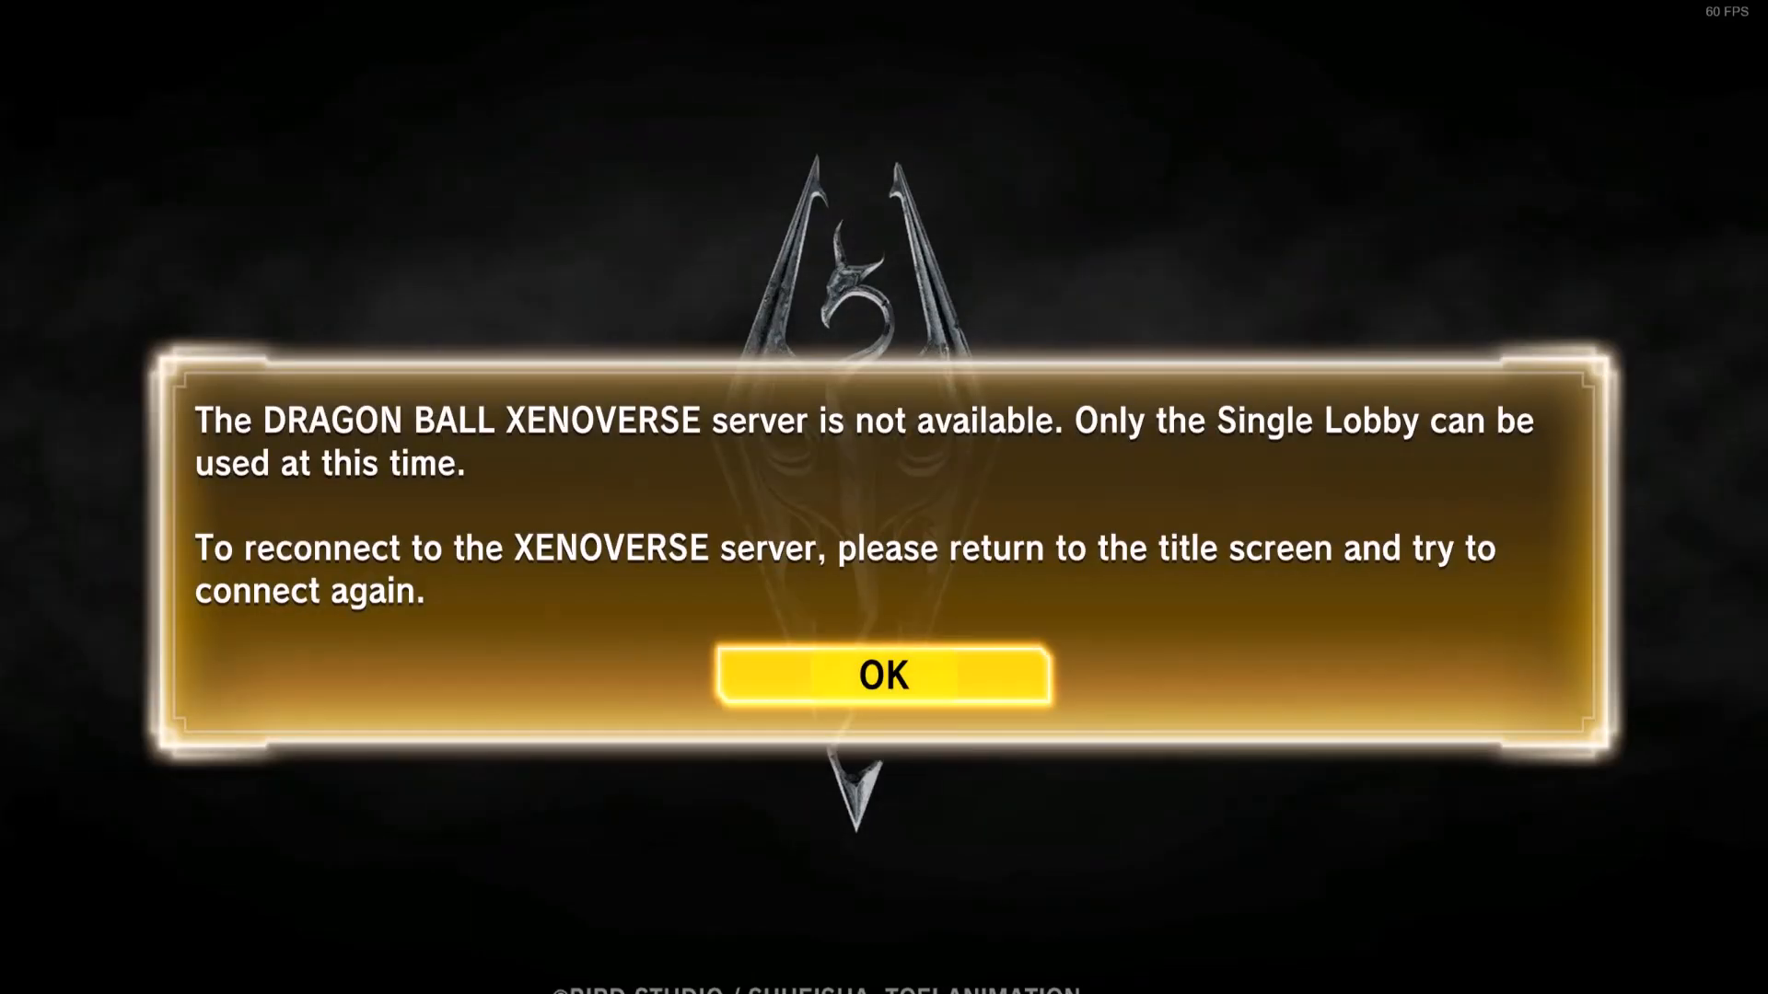
left_click(883, 676)
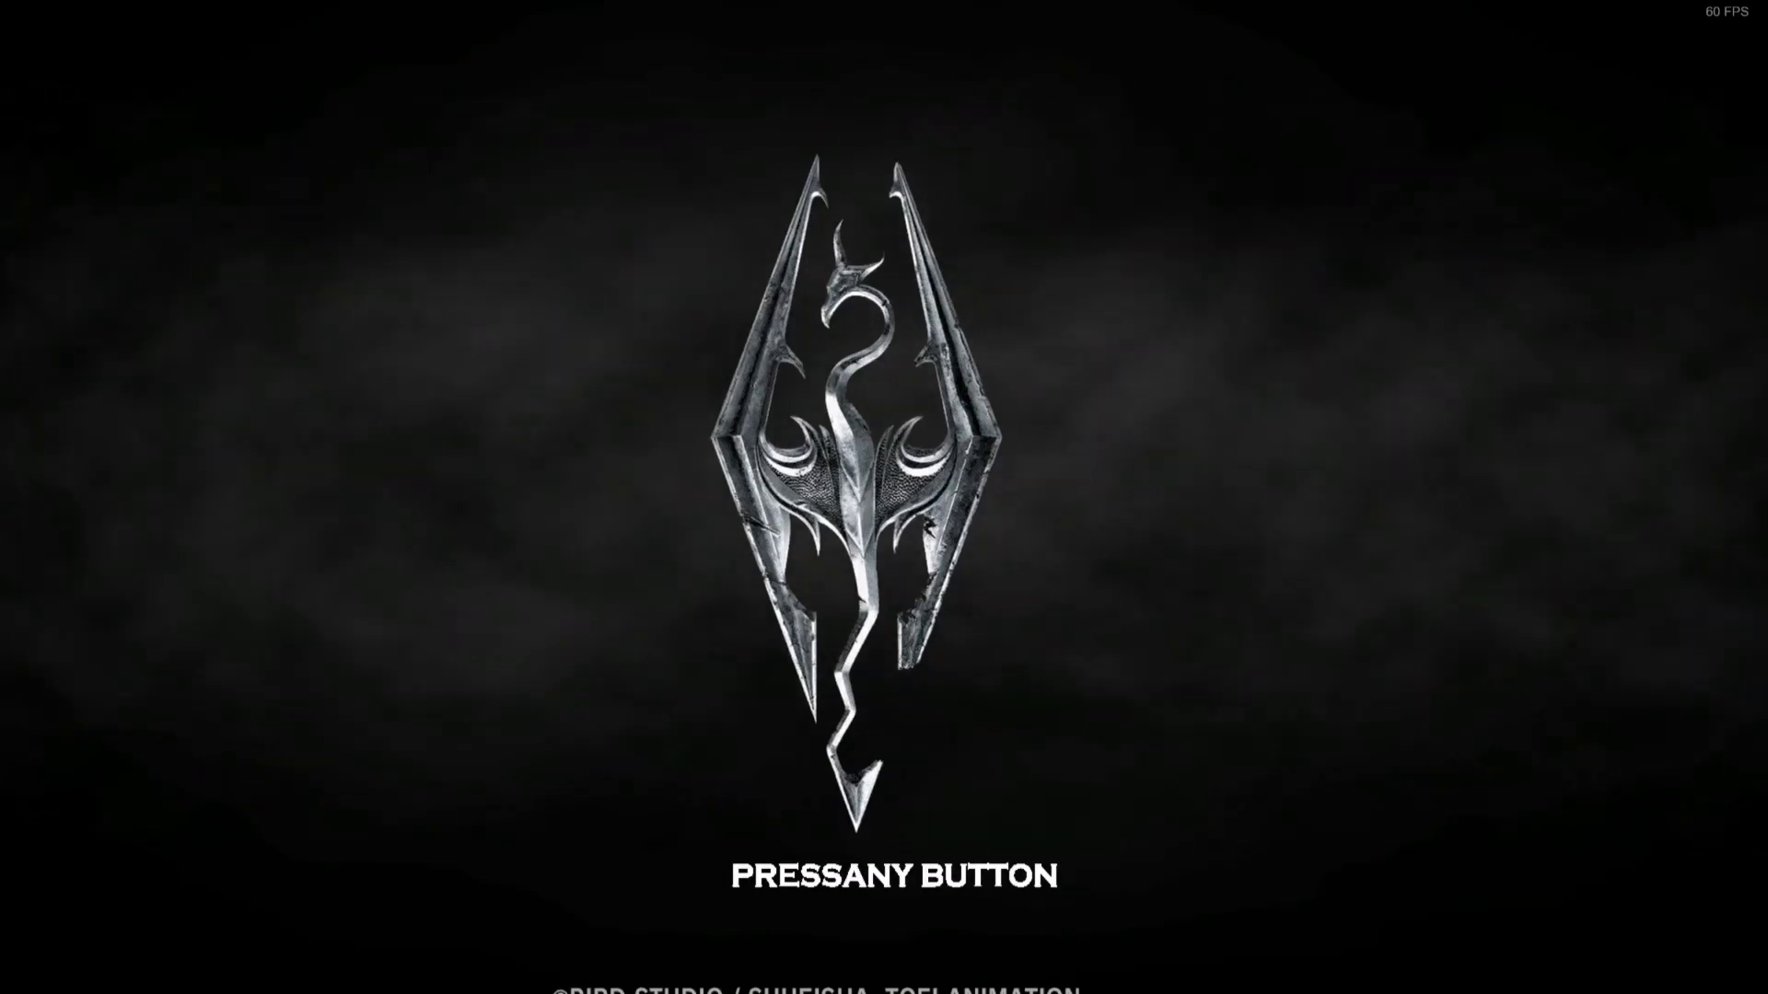
key("enter")
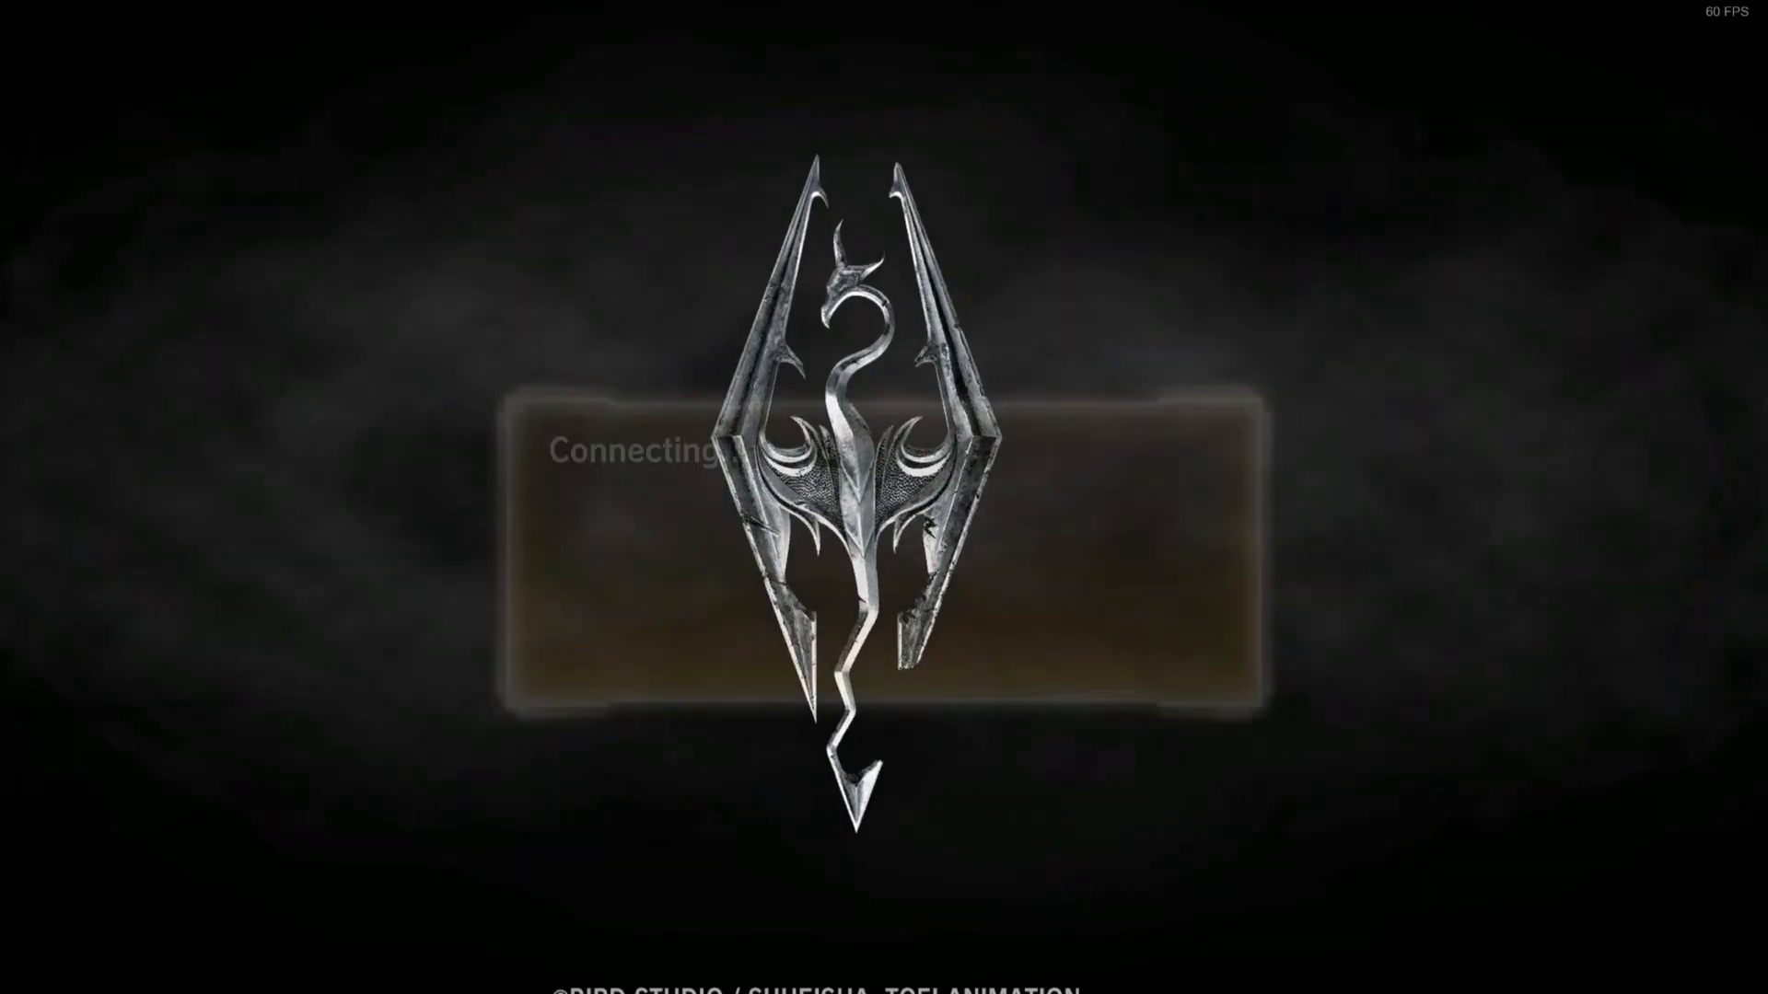